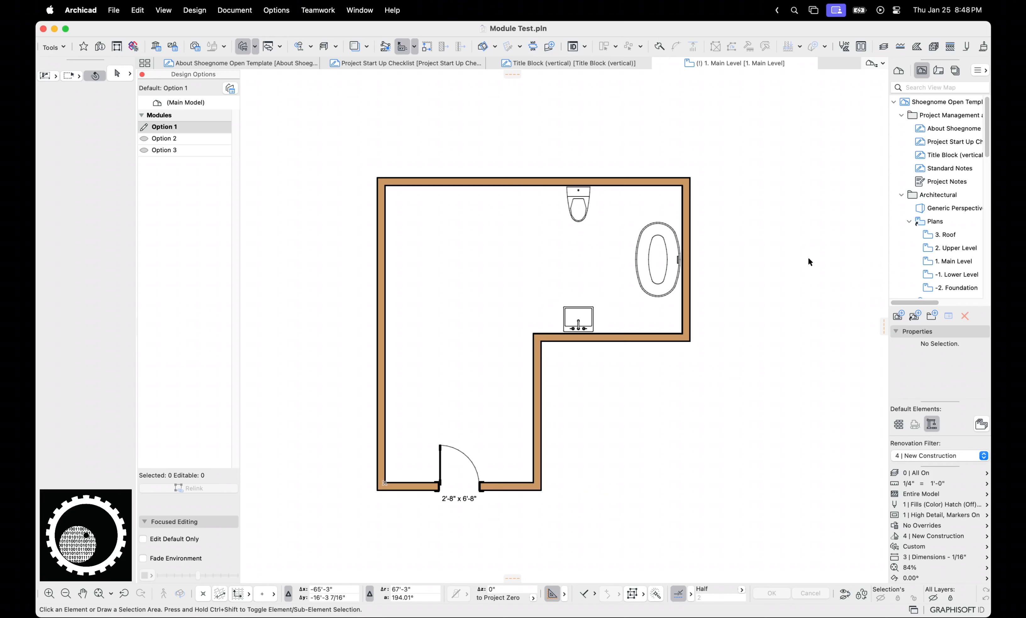
# Step: View bathroom Option 2, then return to Option 1 in the Design Options palette
pyautogui.click(164, 138)
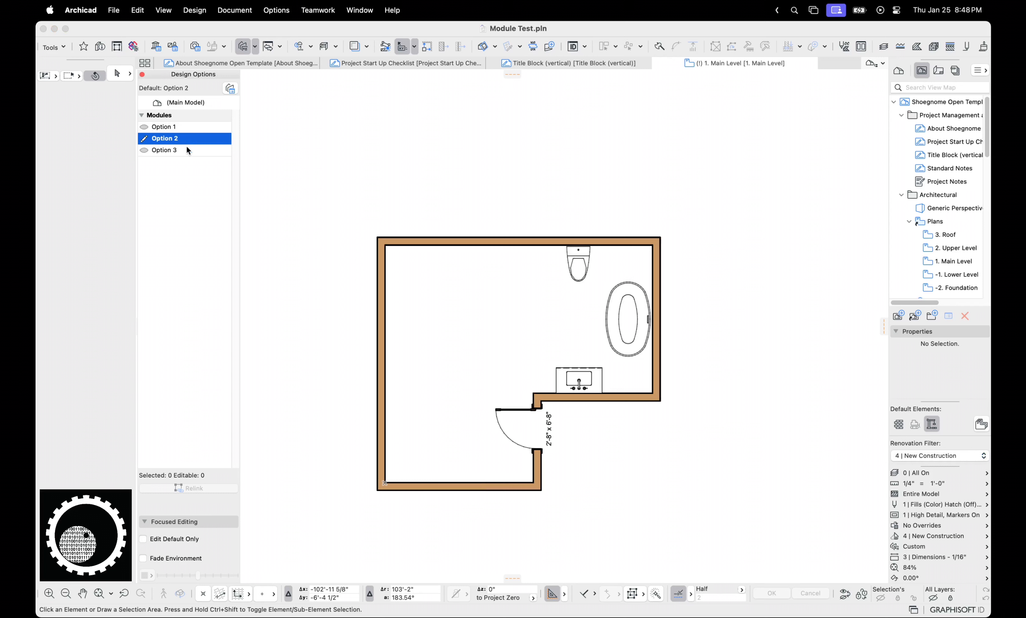
pyautogui.click(165, 126)
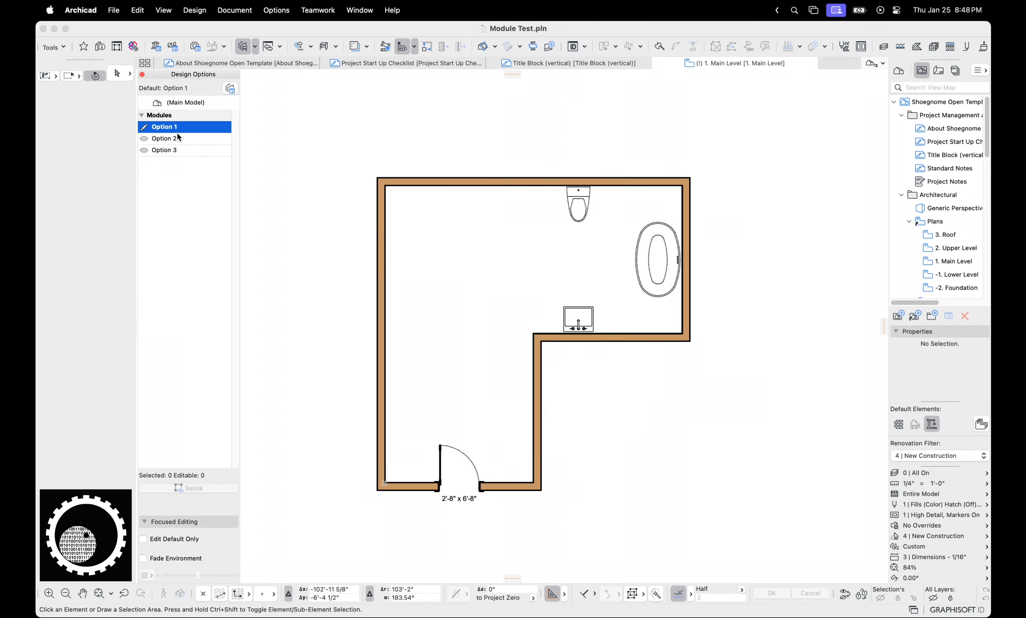
pyautogui.moveTo(256, 147)
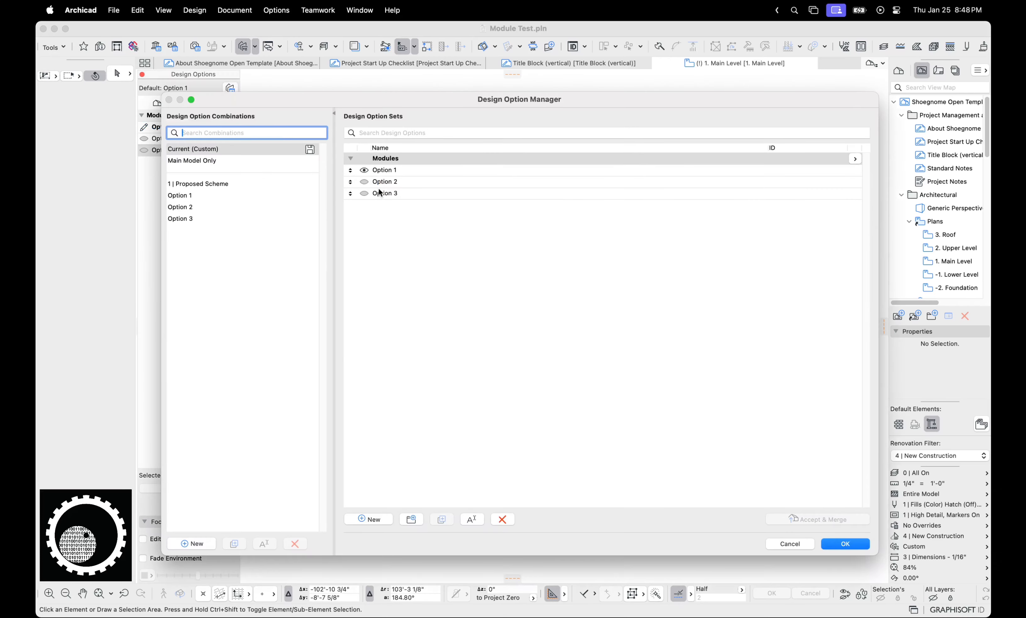
# Step: Duplicate Option 3 into a new Option 4 in the Design Option Manager and accept
pyautogui.click(385, 193)
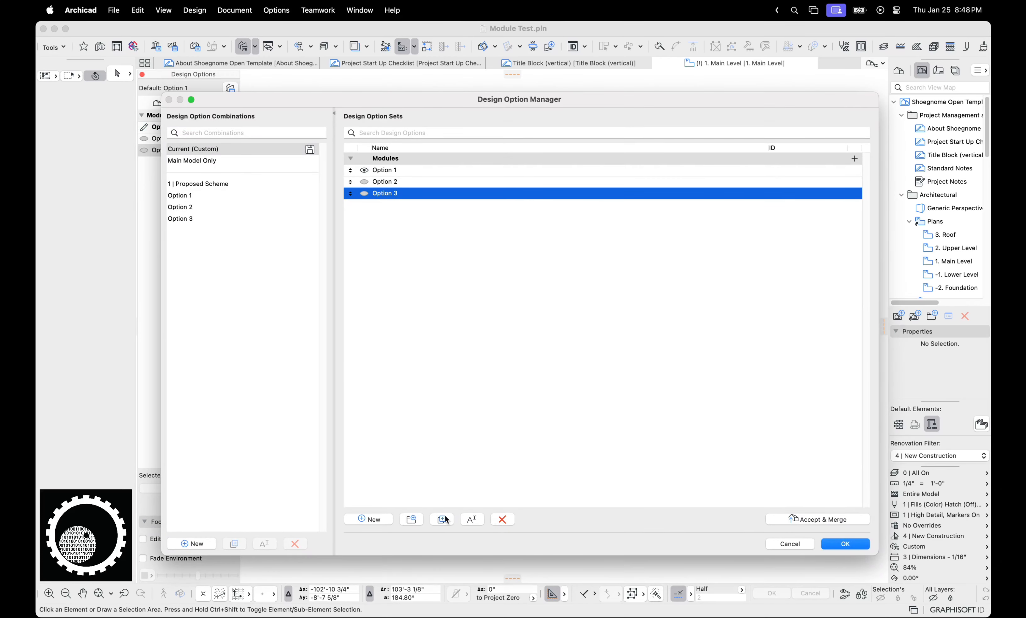
pyautogui.click(367, 519)
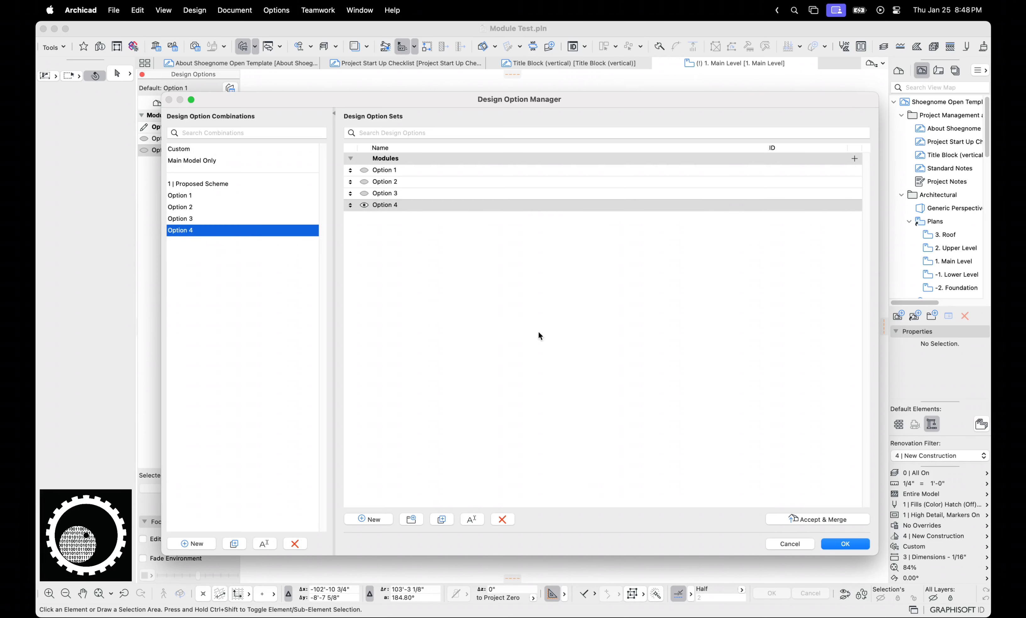
pyautogui.click(845, 543)
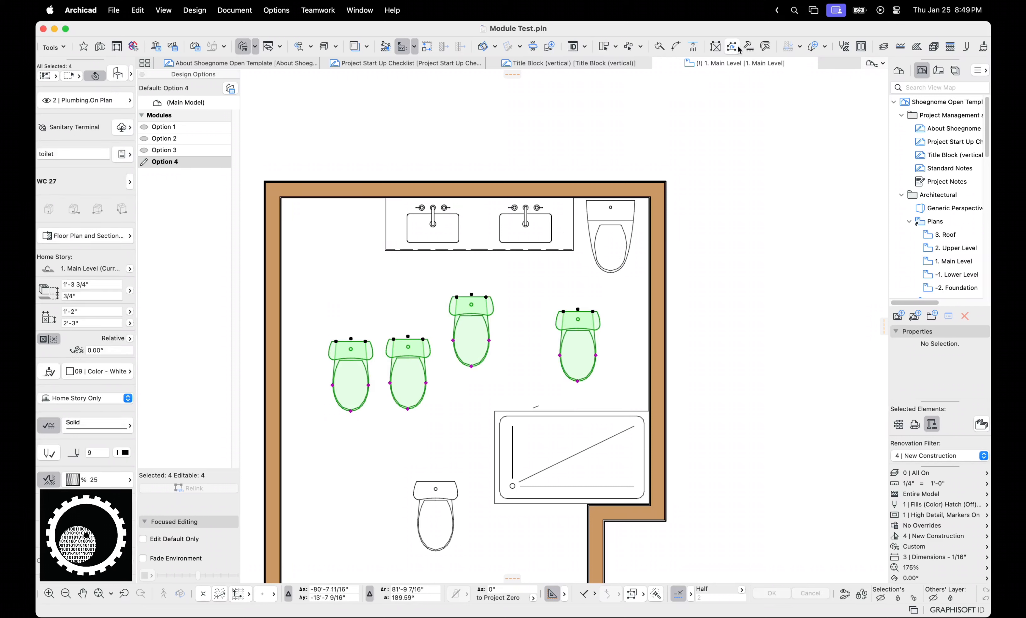
# Step: Distribute the four selected toilets evenly along X and align them at one height
pyautogui.click(639, 47)
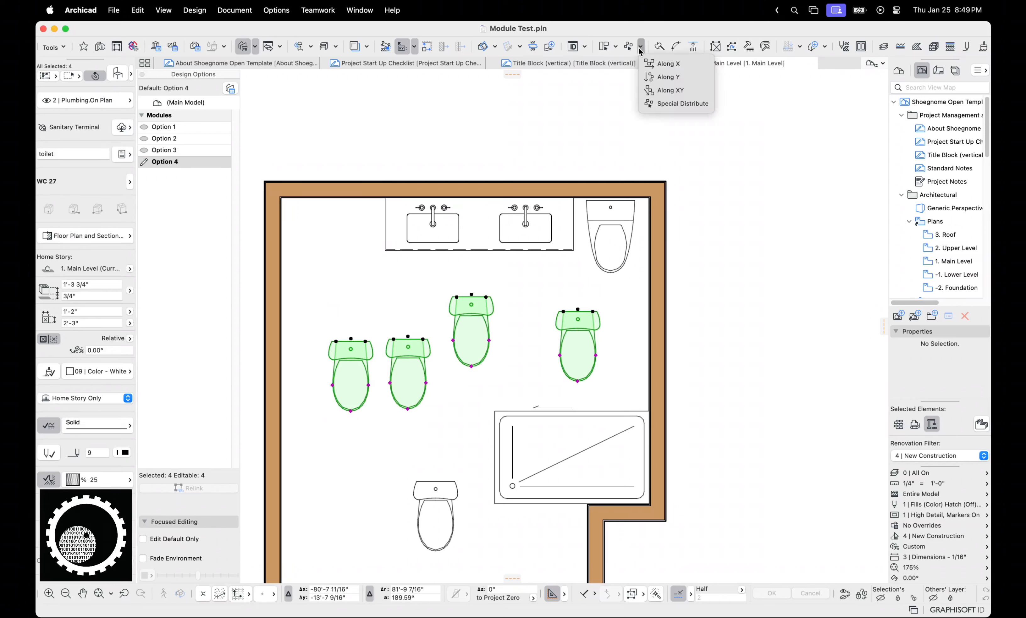
pyautogui.click(669, 63)
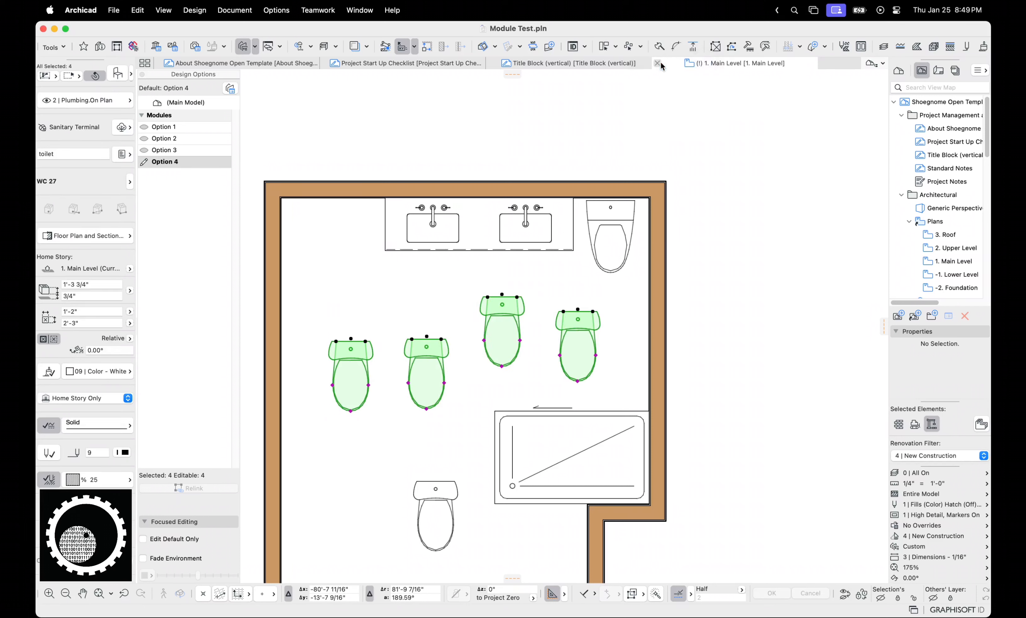
pyautogui.click(641, 47)
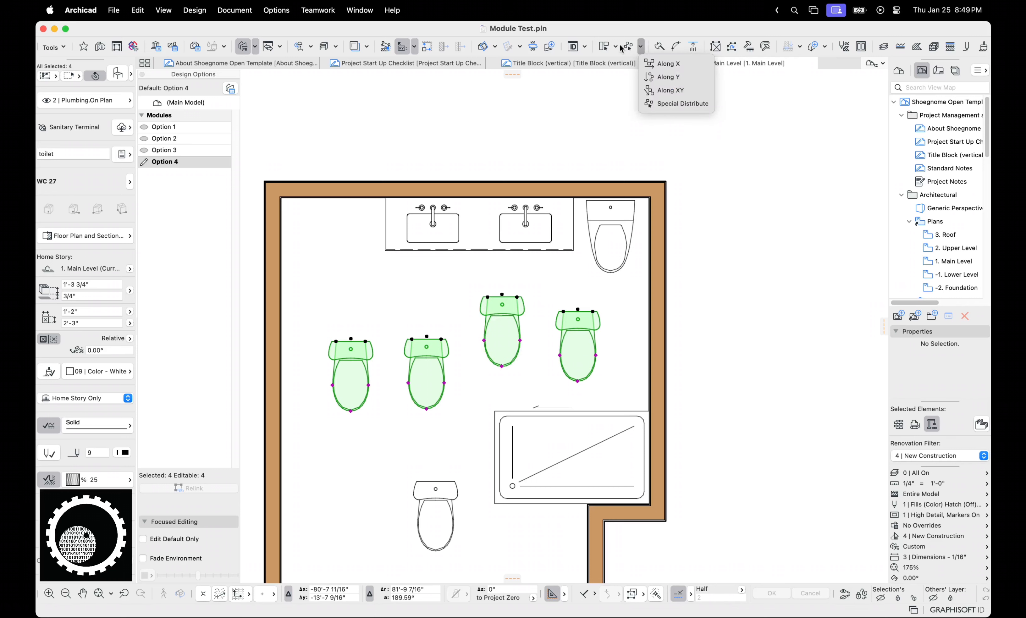
pyautogui.click(602, 47)
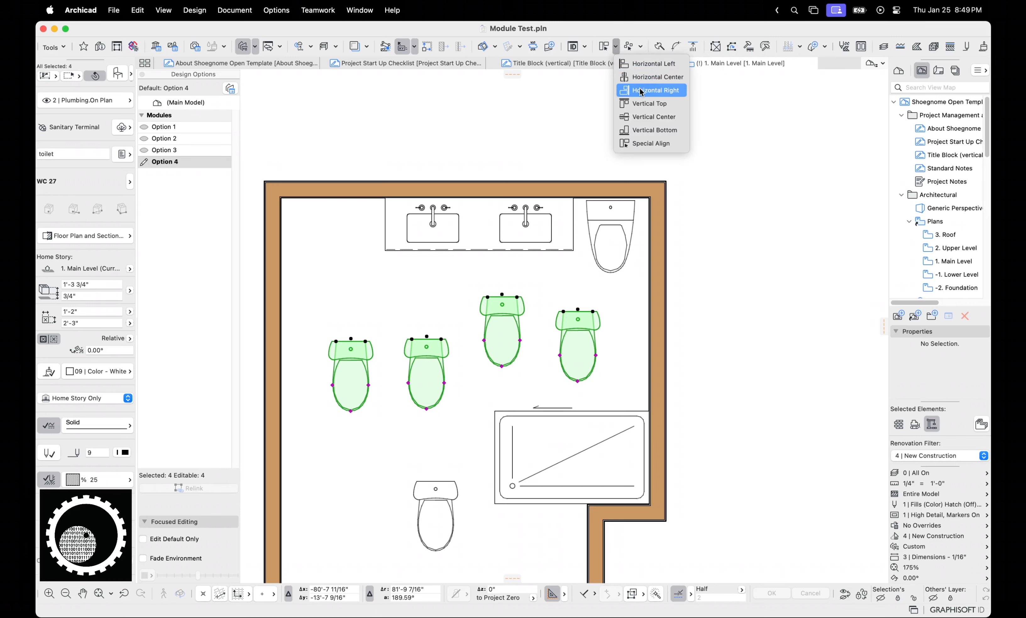
pyautogui.click(655, 90)
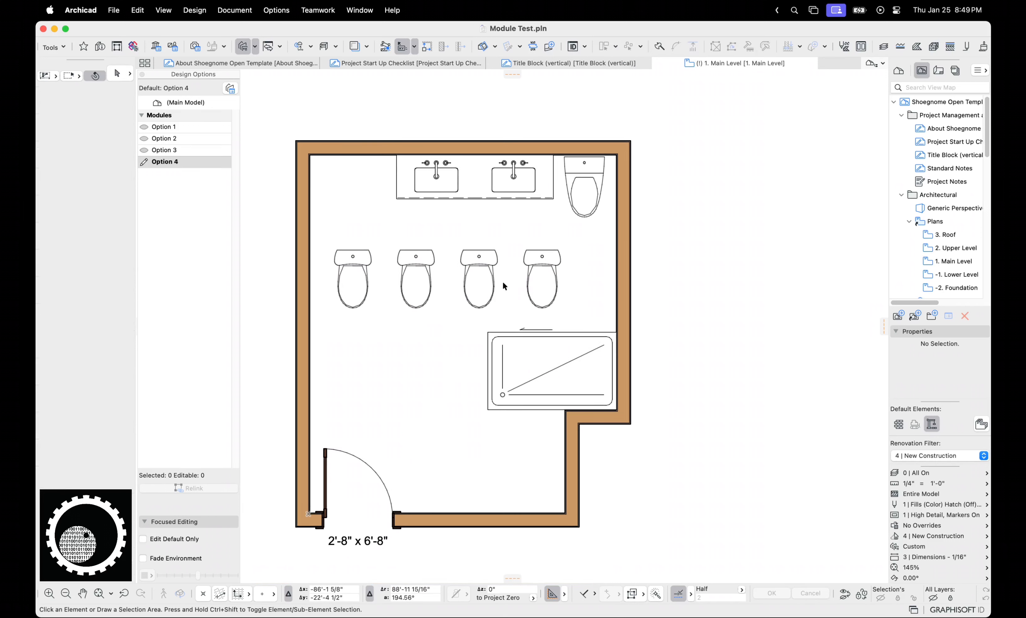
pyautogui.scroll(-3)
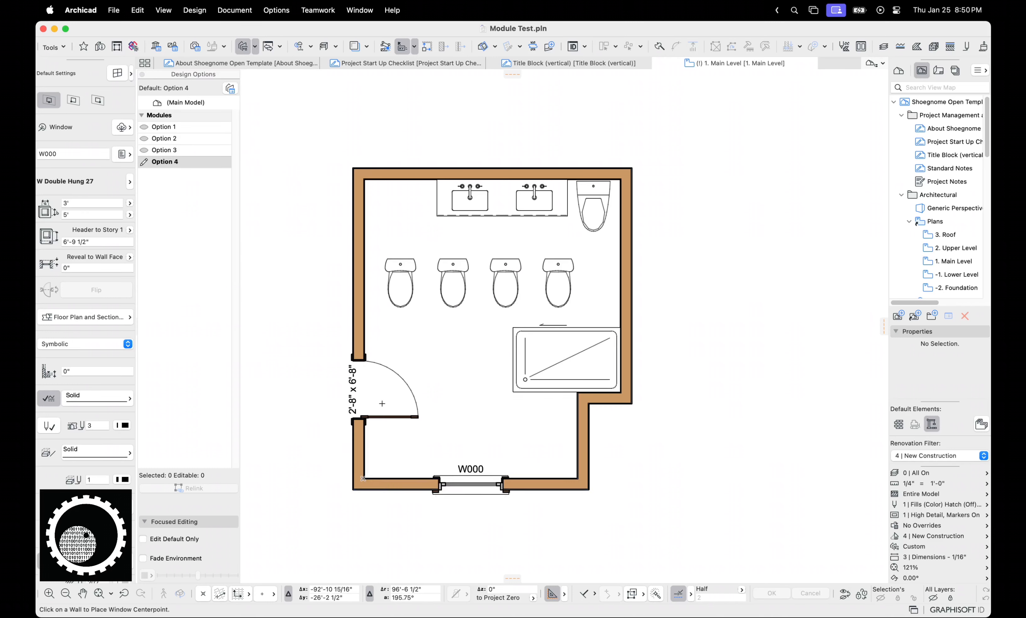
# Step: Start Save As for the project with Module File chosen as the format
pyautogui.click(113, 10)
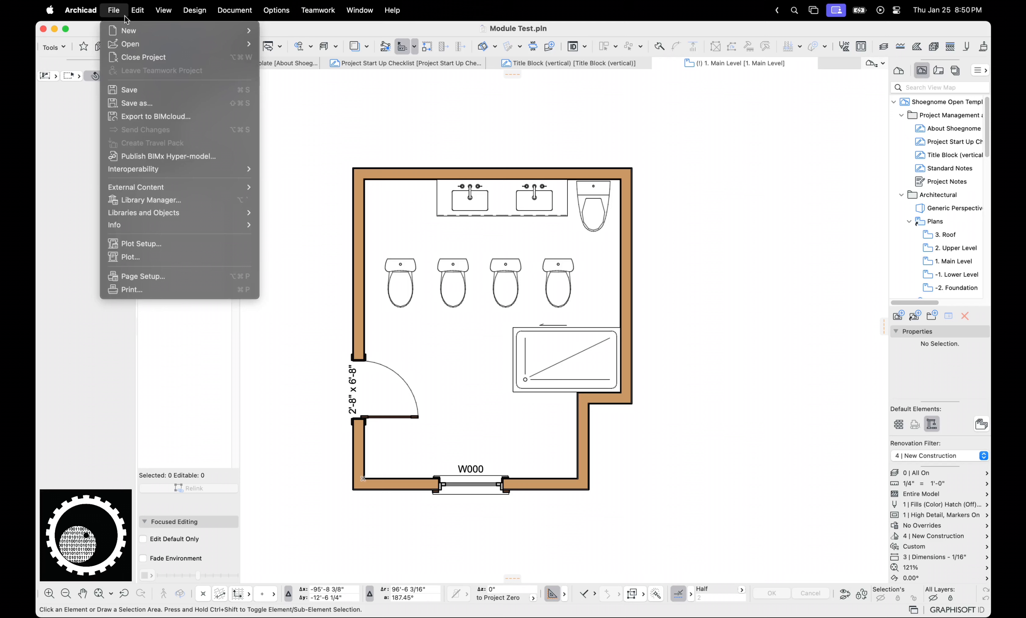
pyautogui.moveTo(167, 106)
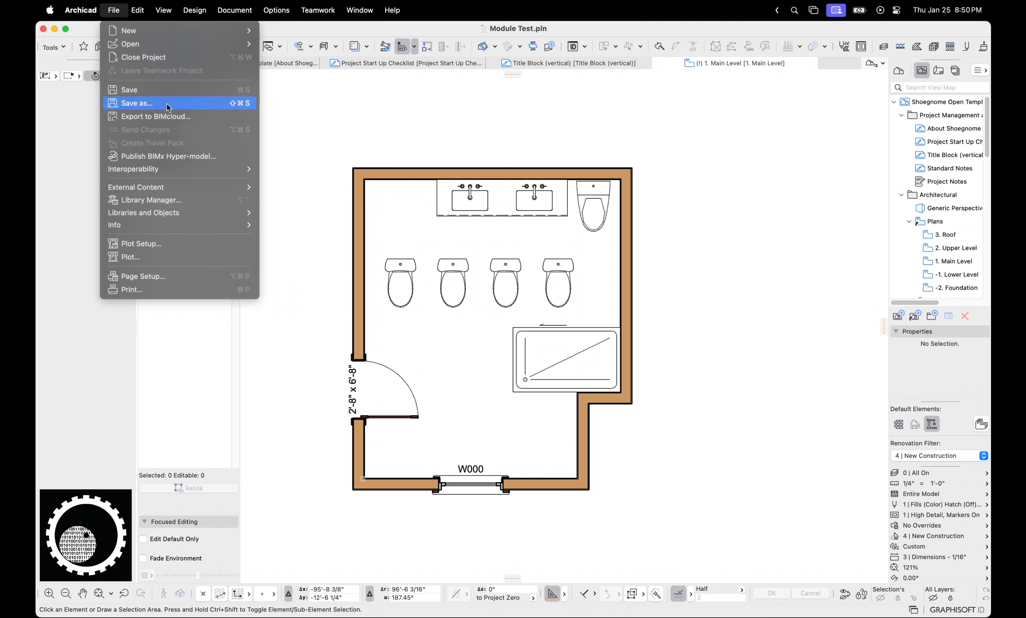
pyautogui.click(136, 103)
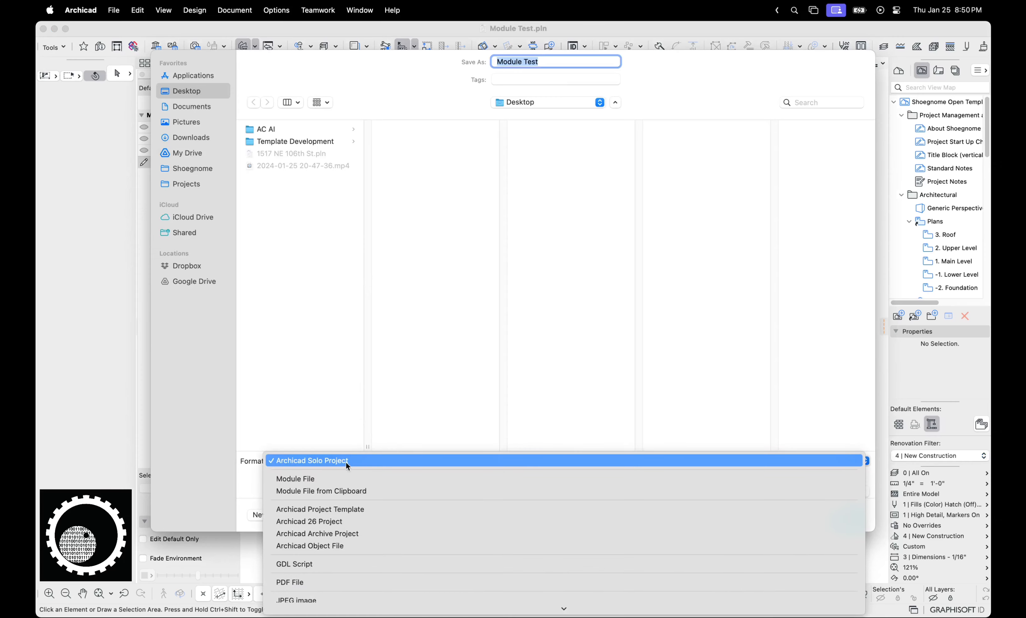
pyautogui.click(294, 479)
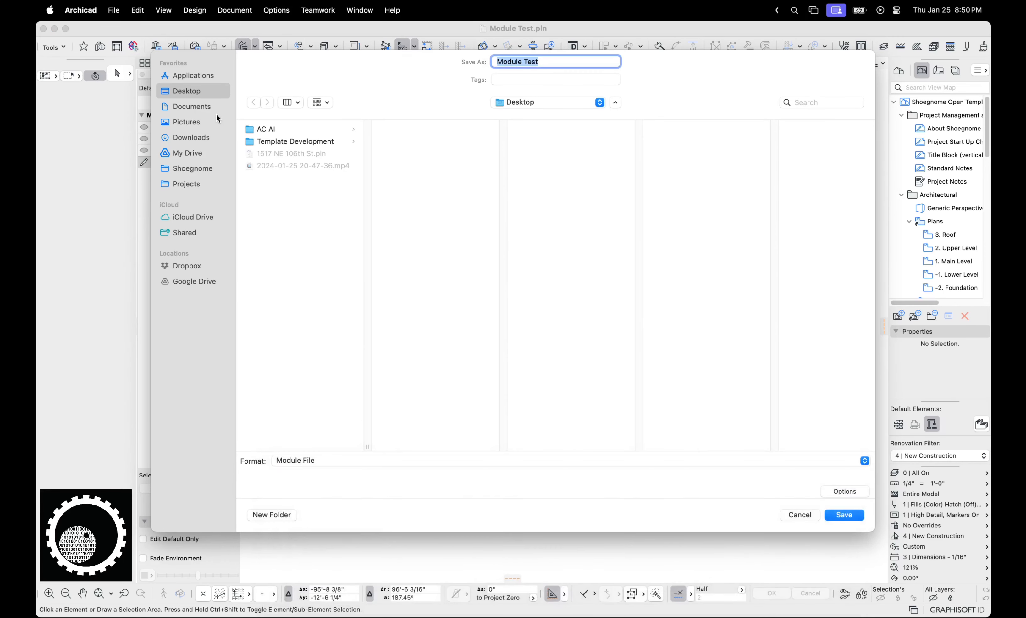
pyautogui.moveTo(843, 486)
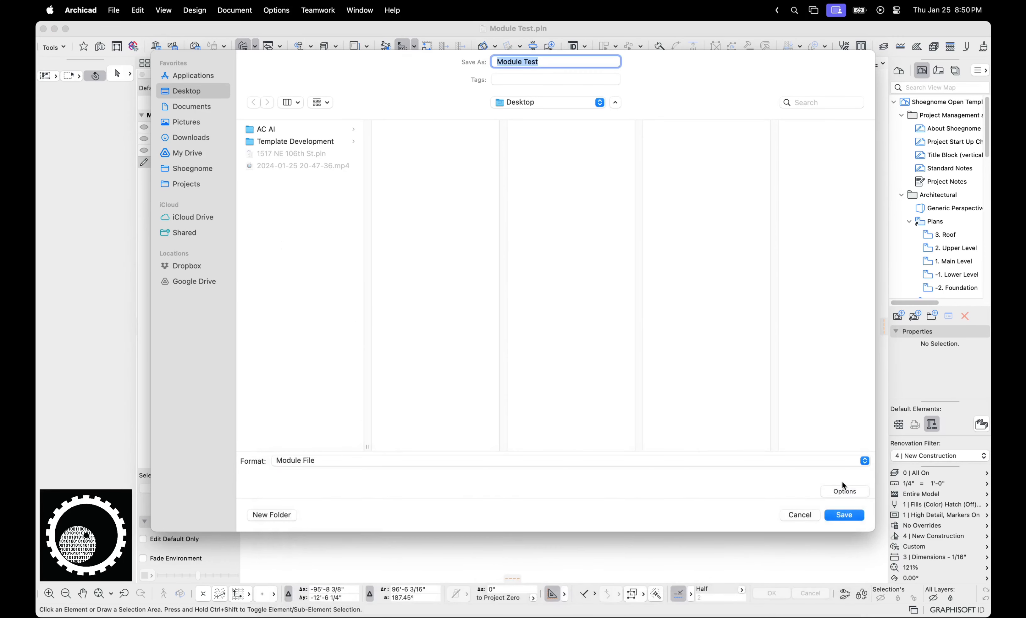
# Step: Set module save options to current story only, no relevant elements added, all hidden and visible elements
pyautogui.click(844, 490)
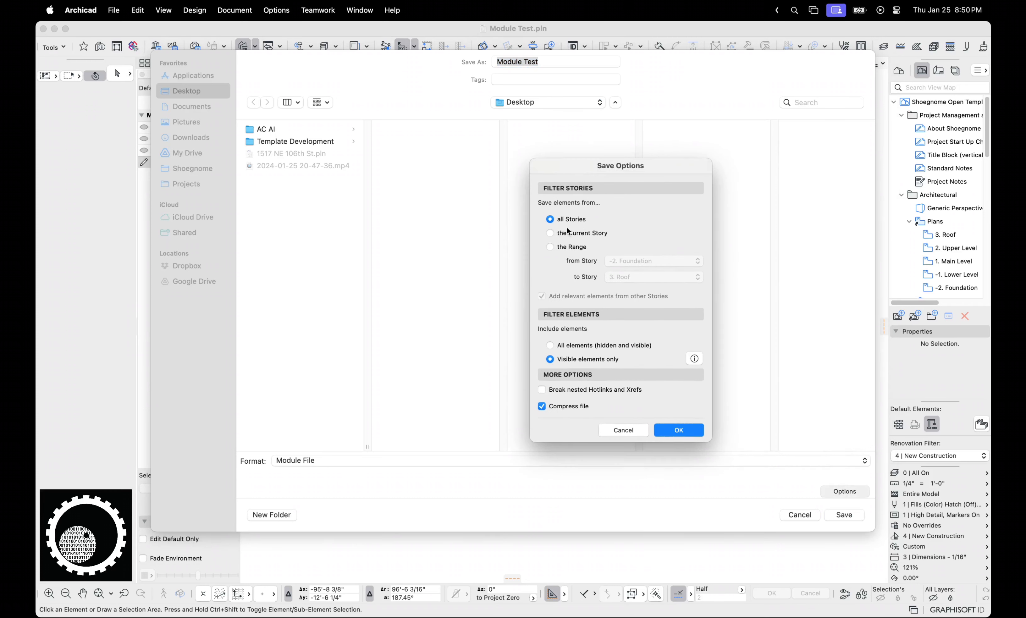
pyautogui.click(549, 233)
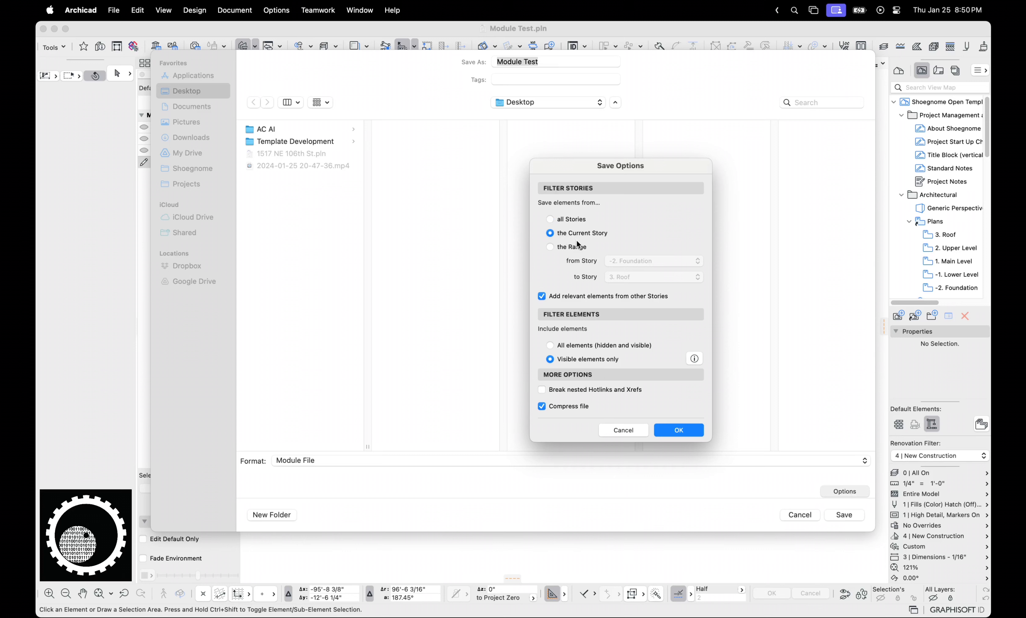
pyautogui.click(541, 296)
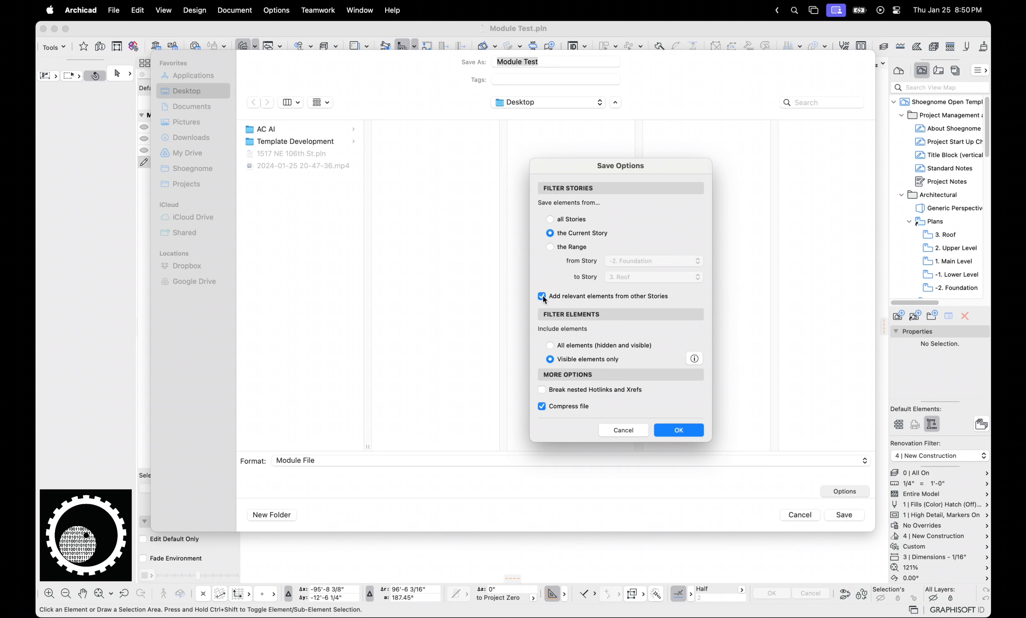
pyautogui.click(542, 296)
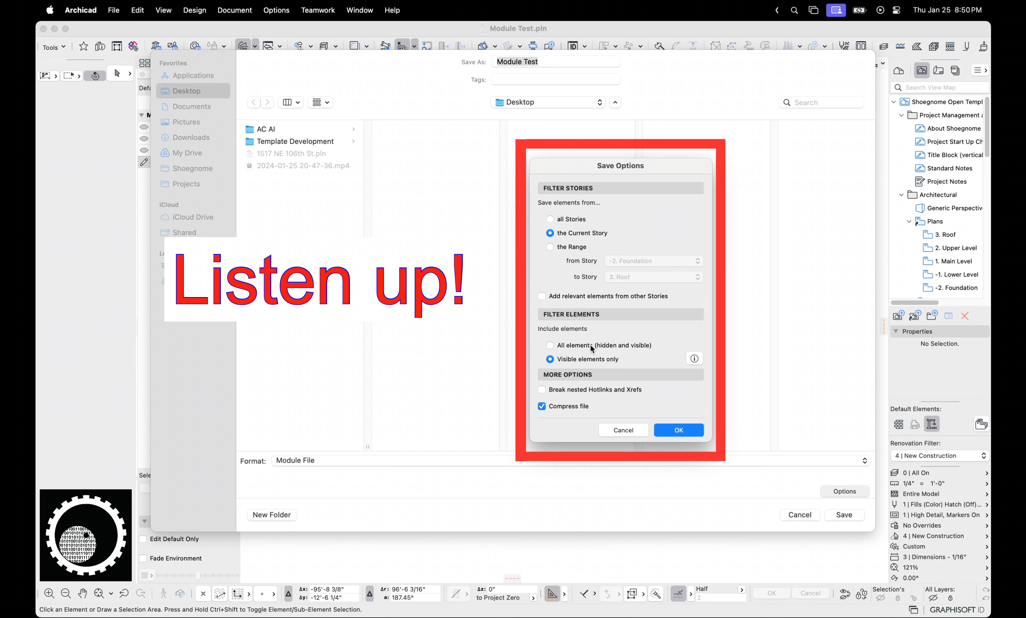
pyautogui.click(550, 345)
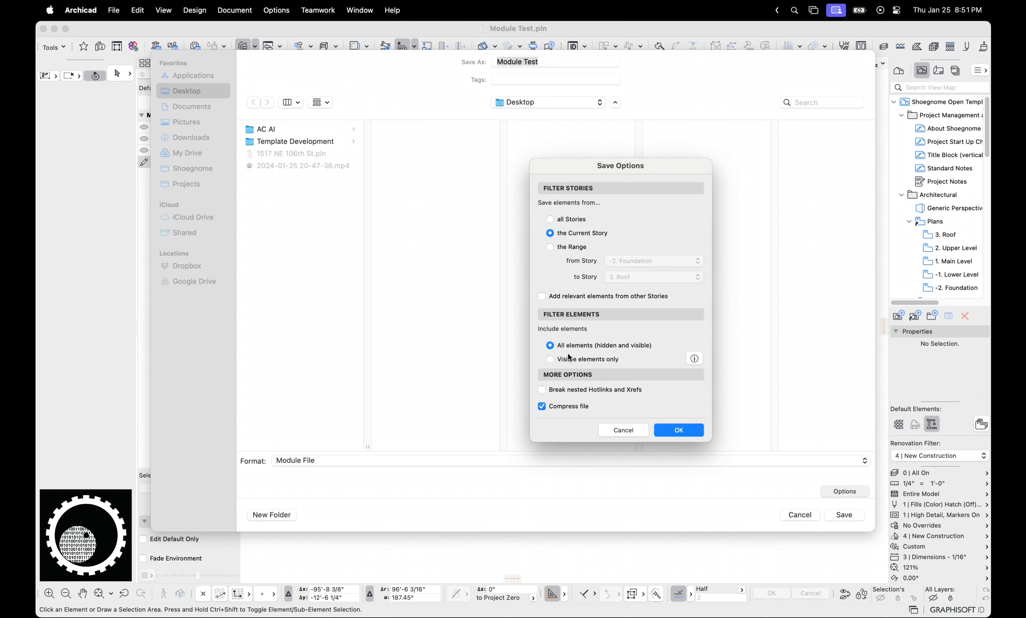
pyautogui.moveTo(590, 352)
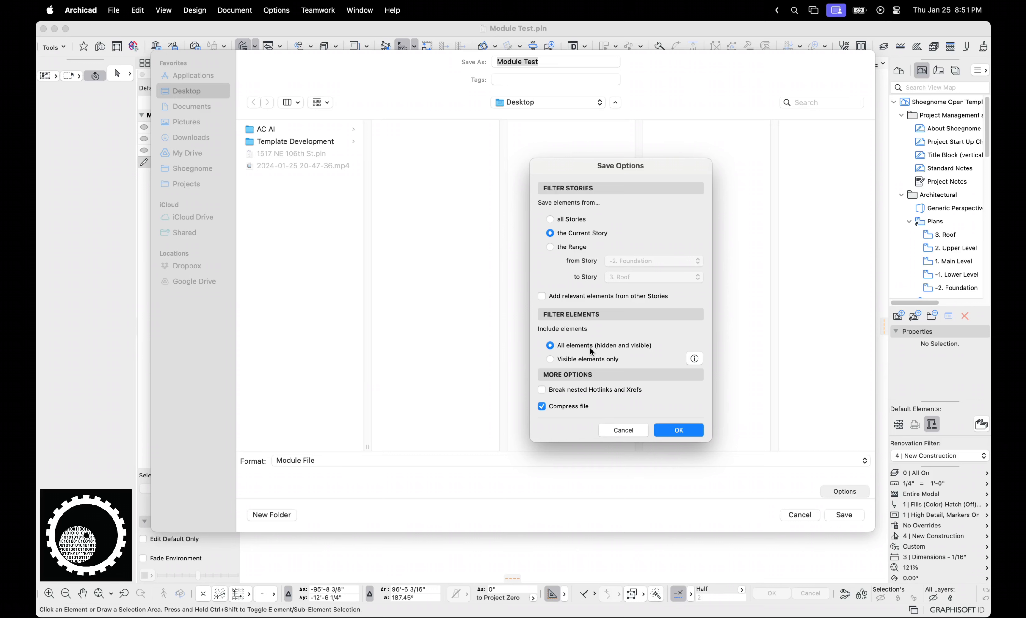
pyautogui.click(678, 430)
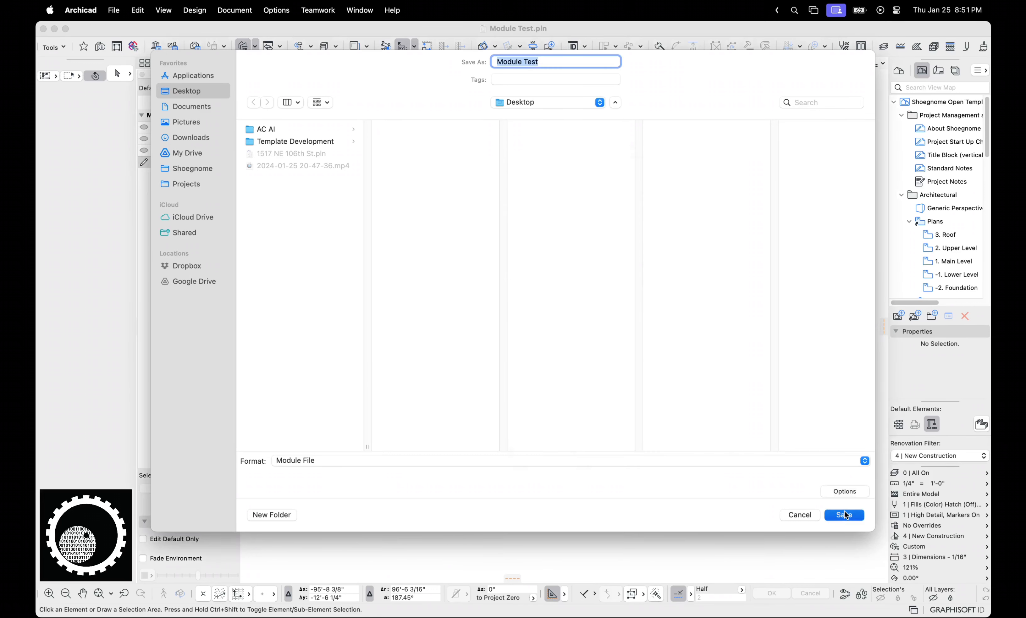
# Step: Save Module Test.mod to the Desktop, accepting that only floor plan data is saved
pyautogui.click(844, 514)
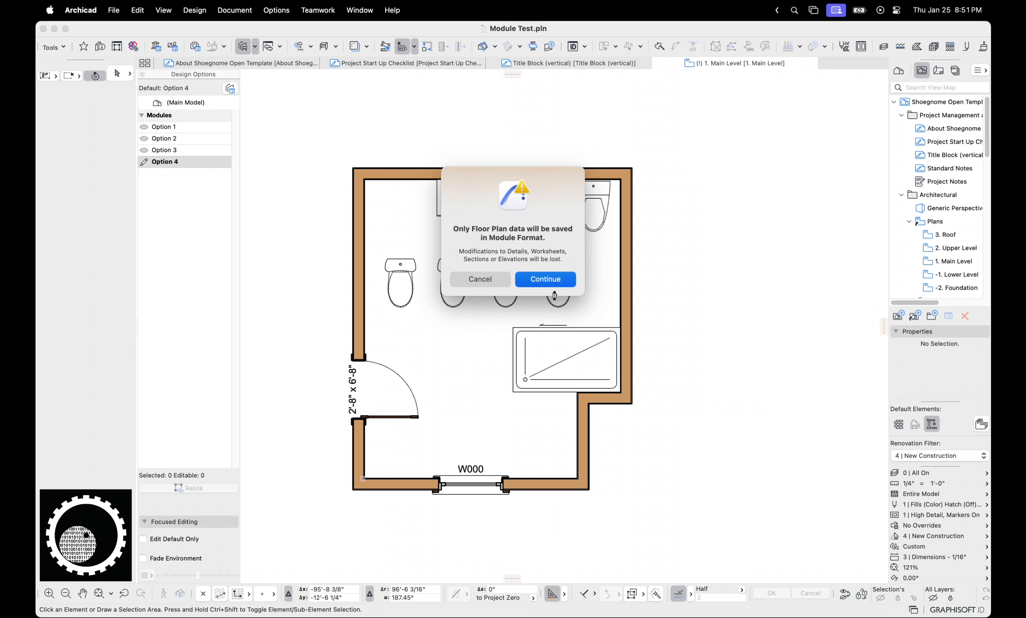
pyautogui.click(544, 279)
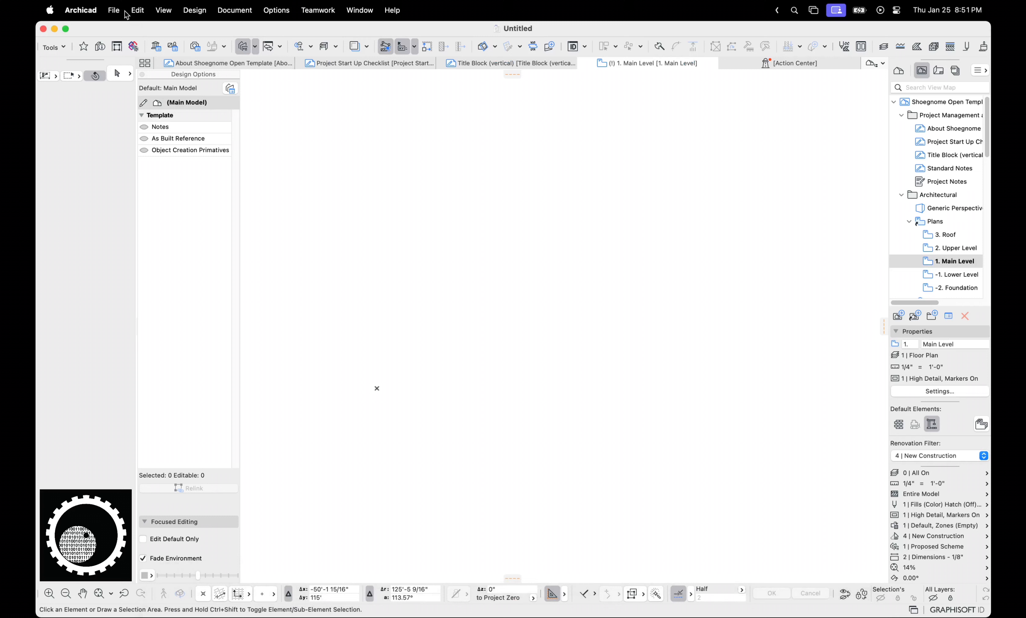
# Step: Start a hotlink from Module Test.mod on the Desktop, using its single Main Level story
pyautogui.click(113, 10)
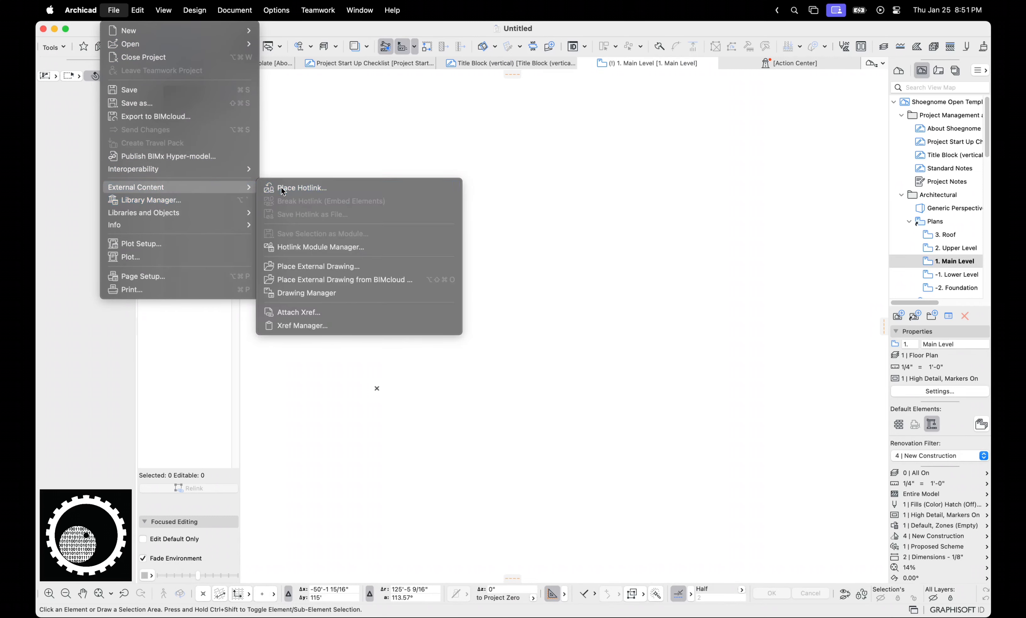
pyautogui.click(302, 188)
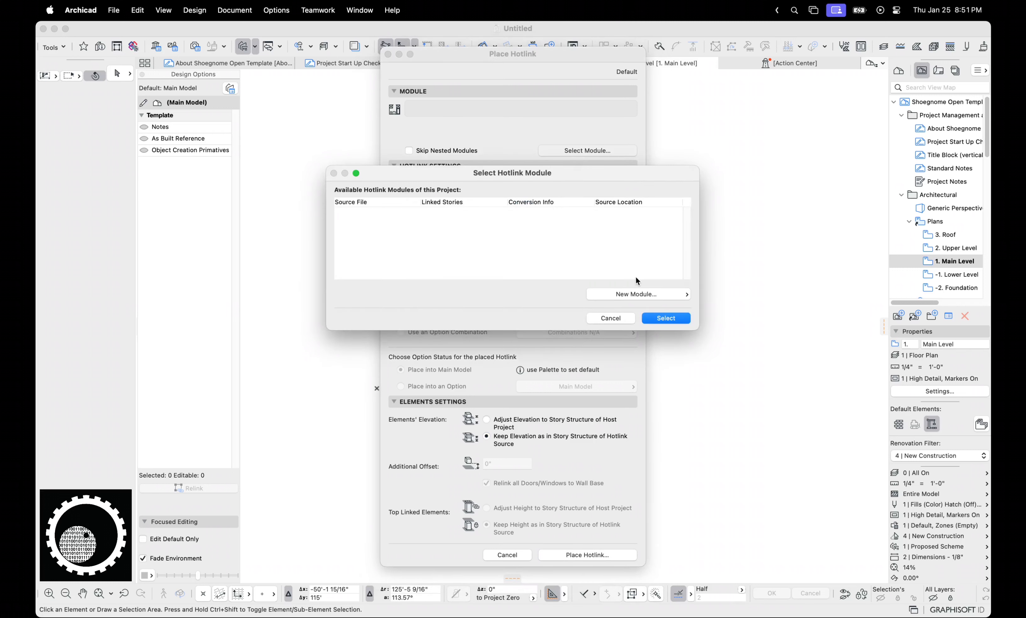
pyautogui.moveTo(603, 286)
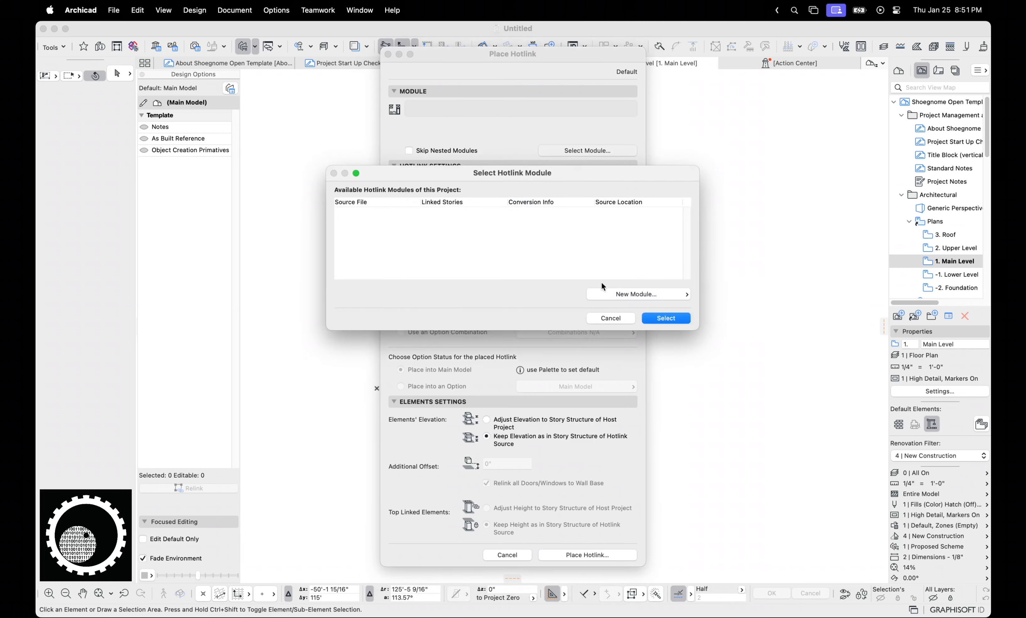
pyautogui.click(636, 295)
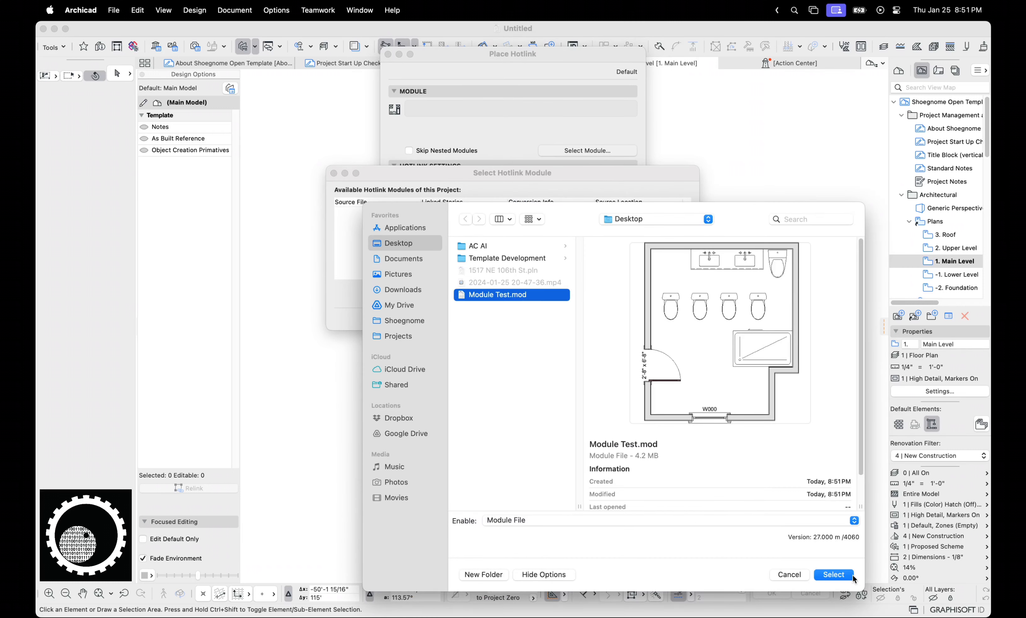
pyautogui.click(833, 574)
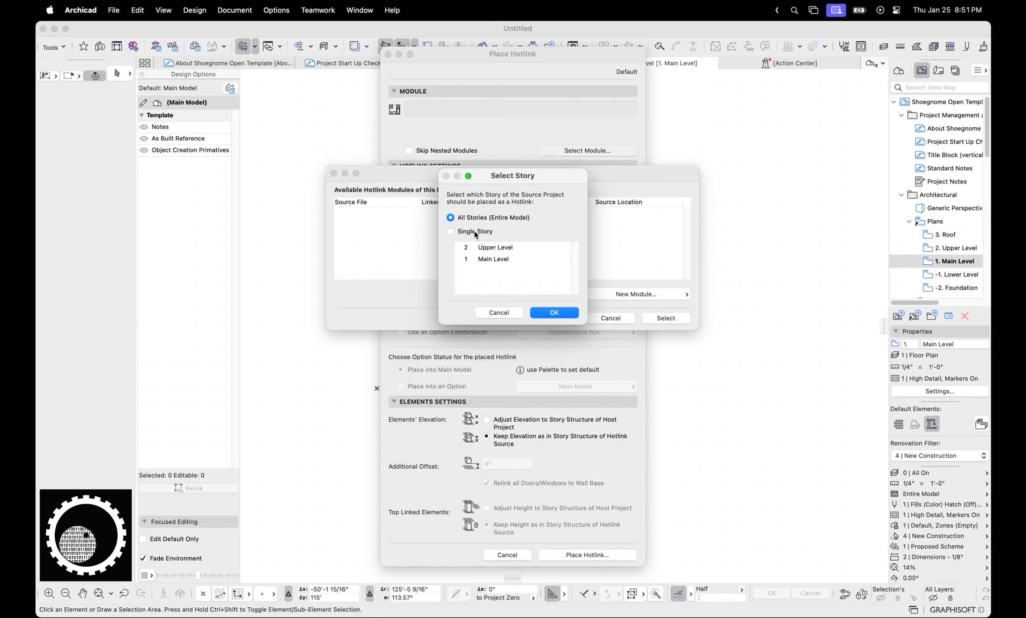
pyautogui.click(451, 232)
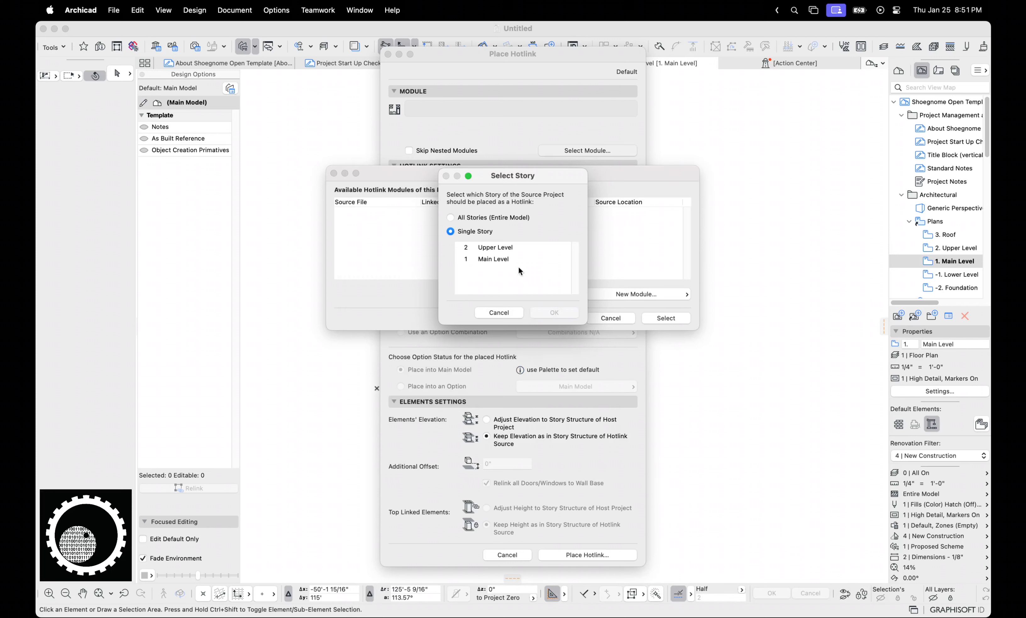
pyautogui.click(552, 312)
pyautogui.write('ext')
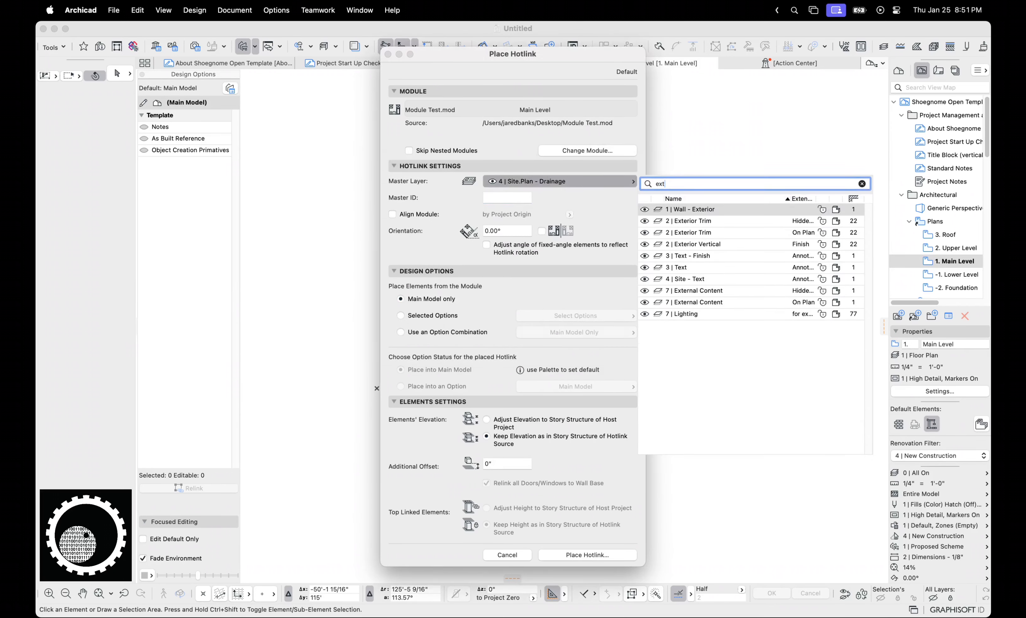
# Step: Put the hotlink on 7 | External Content.On Plan with the Option 1 combination and begin placing it
pyautogui.click(695, 302)
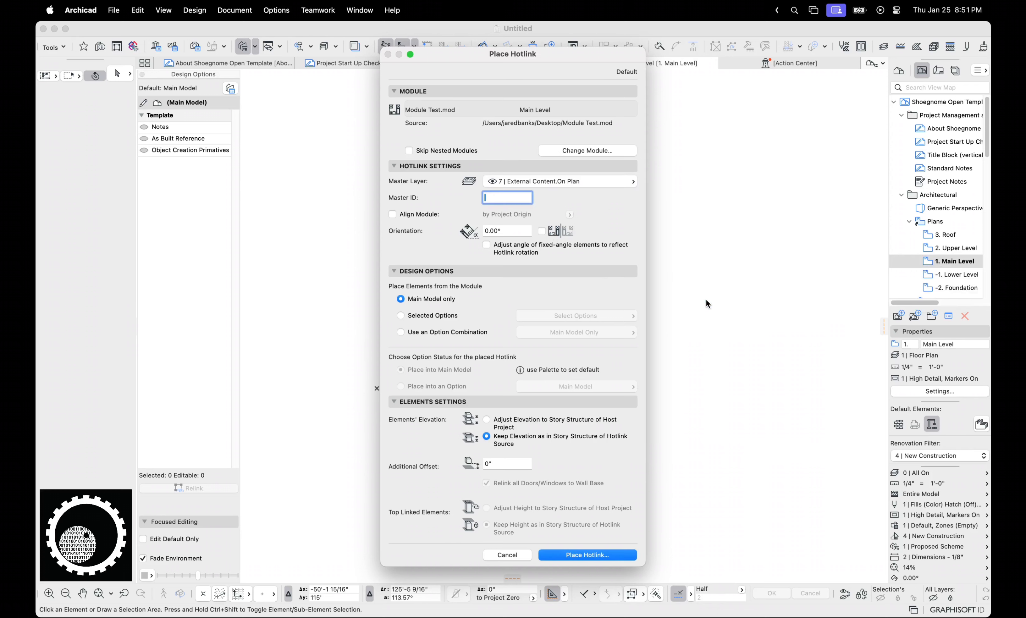
pyautogui.moveTo(577, 503)
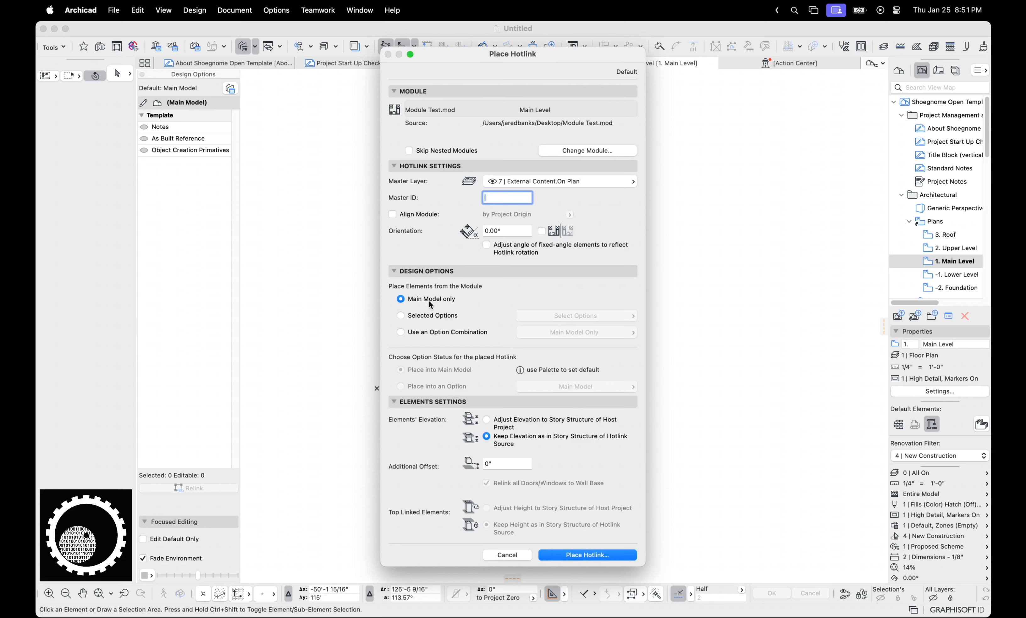
pyautogui.click(400, 315)
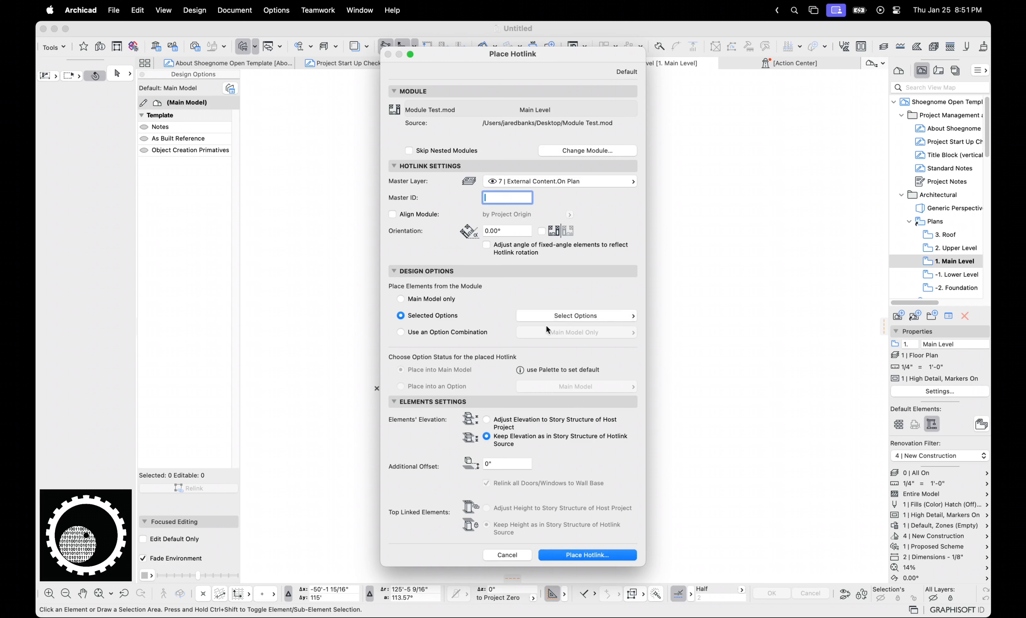
pyautogui.click(399, 332)
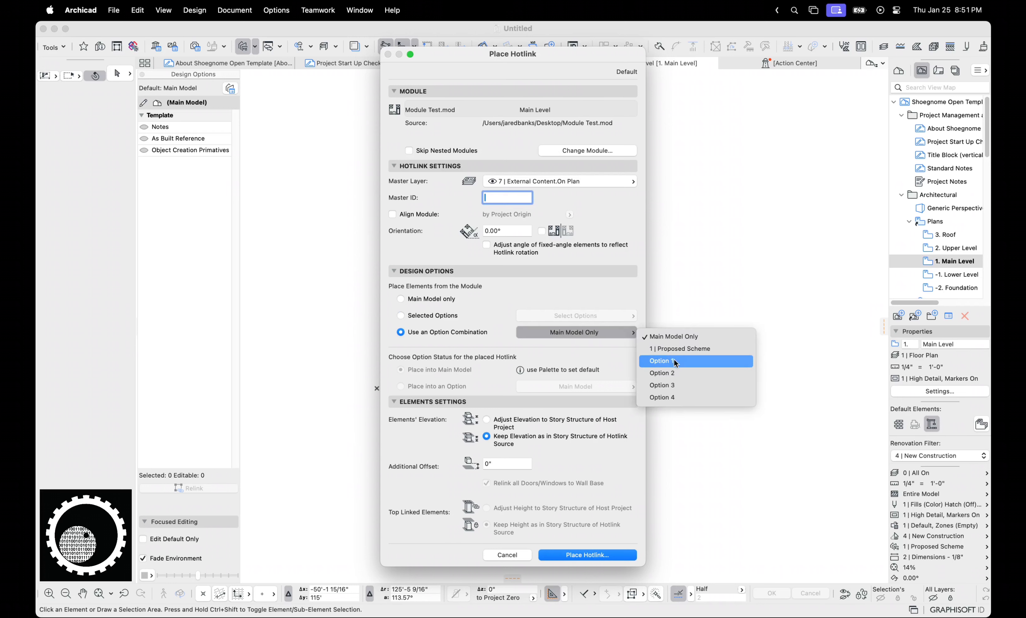
pyautogui.click(659, 360)
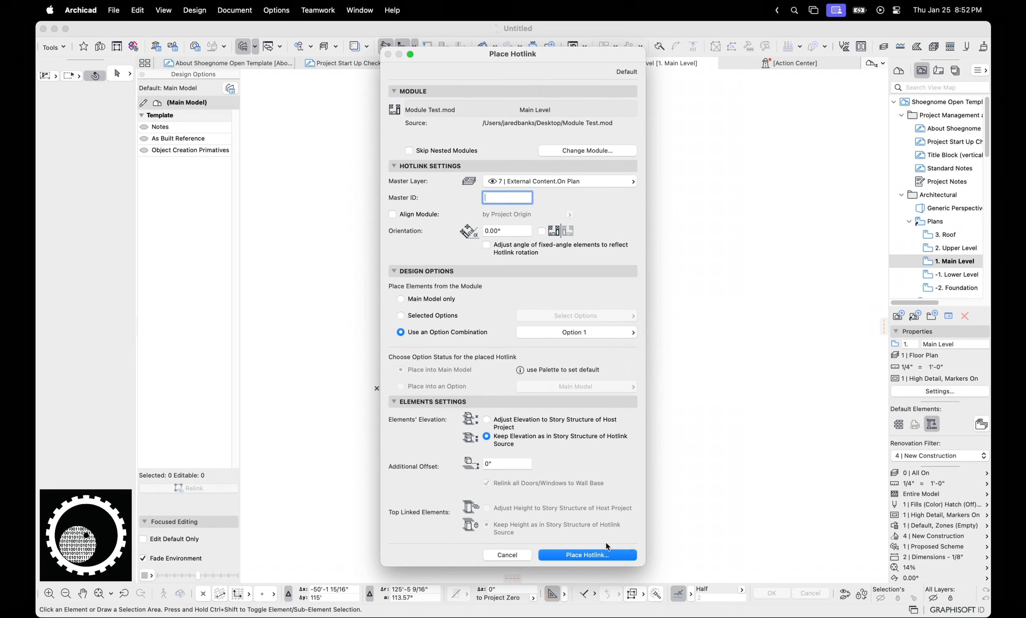
pyautogui.click(587, 554)
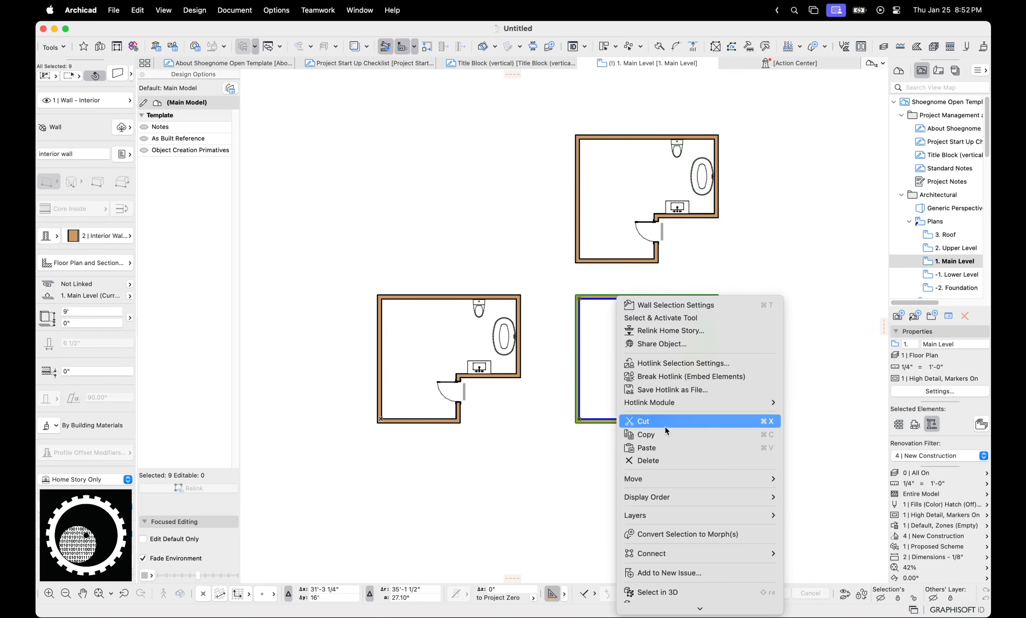
# Step: Set one placed hotlink to the Option 2 combination and another to Option 4 via Hotlink Selection Settings
pyautogui.click(685, 363)
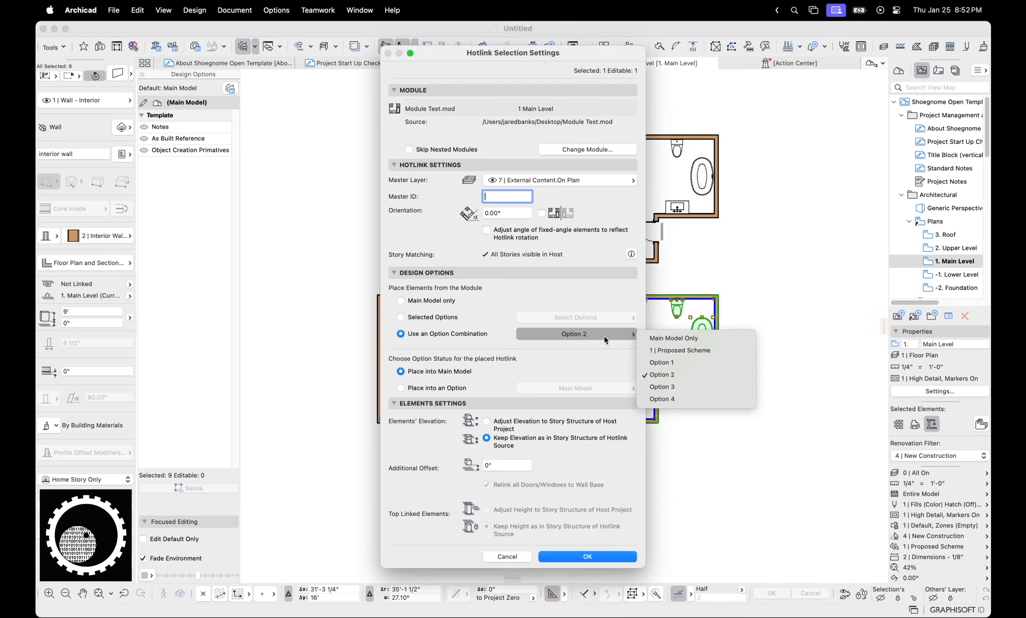
pyautogui.click(587, 556)
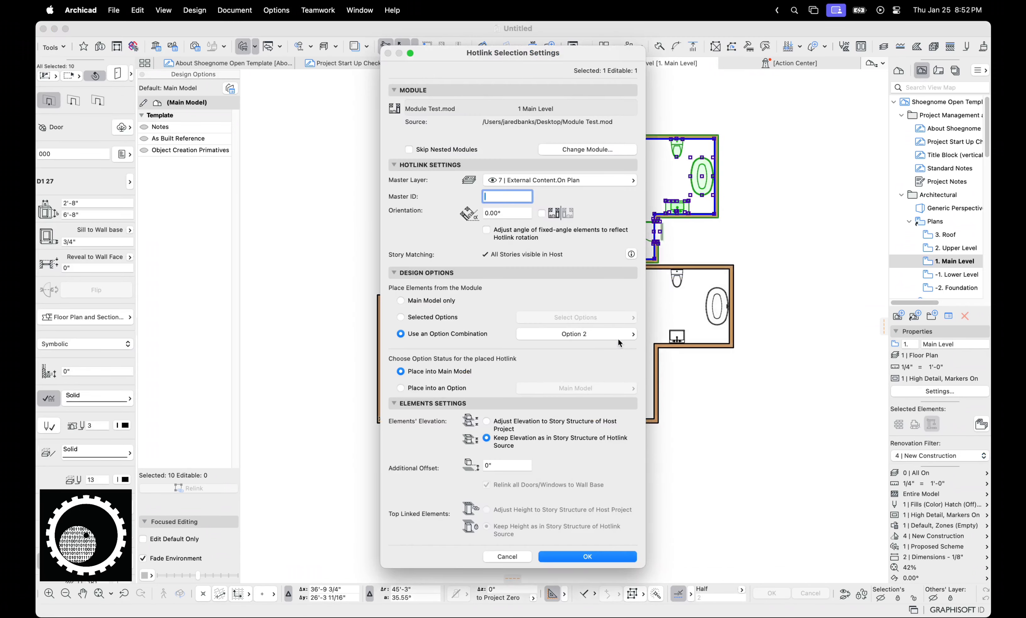
pyautogui.click(586, 556)
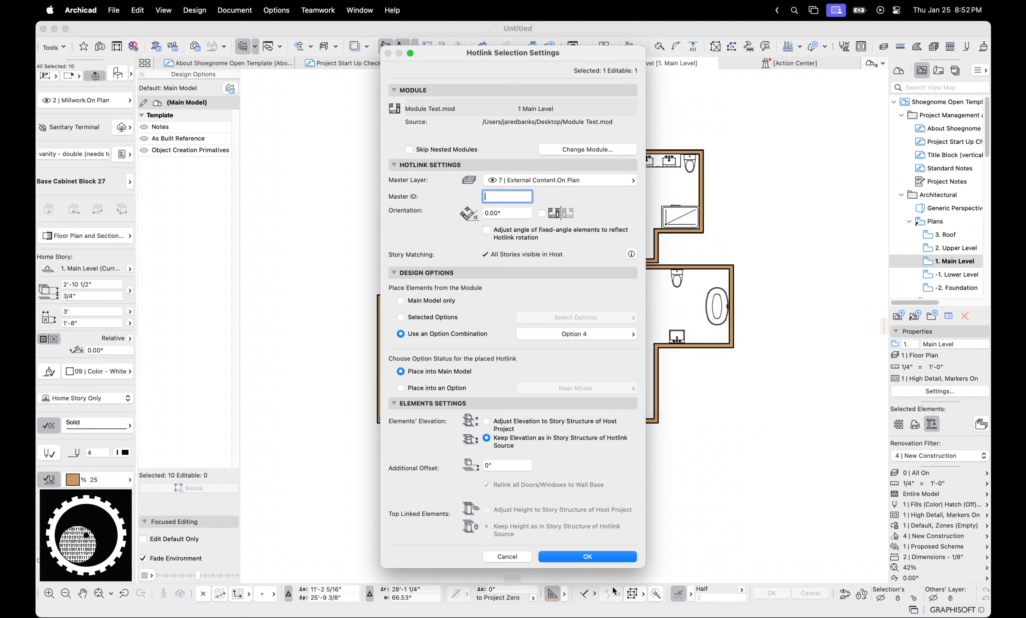
pyautogui.click(586, 556)
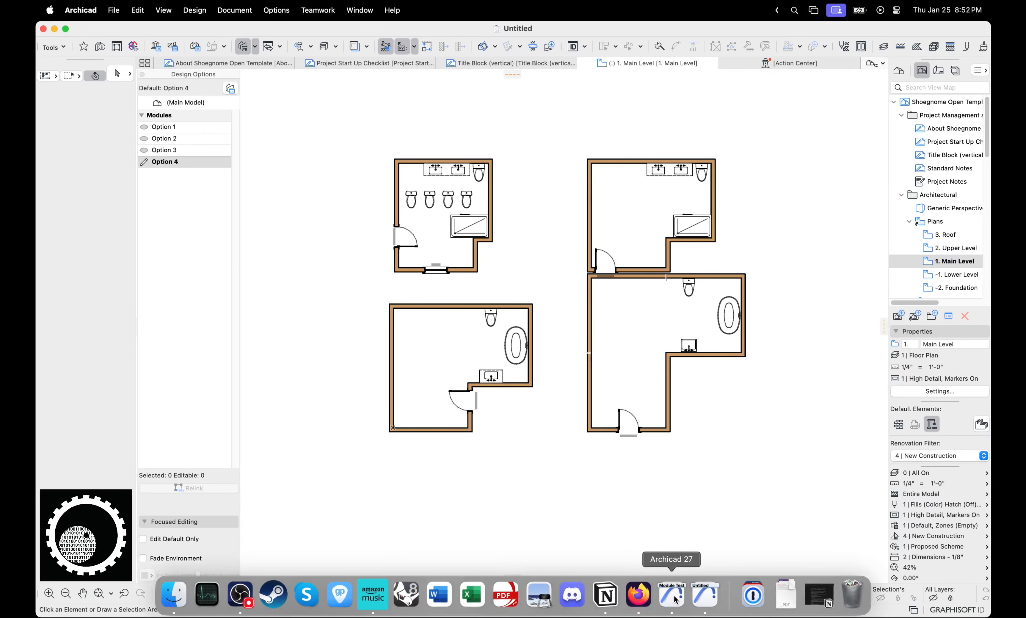
# Step: In Module Test.pln, step through the design options, drag-copying toilets, the tub and a second shower
pyautogui.click(670, 595)
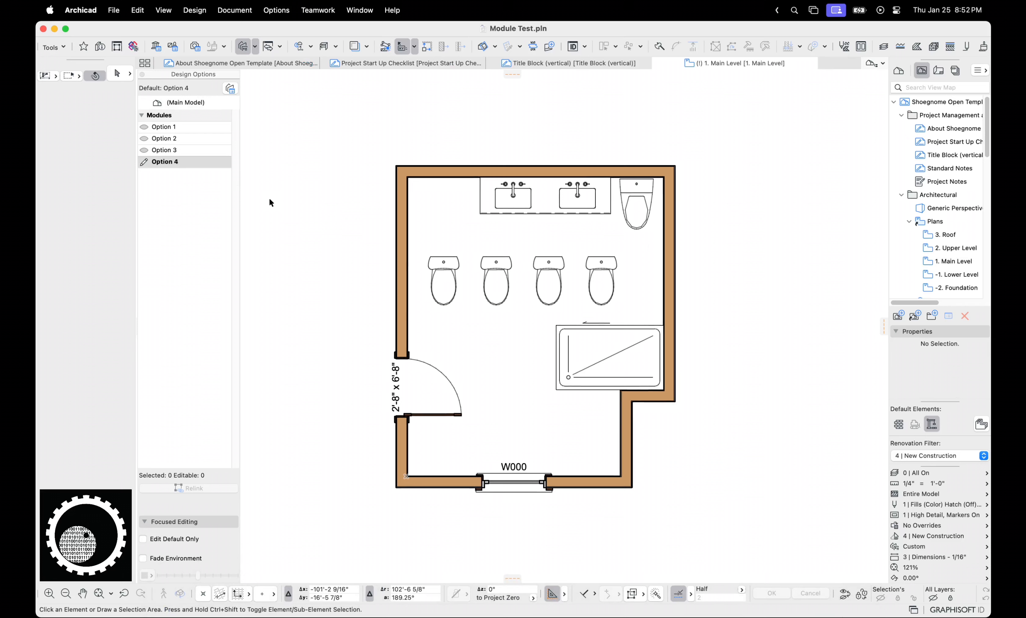
pyautogui.moveTo(519, 308)
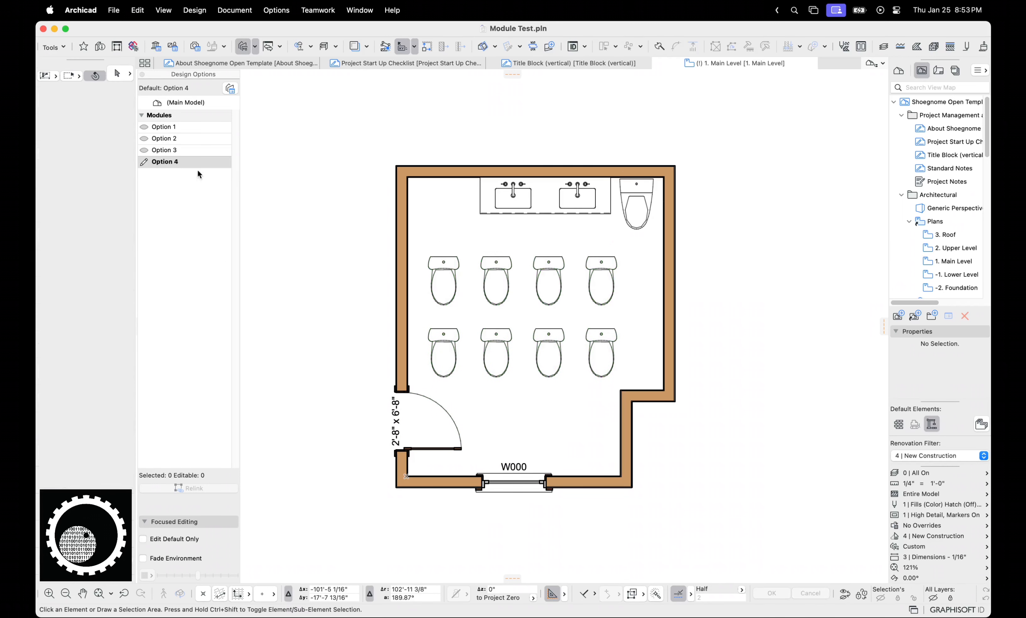
pyautogui.click(164, 150)
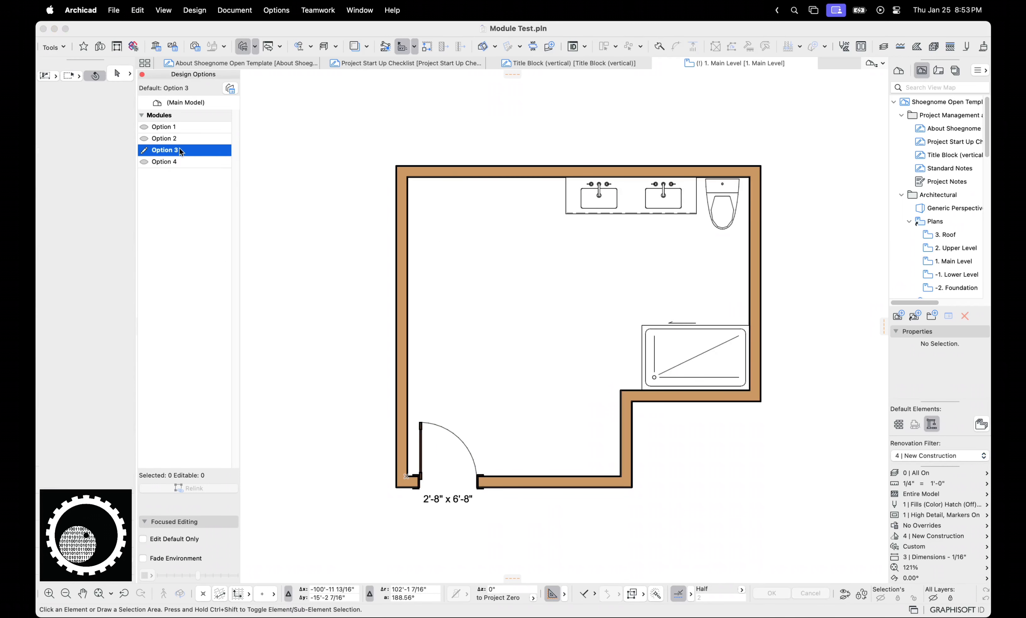
pyautogui.click(164, 126)
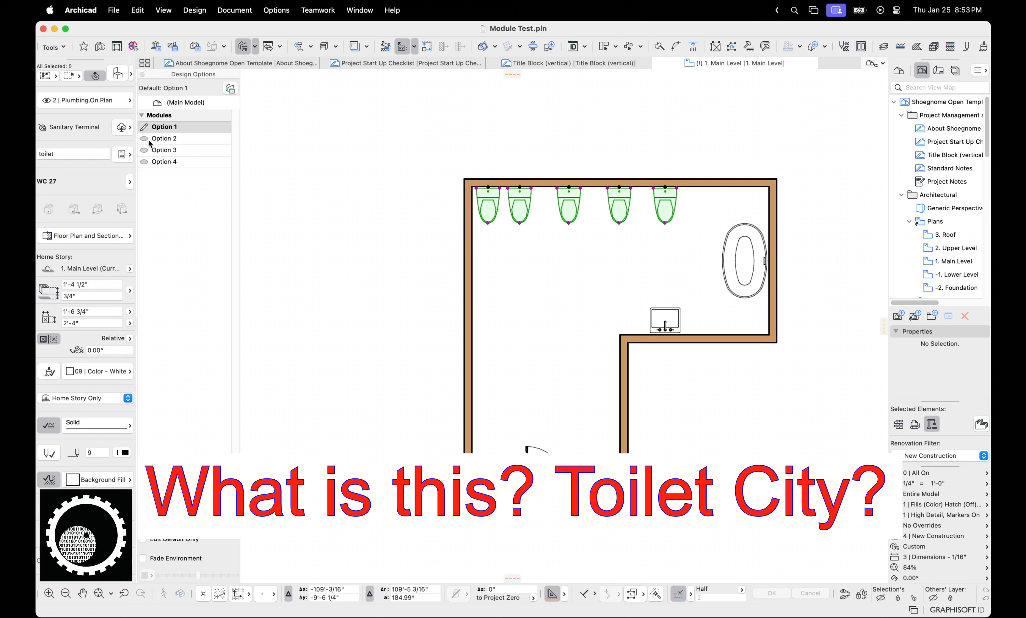
pyautogui.click(165, 138)
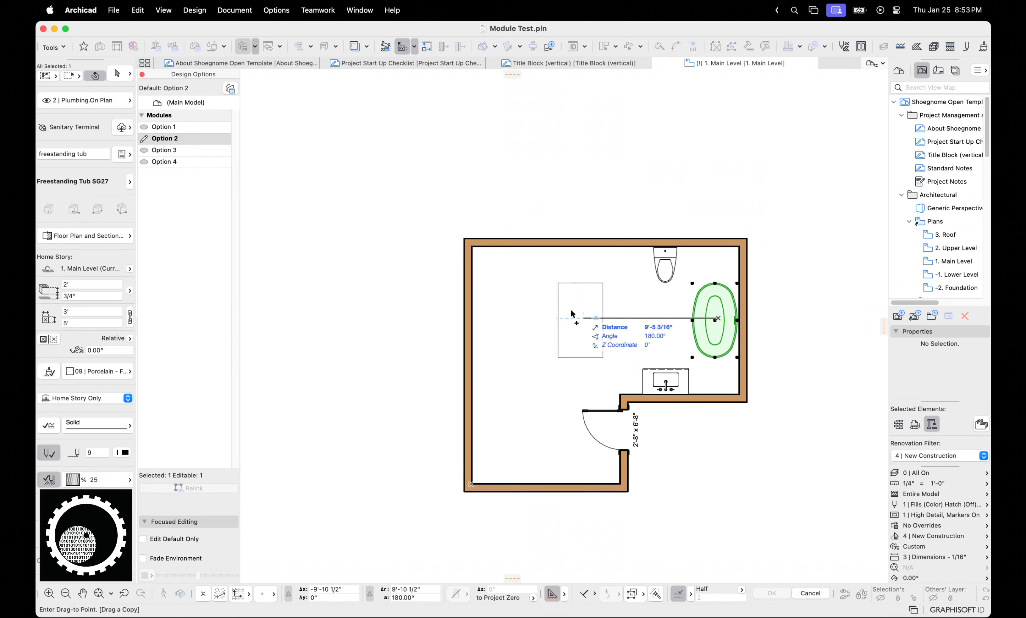
pyautogui.click(165, 149)
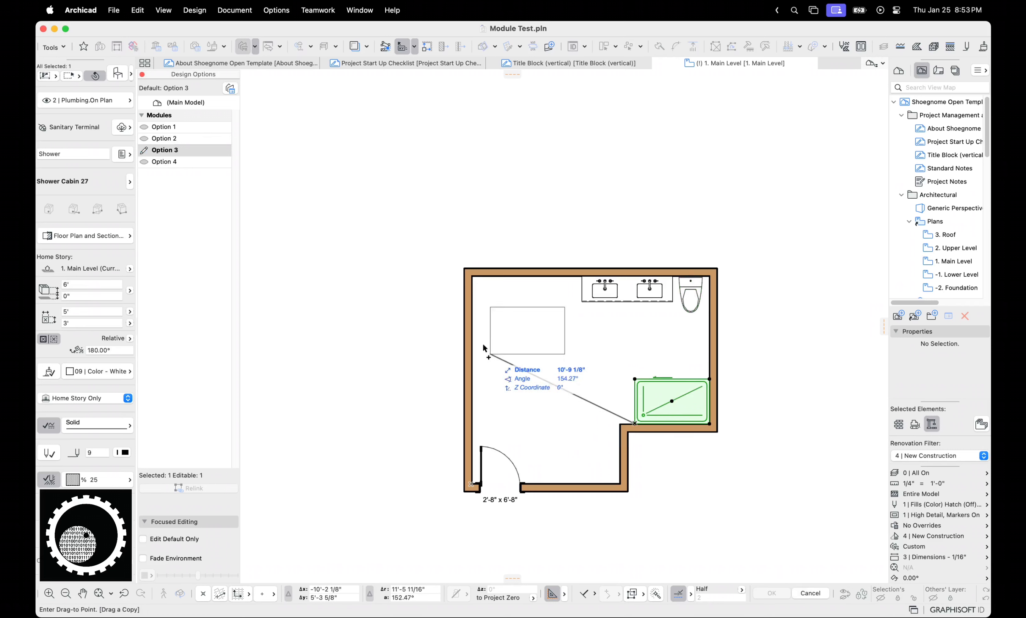
pyautogui.click(114, 10)
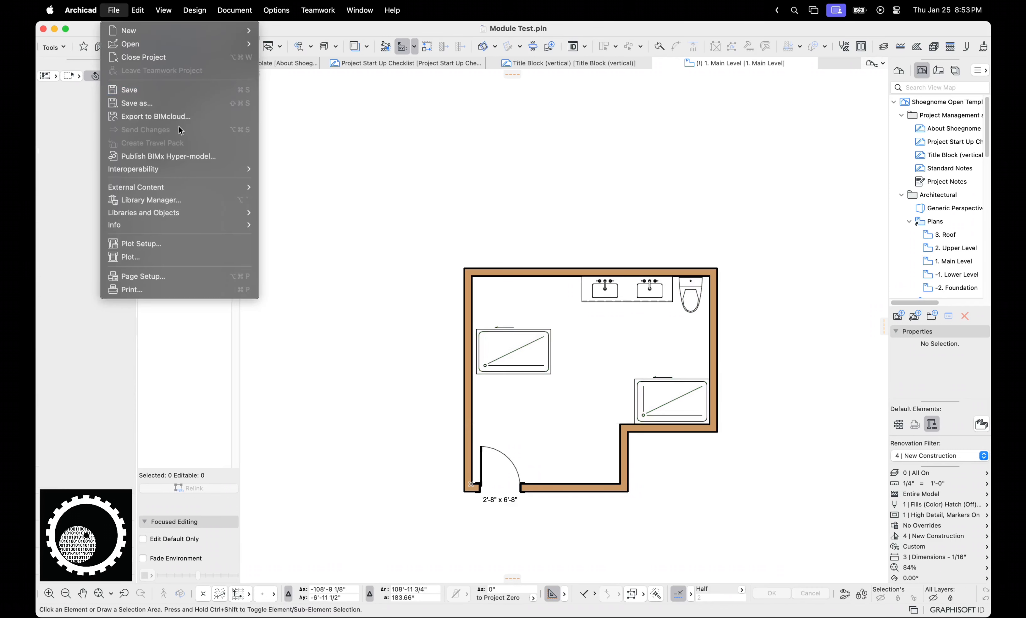
# Step: Re-save Module Test as a module file on the Desktop, replacing the existing Module Test.mod
pyautogui.click(136, 103)
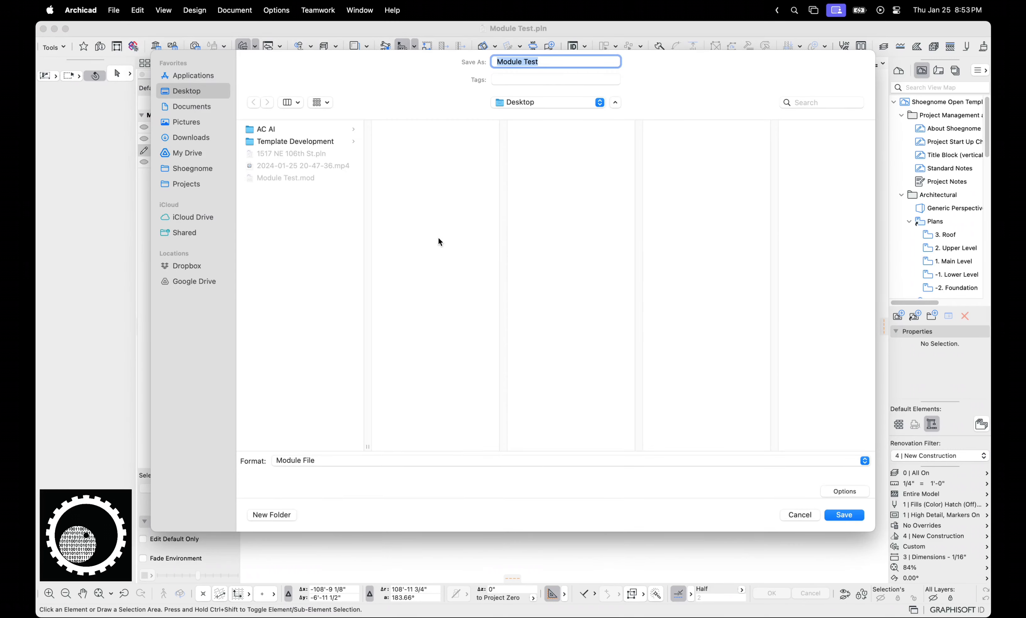
pyautogui.click(590, 326)
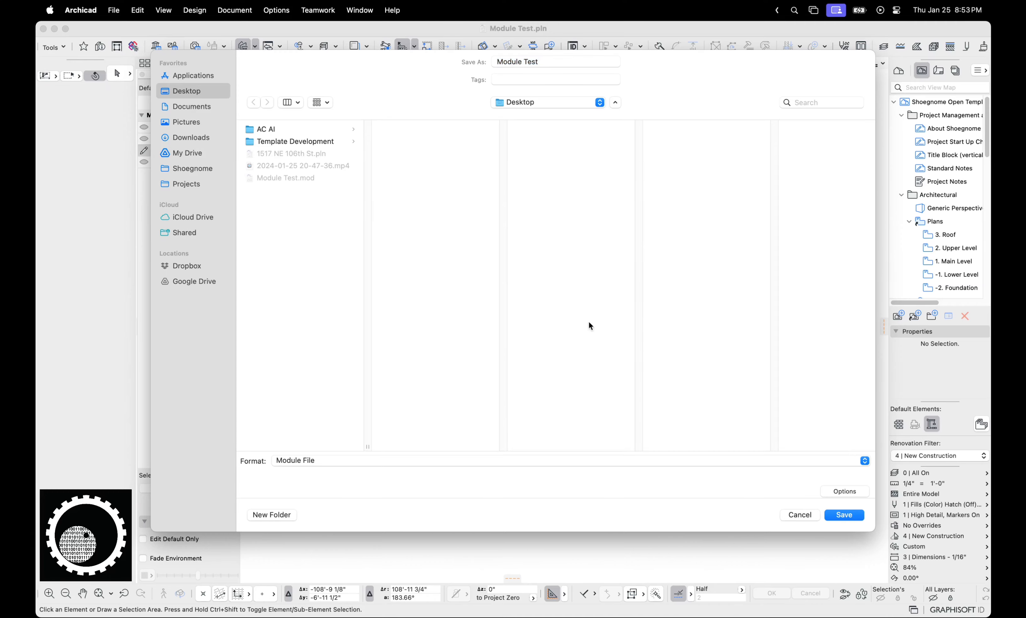
pyautogui.click(844, 514)
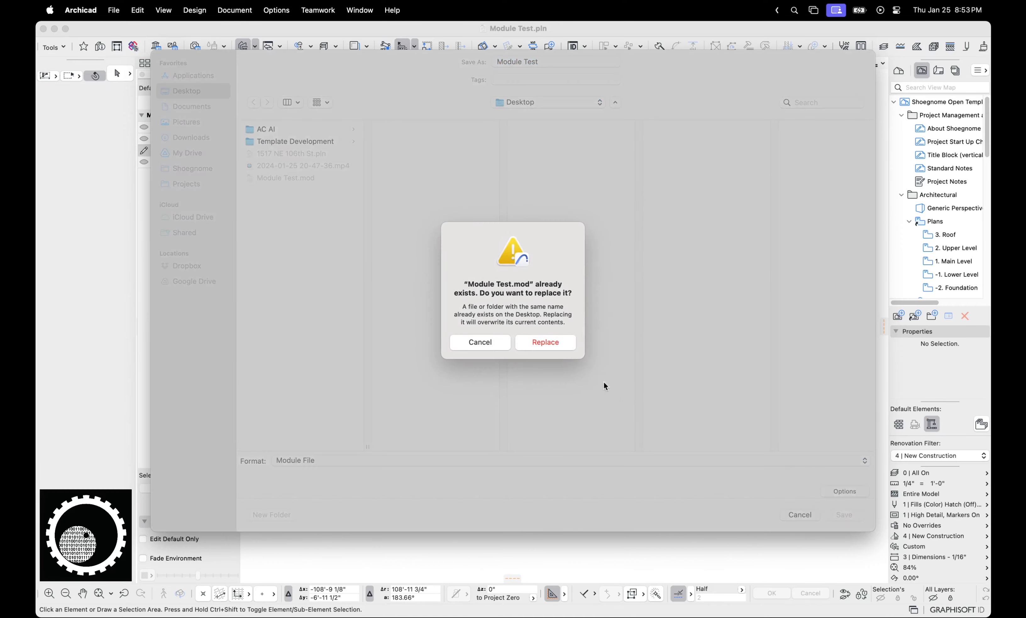
pyautogui.click(545, 342)
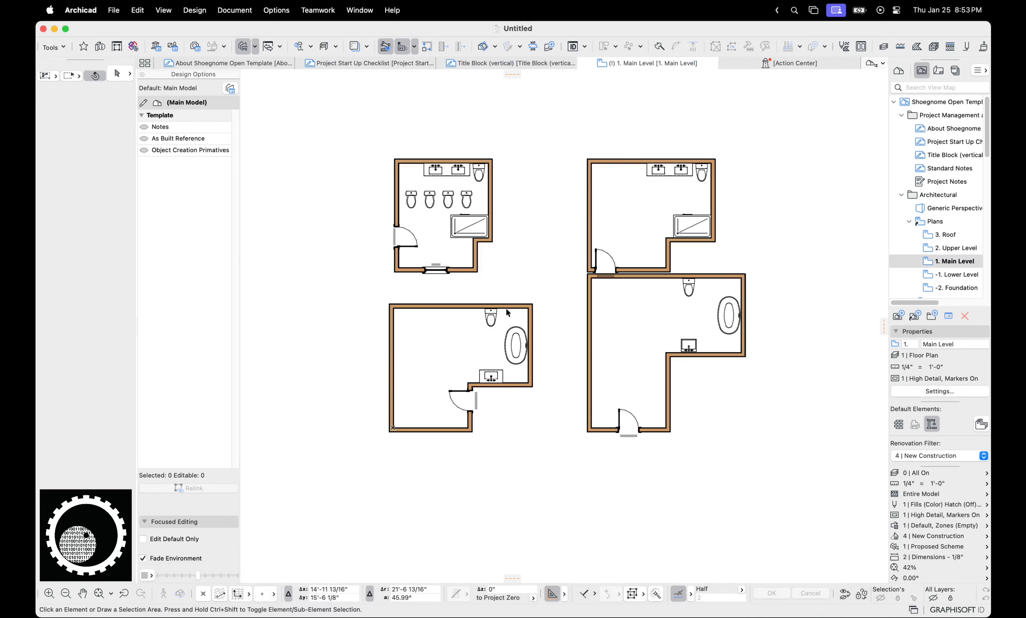
# Step: Update the module and all related hotlinks, then set the selected bathroom hotlink to Option 3
pyautogui.rightClick(432, 367)
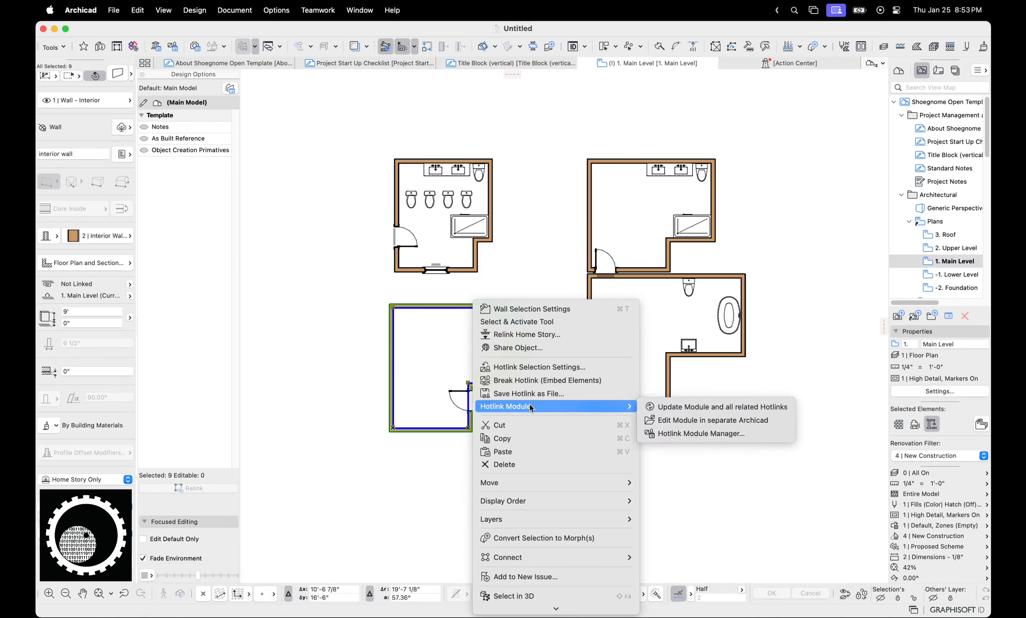
pyautogui.moveTo(687, 406)
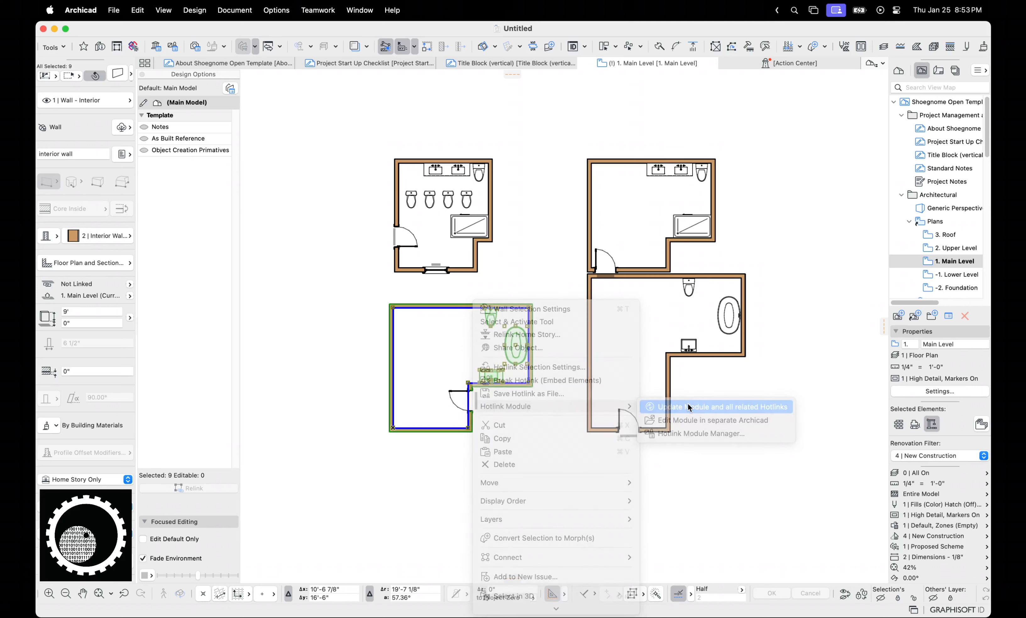
pyautogui.click(715, 406)
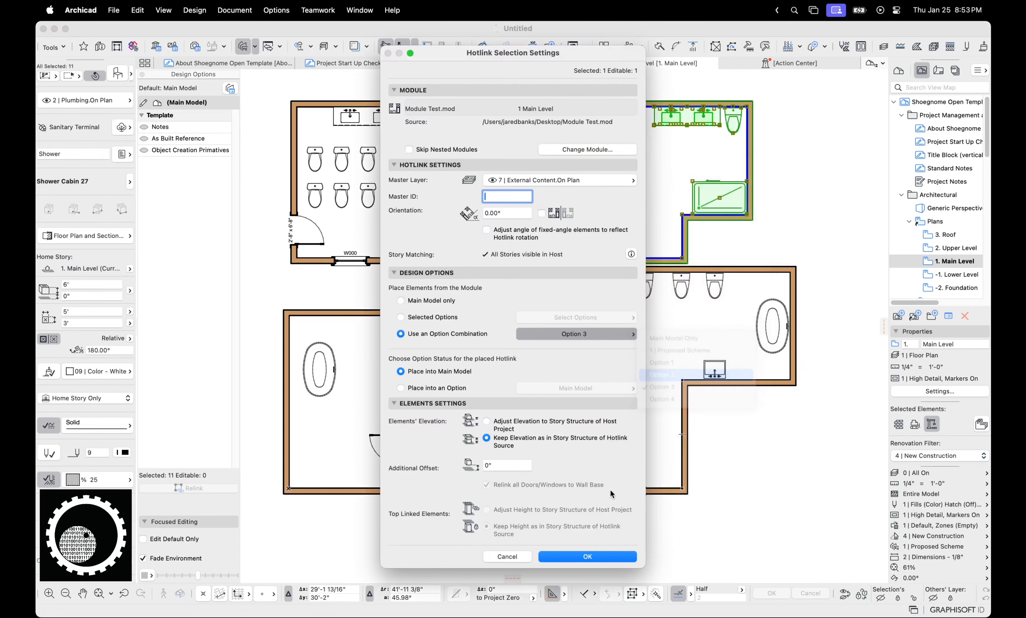
pyautogui.click(586, 556)
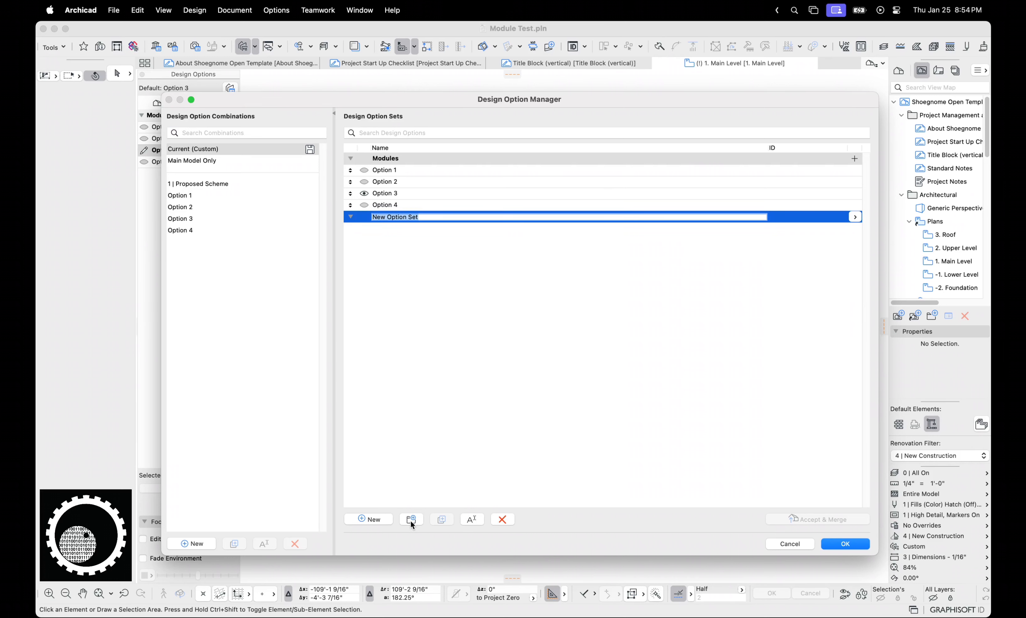
# Step: Name the new set Bonus Toilets with options More Toilets and Even More Toilets, and confirm
pyautogui.write('Bonus Toilets')
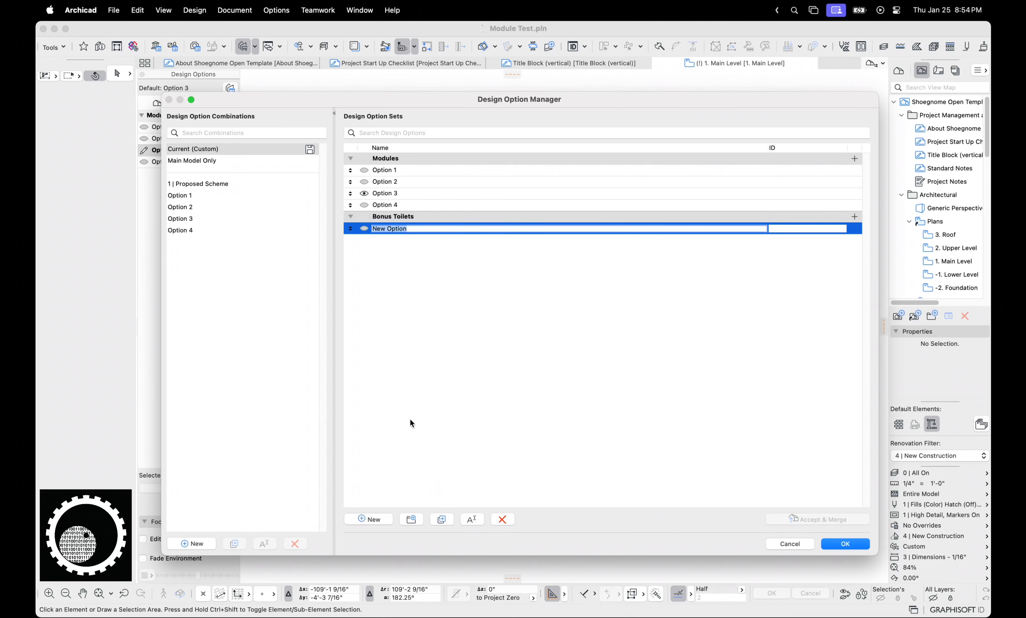
pyautogui.write('More Toilets')
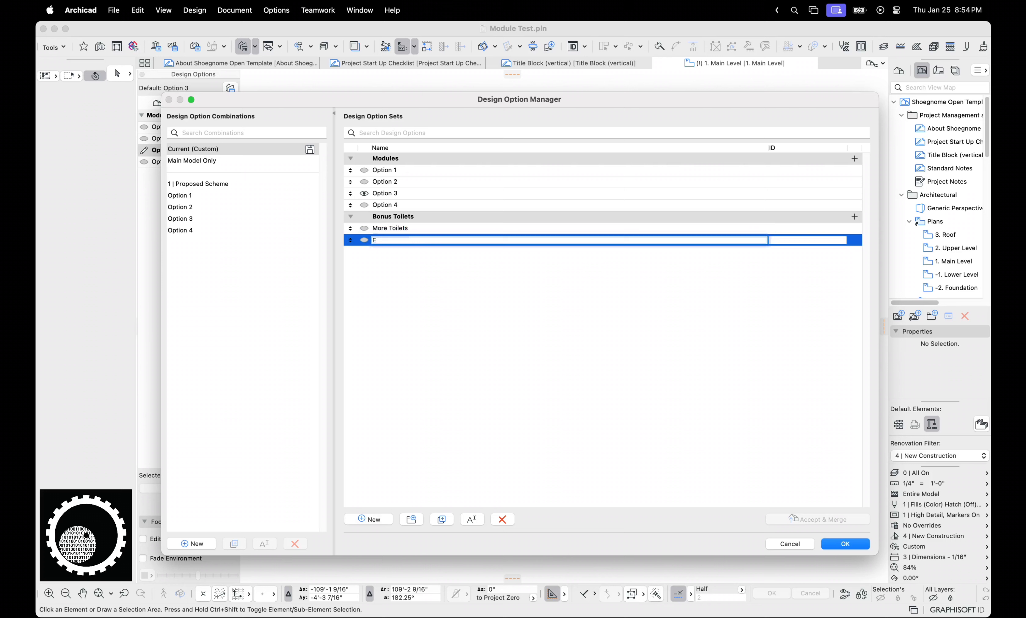
pyautogui.write('Even More Toilets')
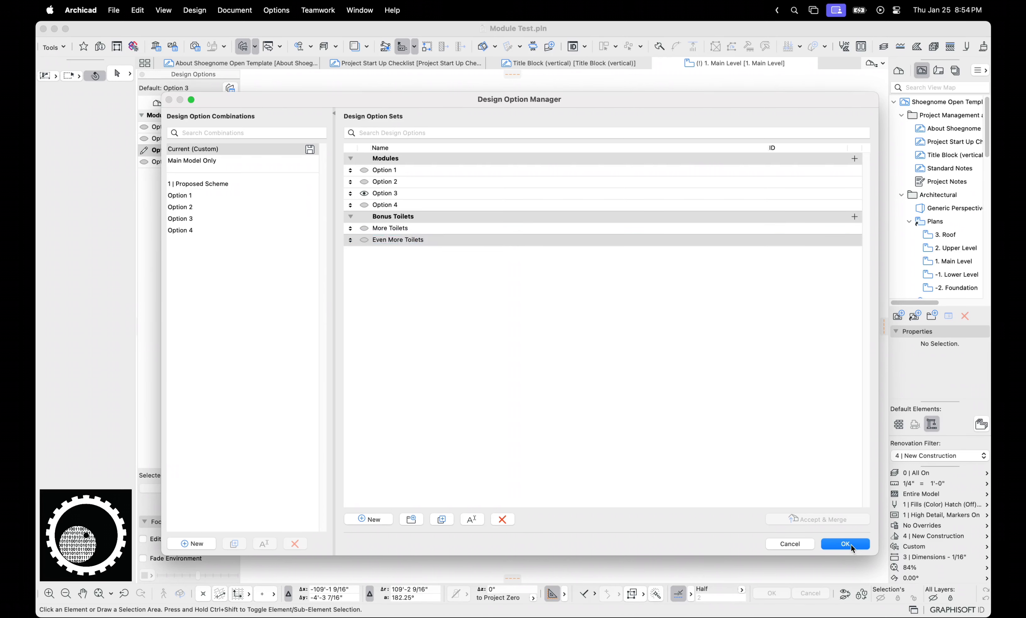
pyautogui.click(845, 544)
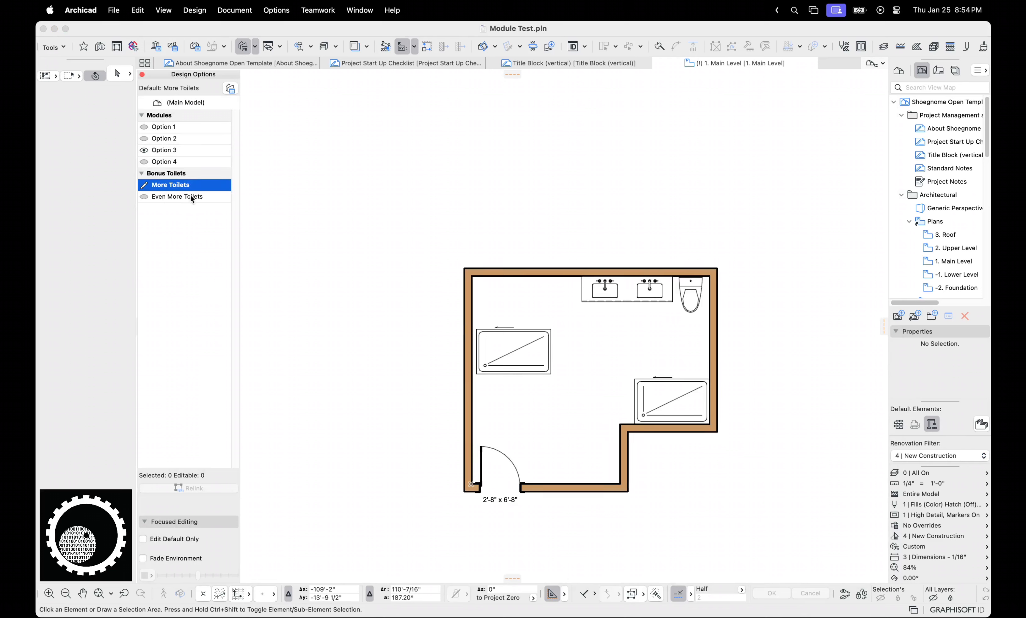
# Step: Copy the existing toilet to the lower wall as two new toilets, checking Options 3 and 4
pyautogui.click(690, 288)
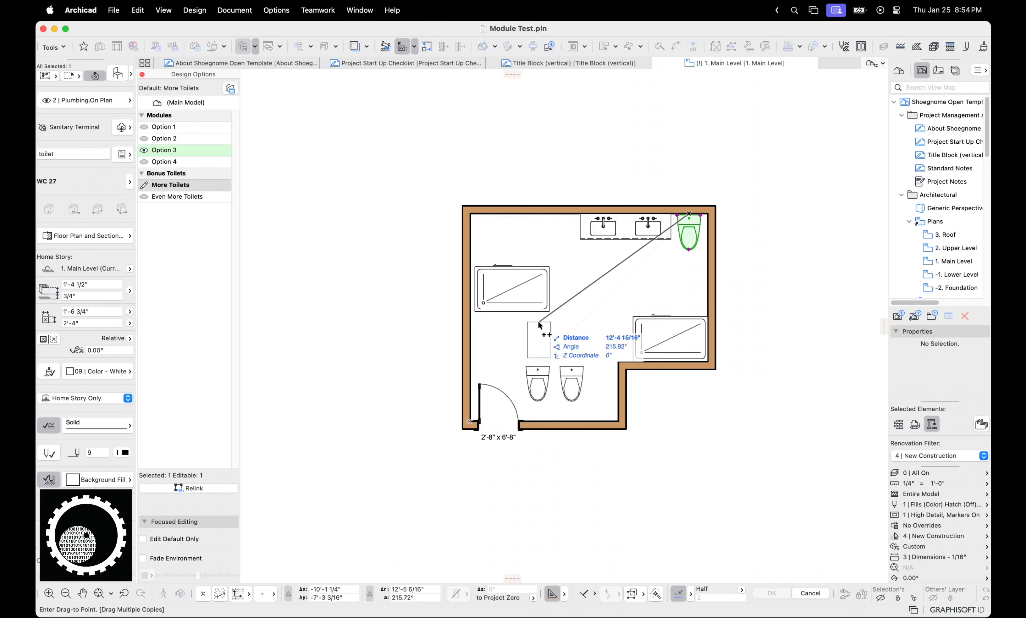
pyautogui.click(164, 162)
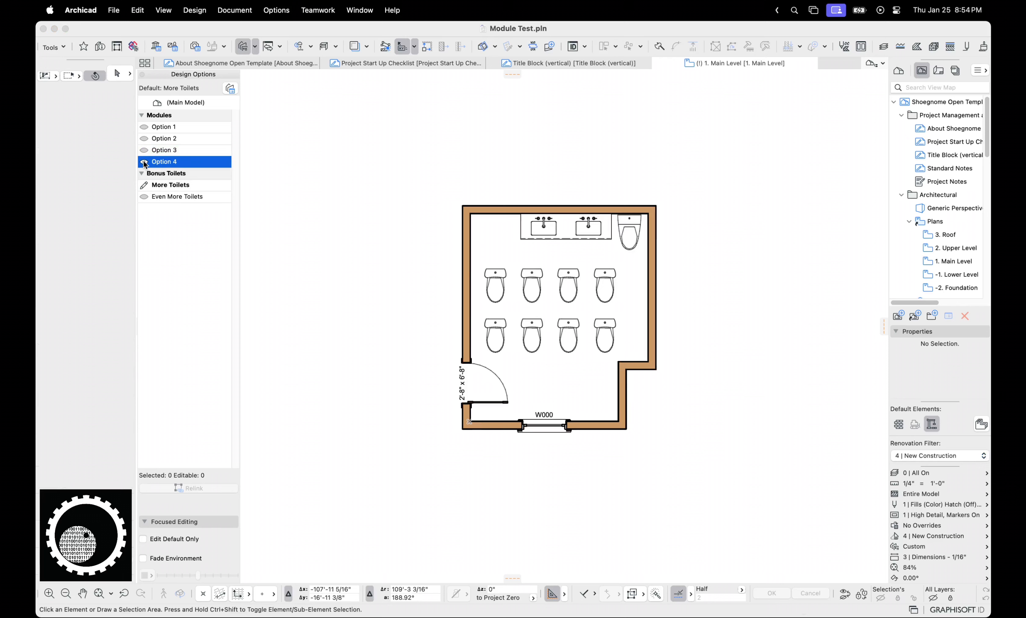
pyautogui.click(164, 149)
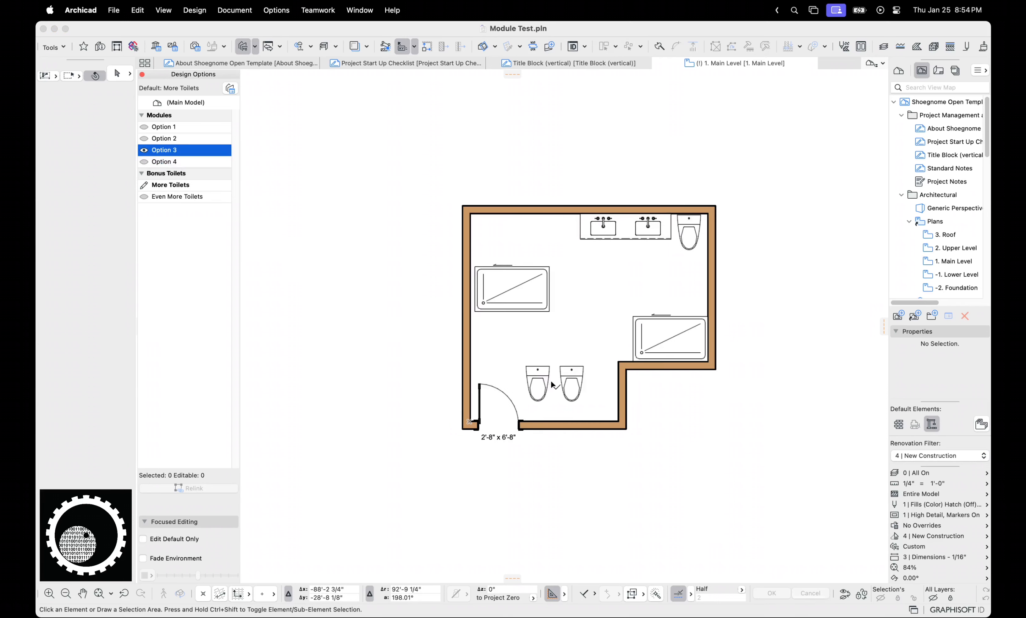
pyautogui.click(555, 382)
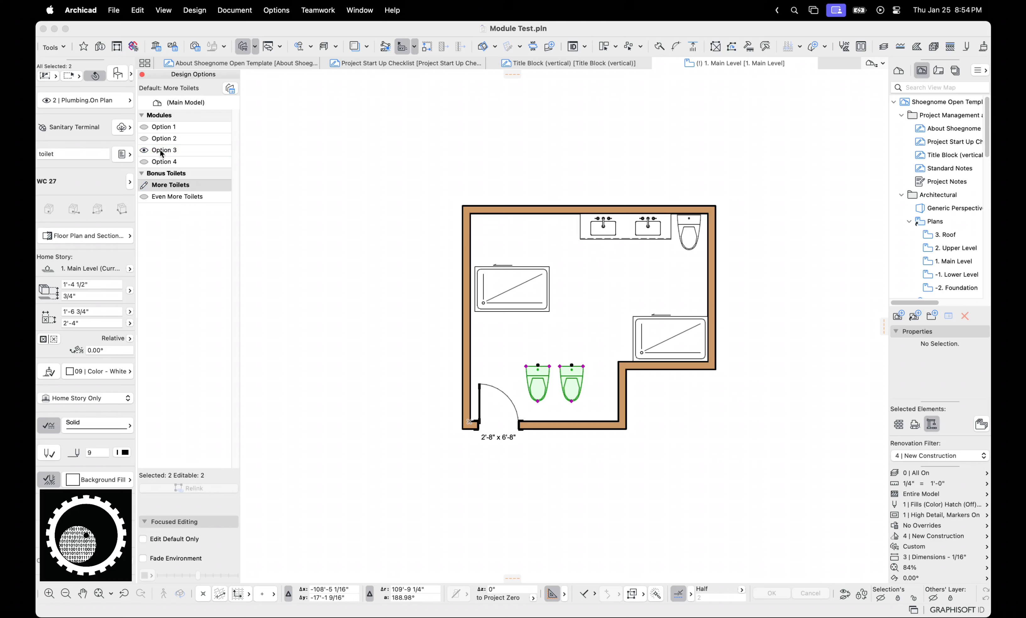
pyautogui.click(164, 138)
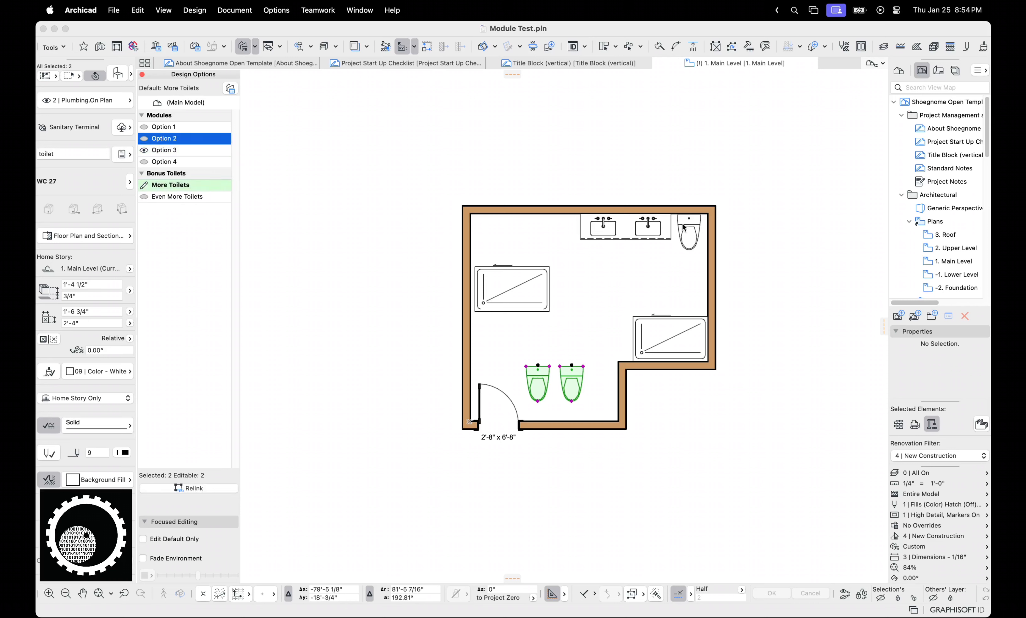
pyautogui.click(164, 149)
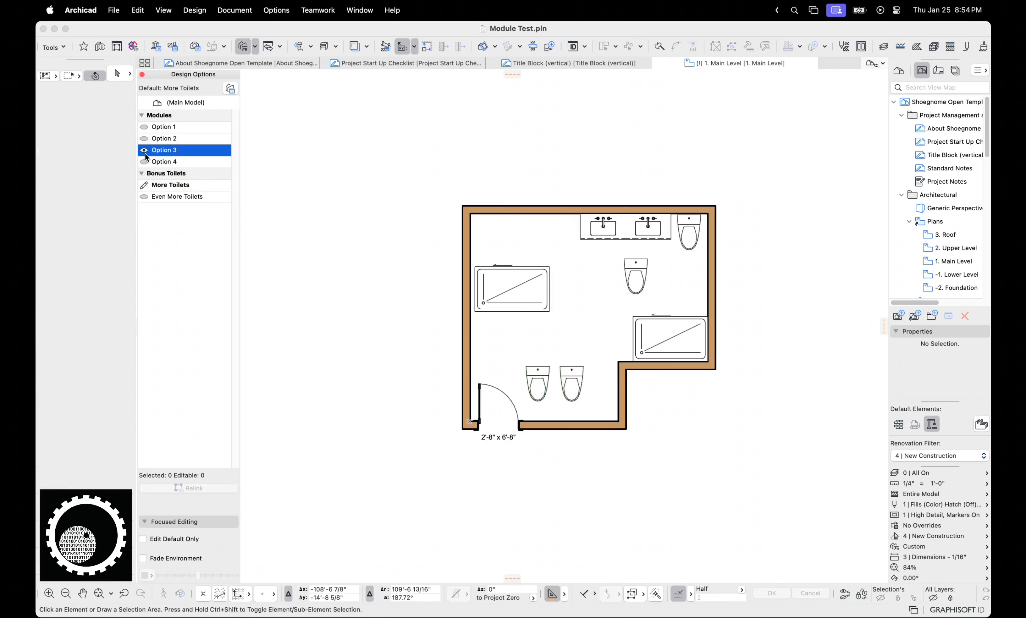
# Step: Place another toilet in the middle of the room and view the Option 4 layout with the bonus toilets
pyautogui.click(144, 149)
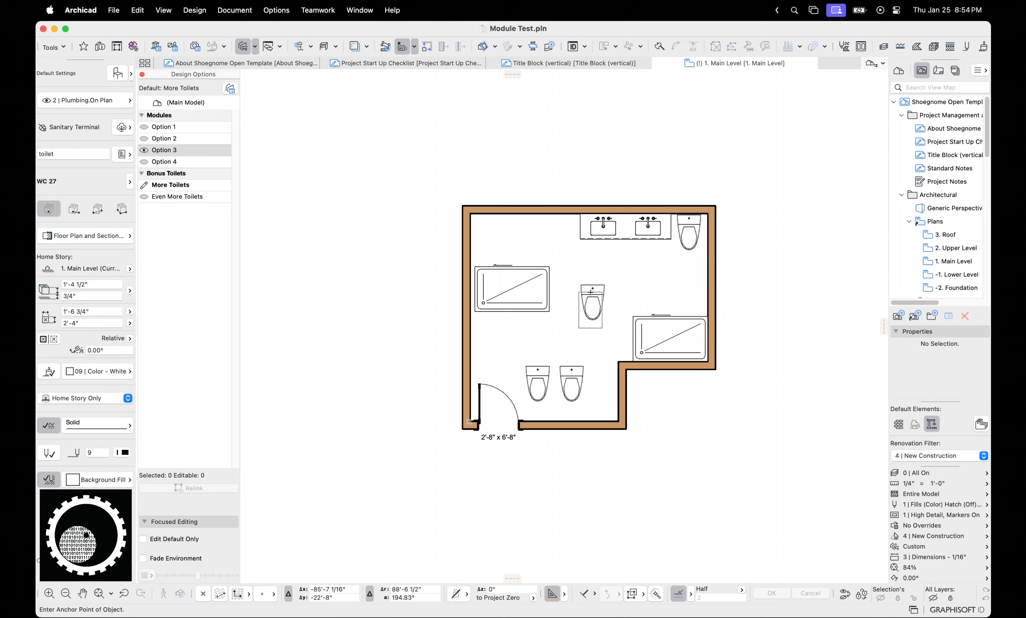
pyautogui.click(590, 304)
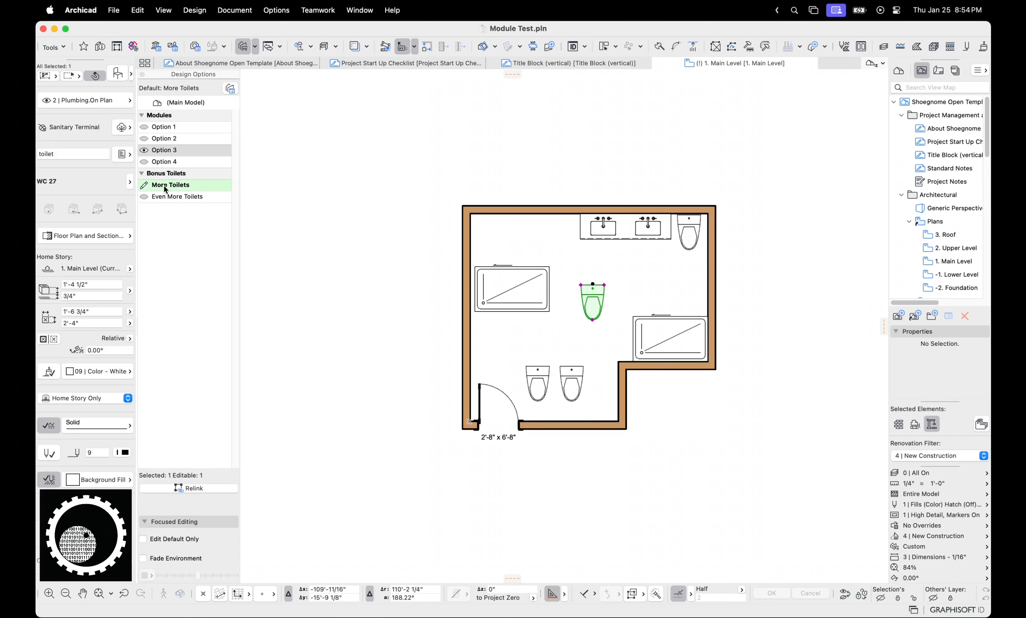
pyautogui.click(164, 149)
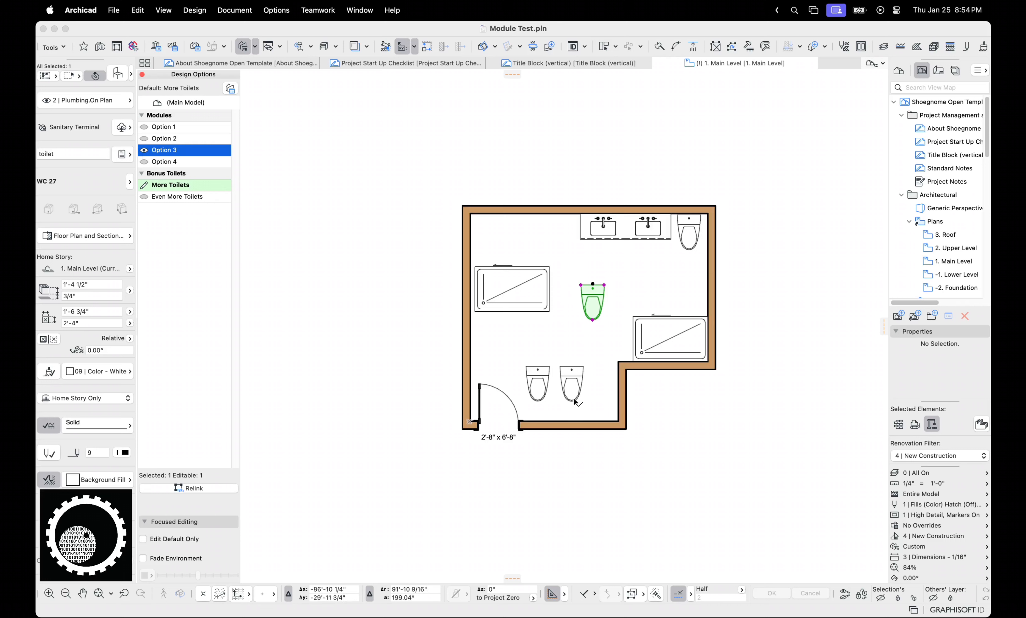
pyautogui.moveTo(581, 276)
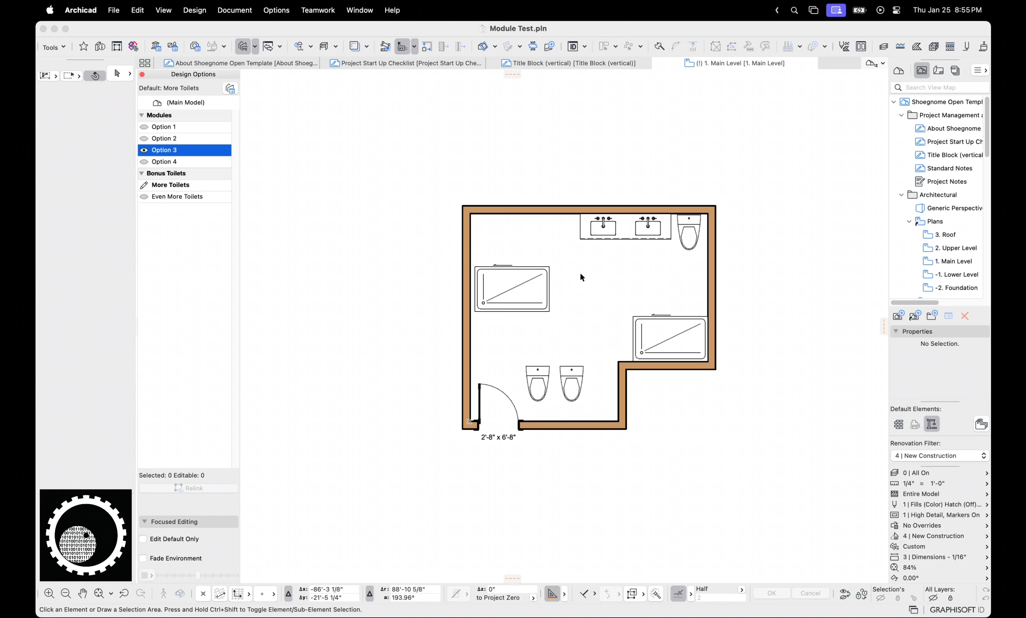
pyautogui.click(164, 161)
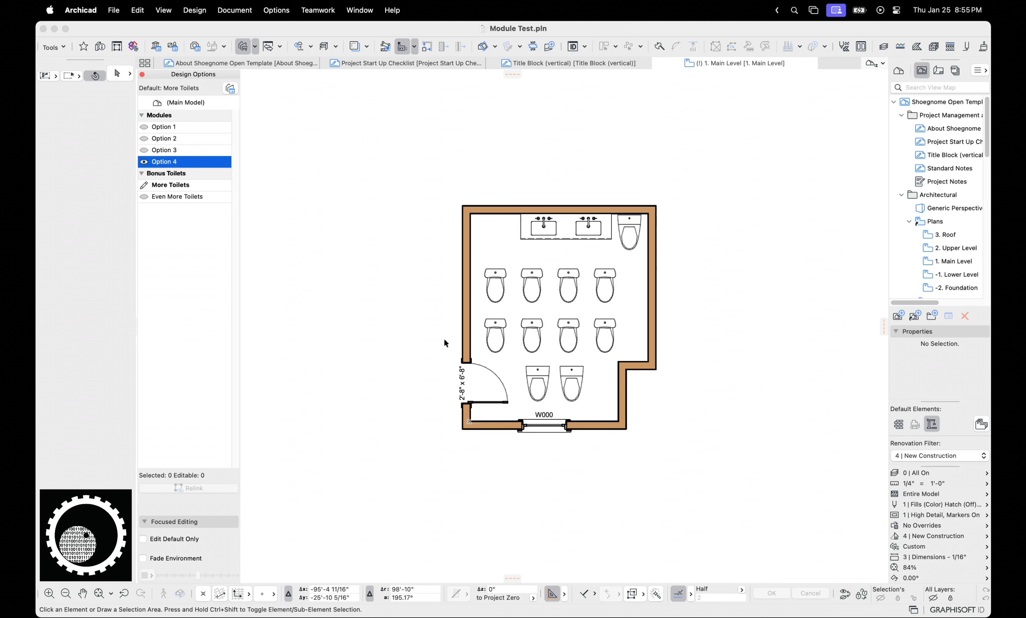
# Step: Select the More Toilets pair by the lower wall and target the Even More Toilets option
pyautogui.click(171, 185)
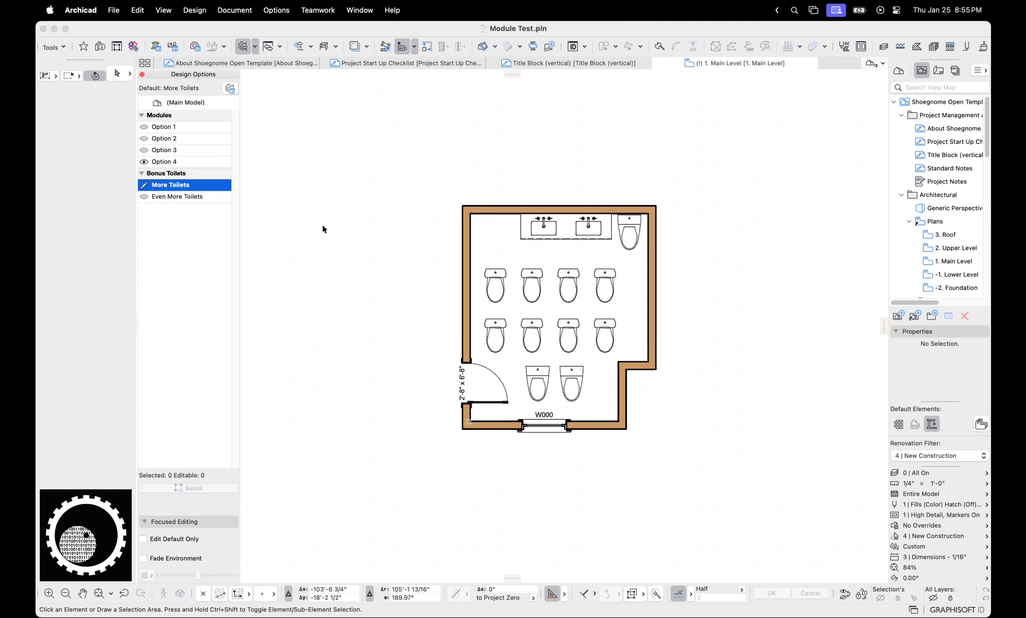
pyautogui.click(571, 382)
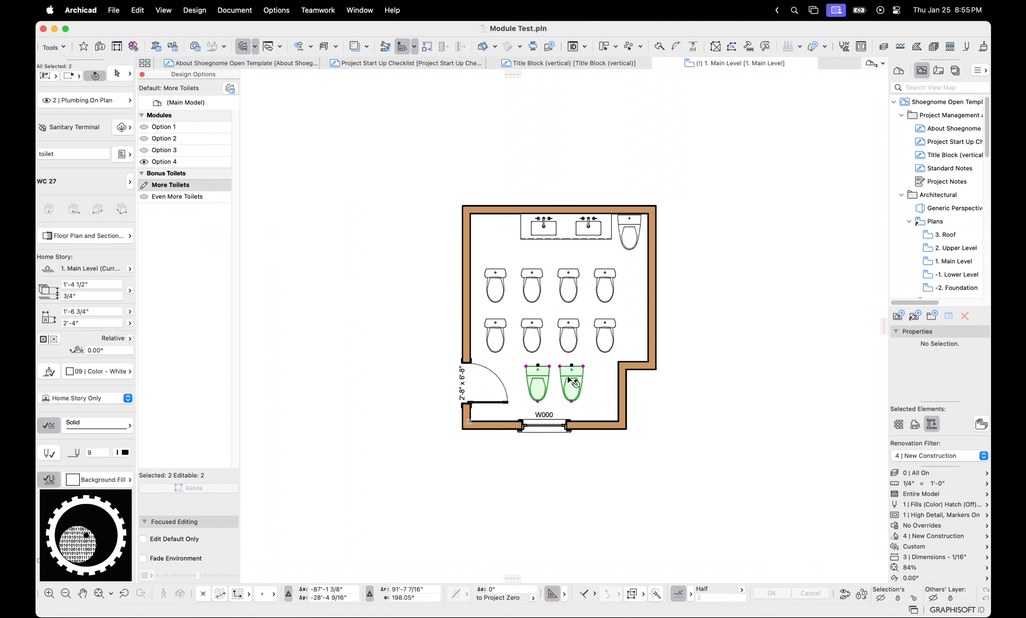
pyautogui.moveTo(573, 368)
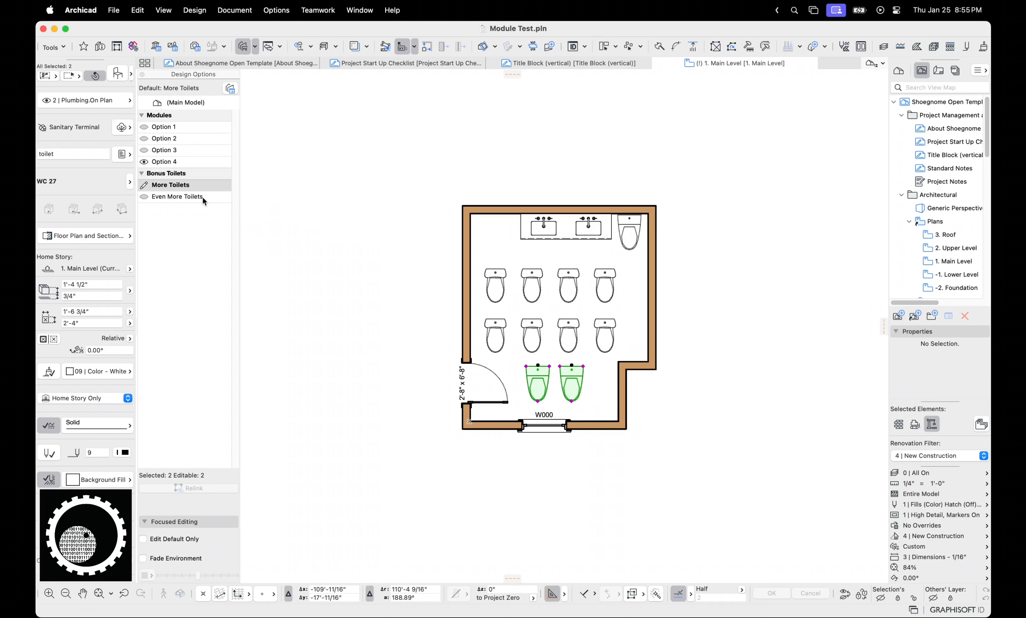
pyautogui.click(177, 197)
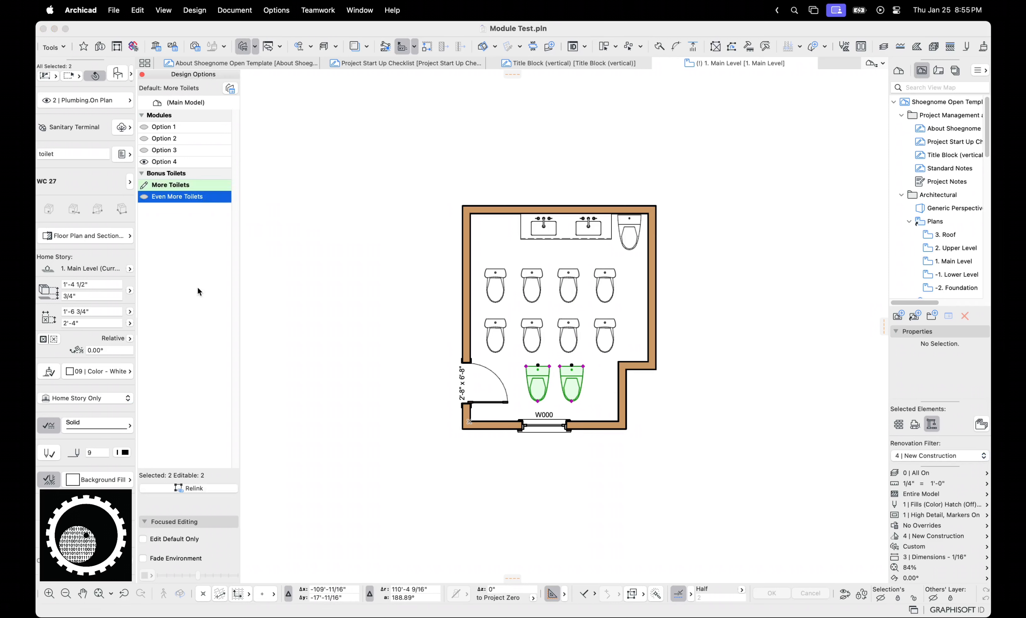
pyautogui.click(176, 196)
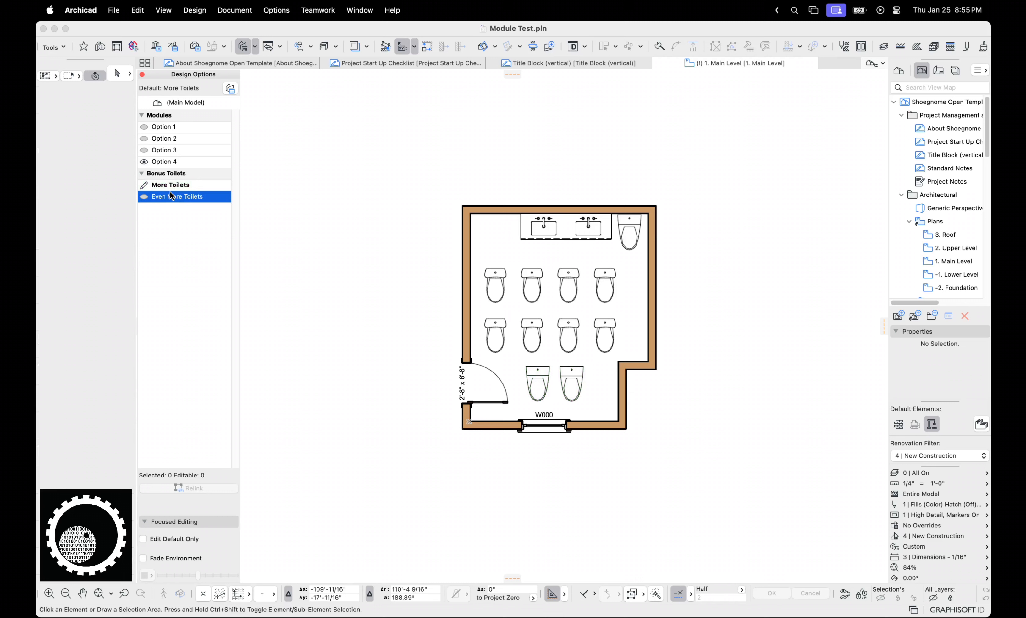
# Step: Make Even More Toilets the editing option and place its own pair of toilets below the room by the door
pyautogui.click(569, 383)
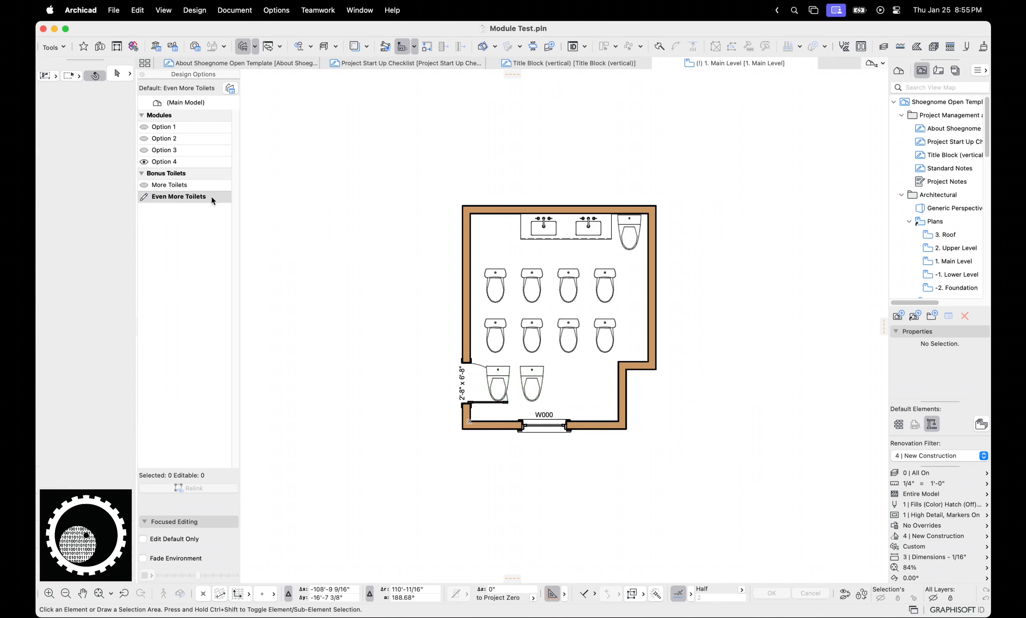
pyautogui.click(179, 196)
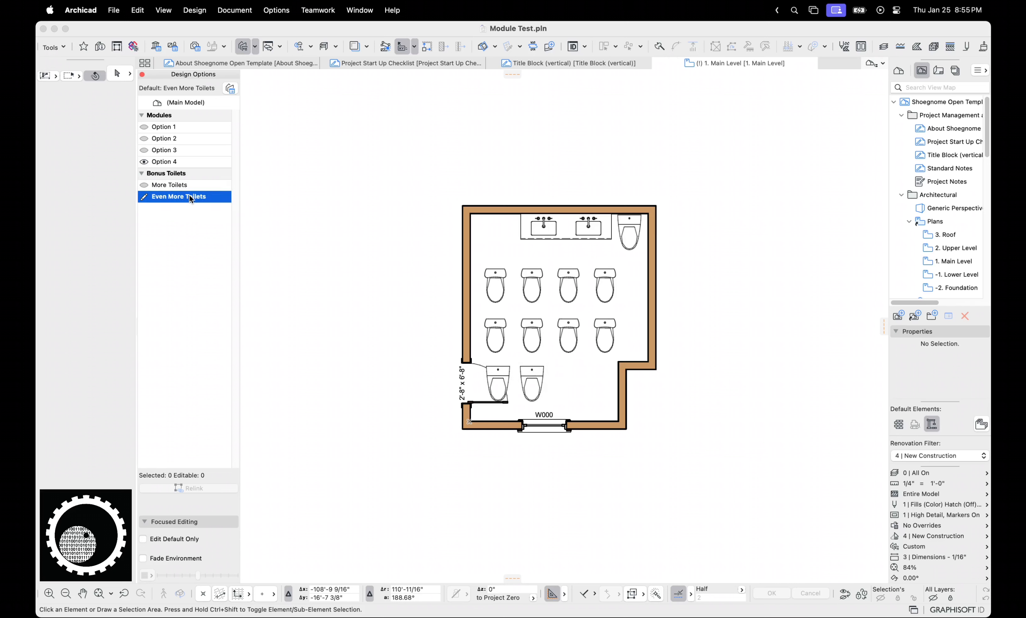
pyautogui.click(532, 383)
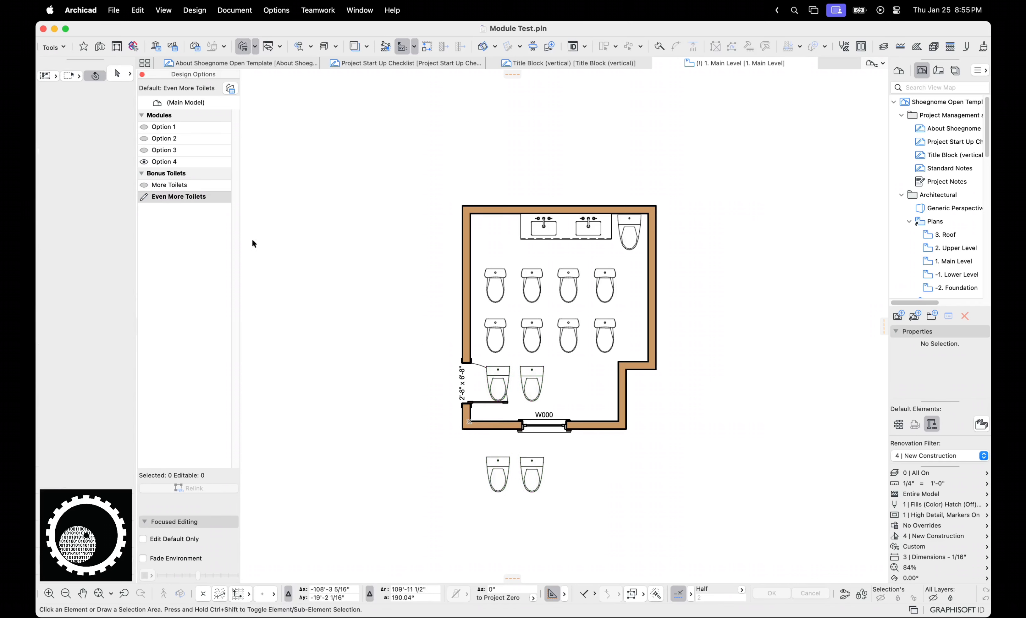
pyautogui.click(169, 185)
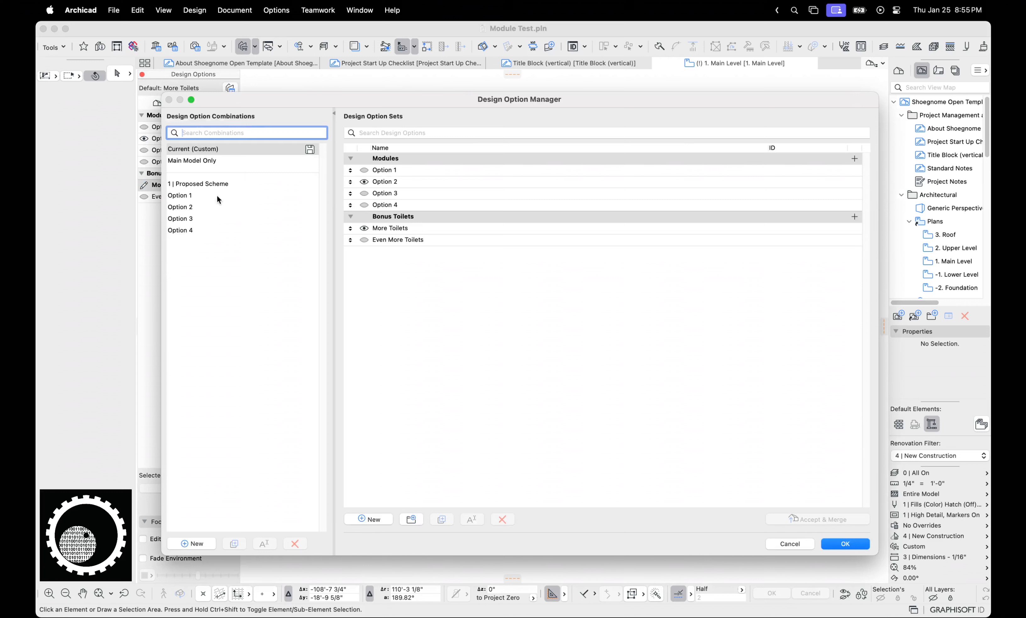
# Step: Review combinations Option 1, 2 and 4, include More Toilets in Option 4, and show that version
pyautogui.click(389, 228)
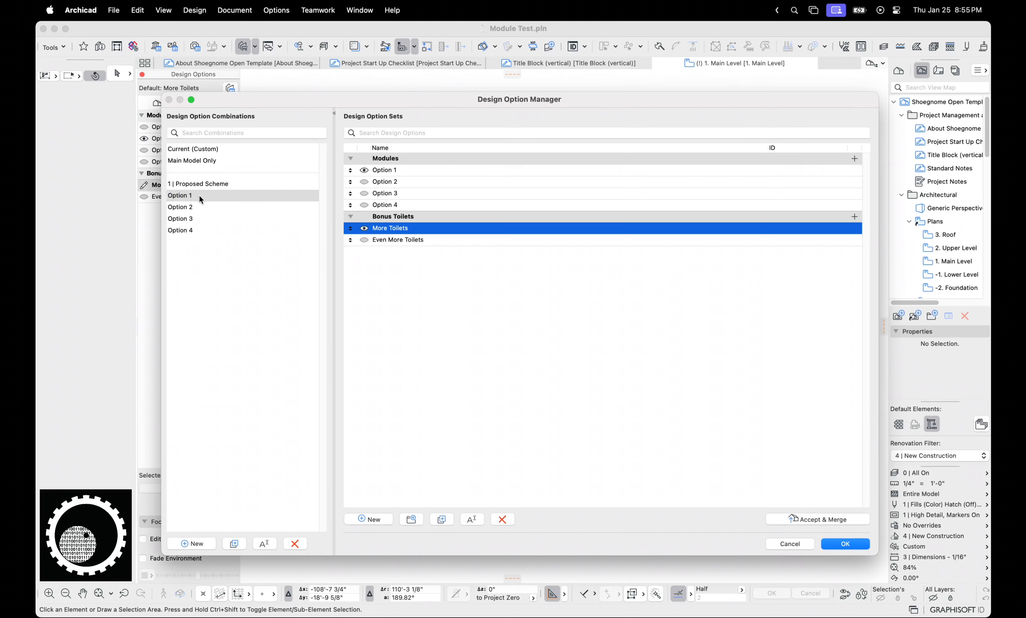
pyautogui.click(398, 239)
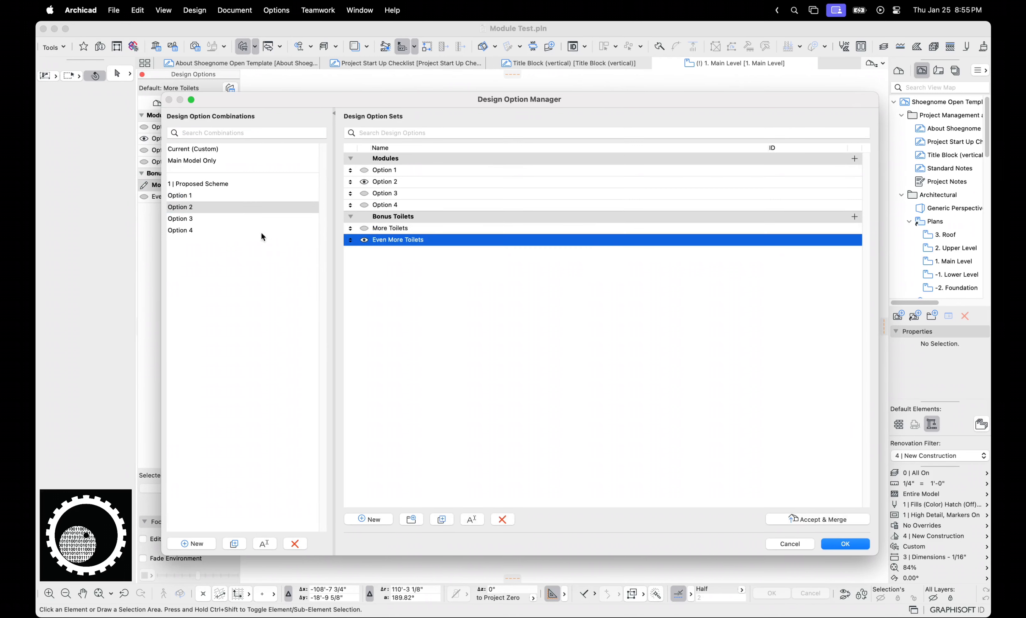
pyautogui.click(180, 230)
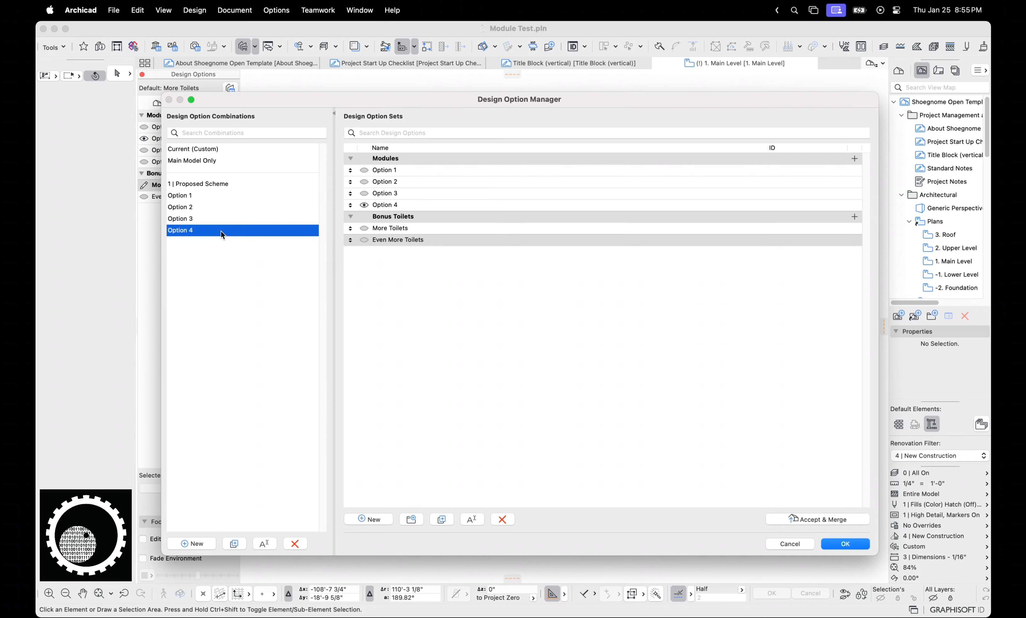
pyautogui.click(389, 227)
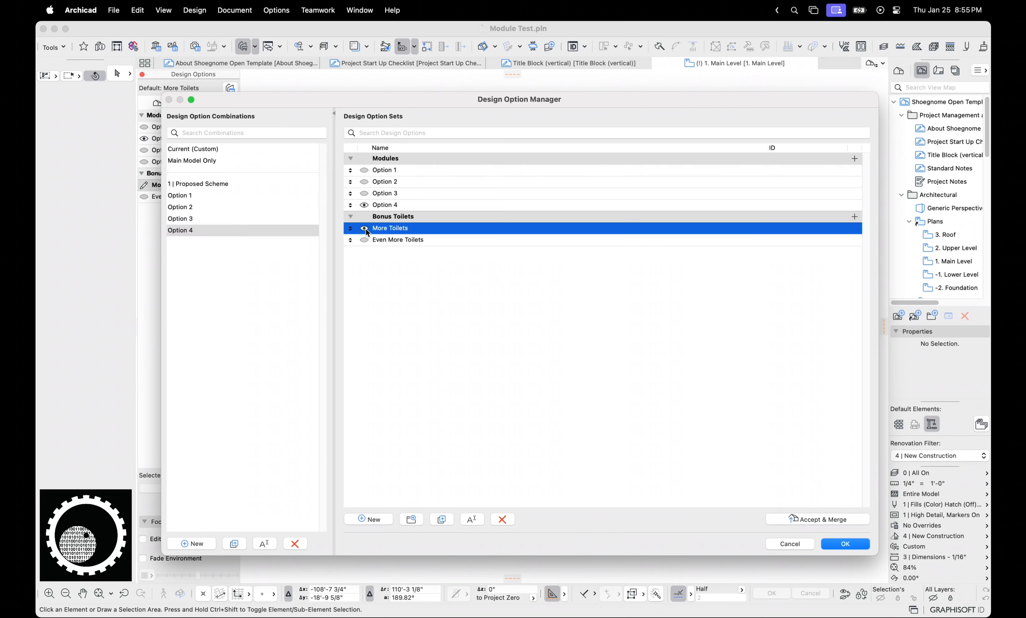
pyautogui.click(845, 543)
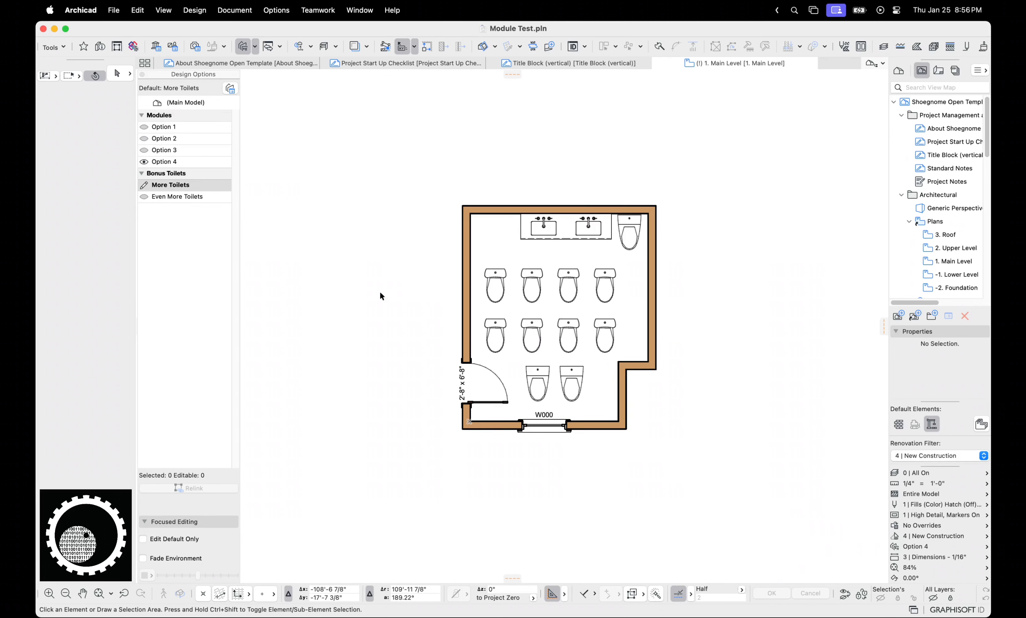
pyautogui.moveTo(884, 528)
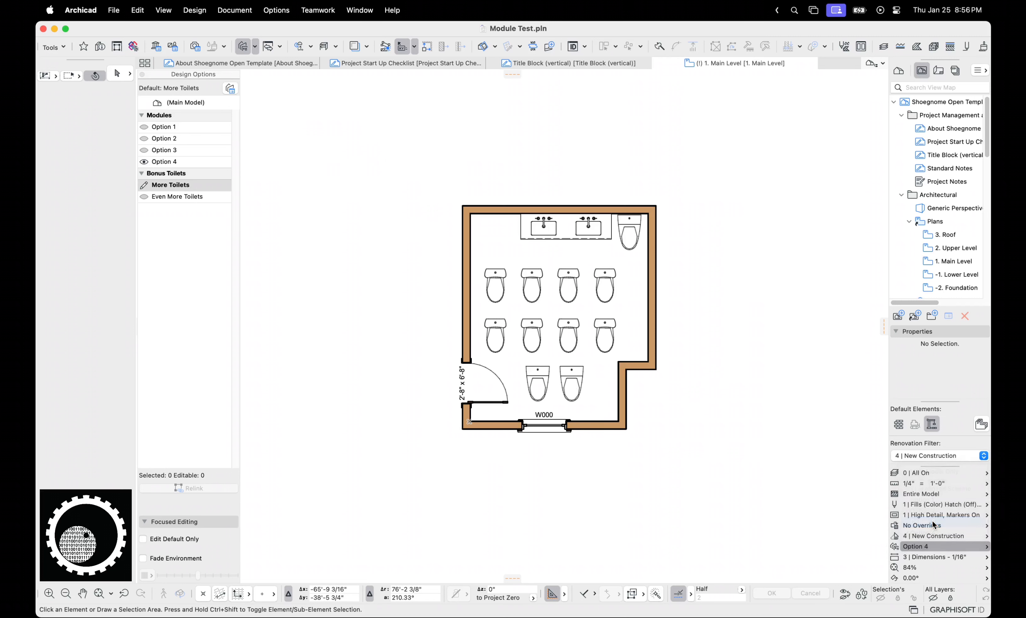
# Step: Activate the Option 2 combination with Even More Toilets in the module plan
pyautogui.click(935, 546)
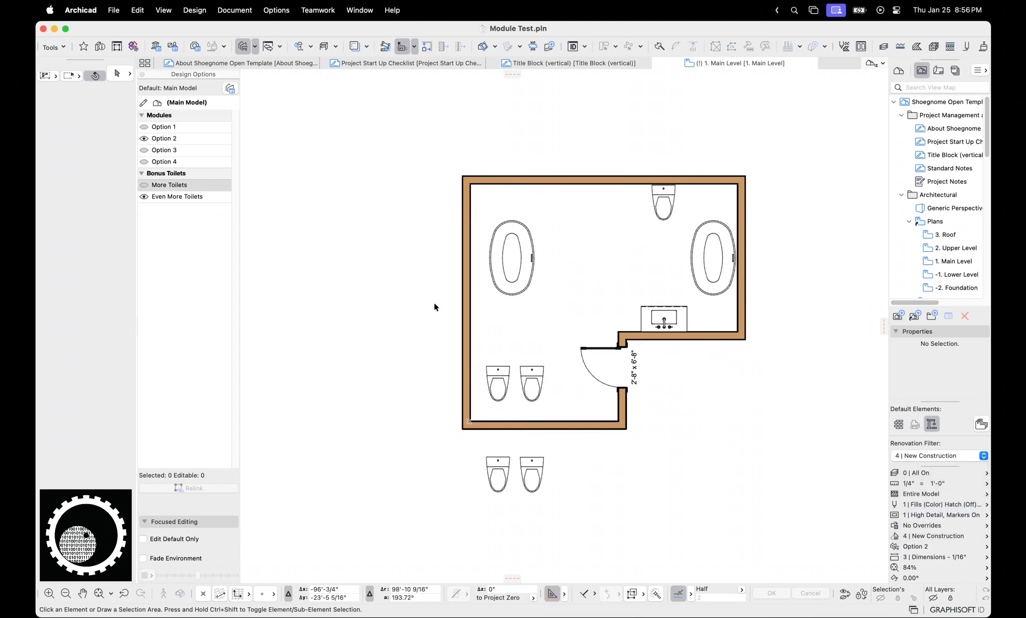
pyautogui.click(113, 10)
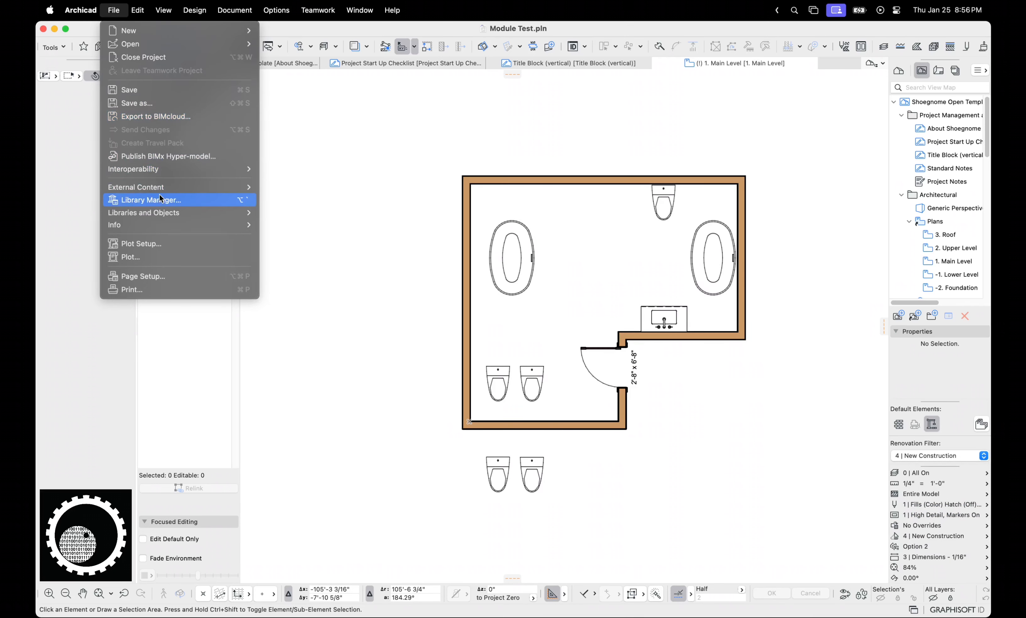
pyautogui.moveTo(148, 103)
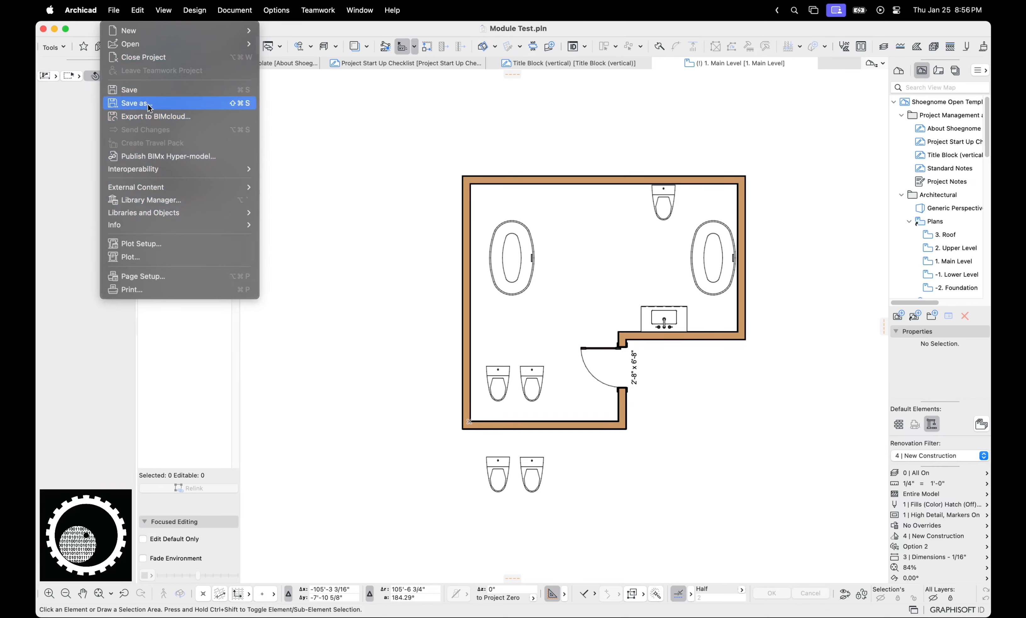
# Step: Save as Module Test.mod, replacing the existing file and accepting floor-plan-only data
pyautogui.click(136, 104)
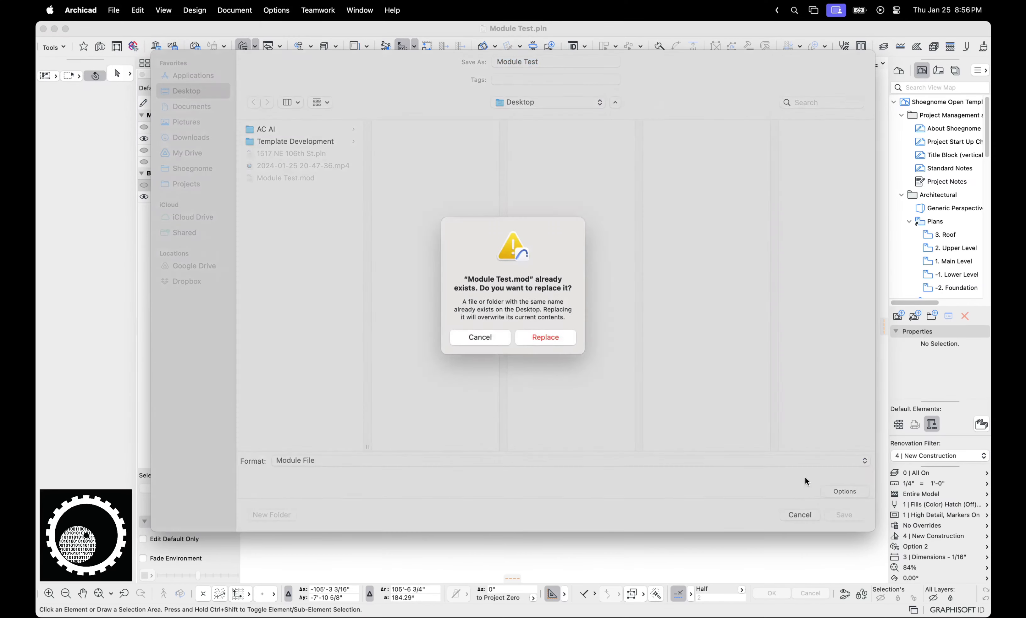
pyautogui.click(544, 337)
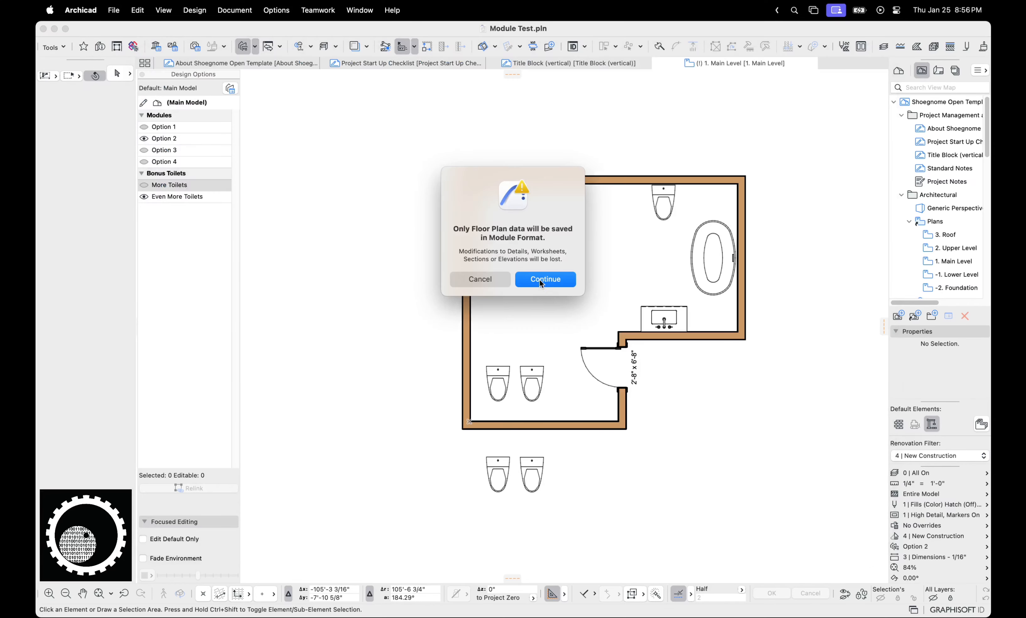
pyautogui.click(544, 279)
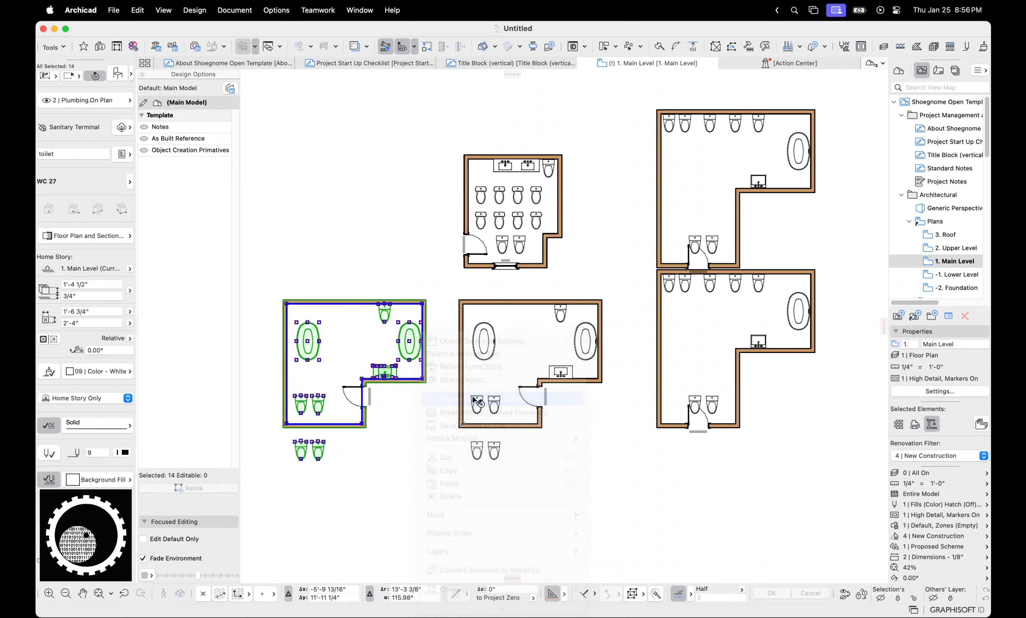
# Step: Set the bathtub module's hotlink to place selected options only, with Option 2
pyautogui.click(574, 334)
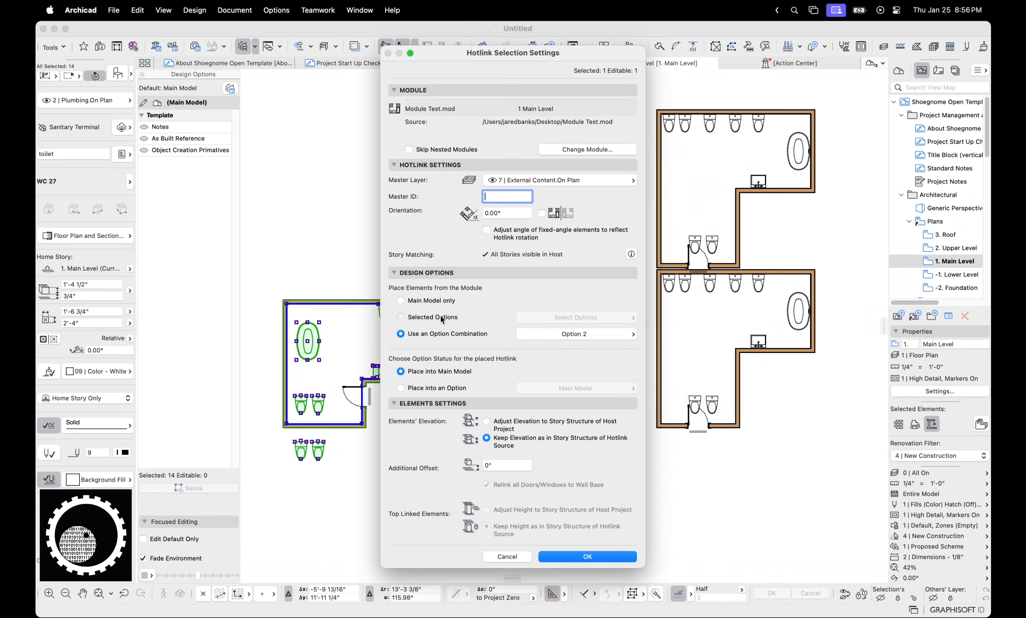
pyautogui.click(400, 317)
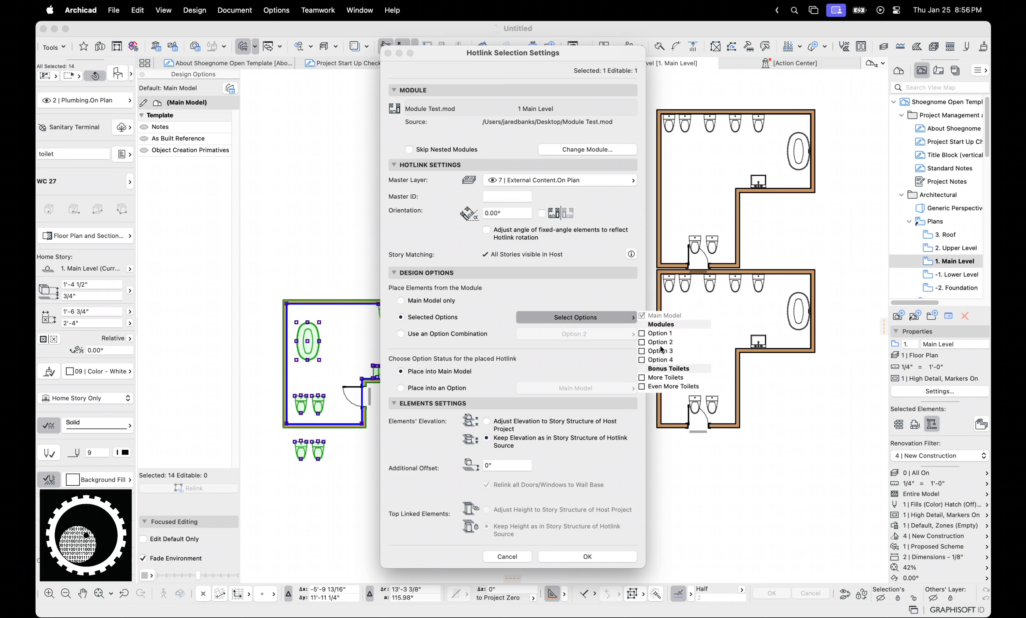
pyautogui.click(661, 342)
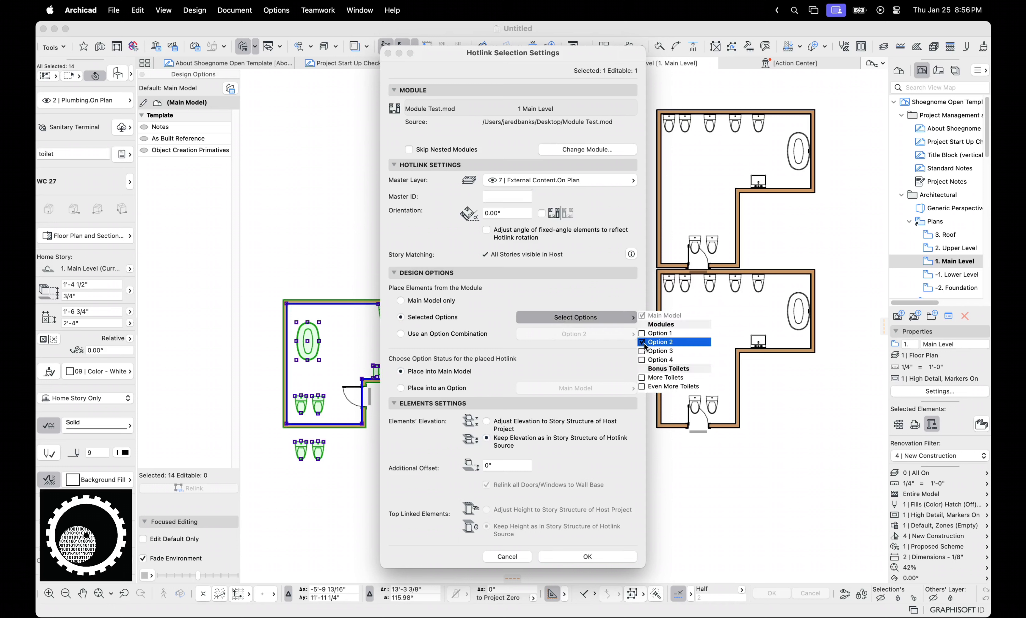
pyautogui.moveTo(612, 559)
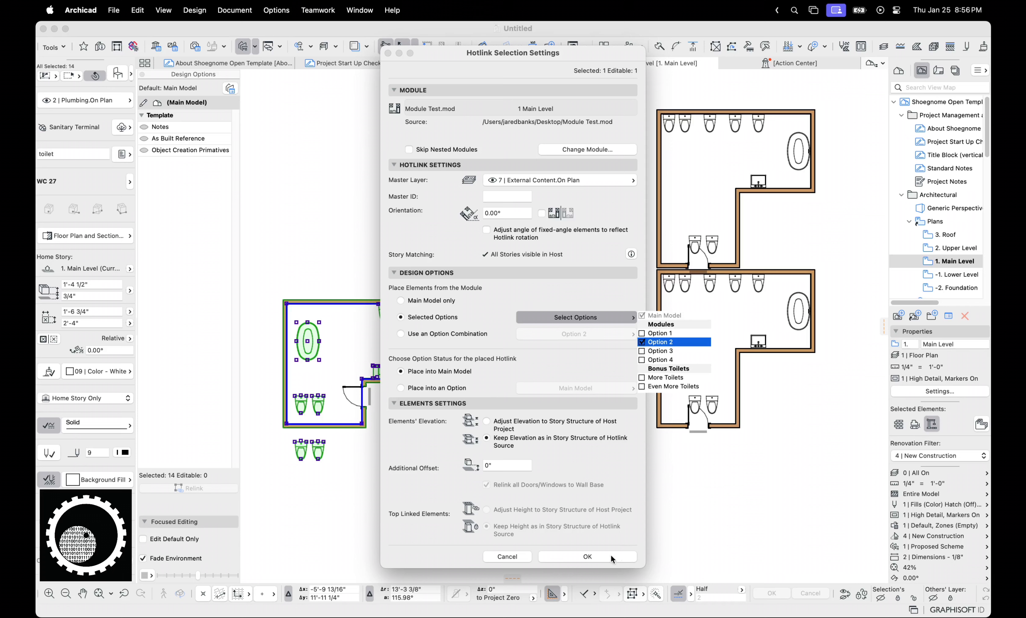
pyautogui.click(587, 556)
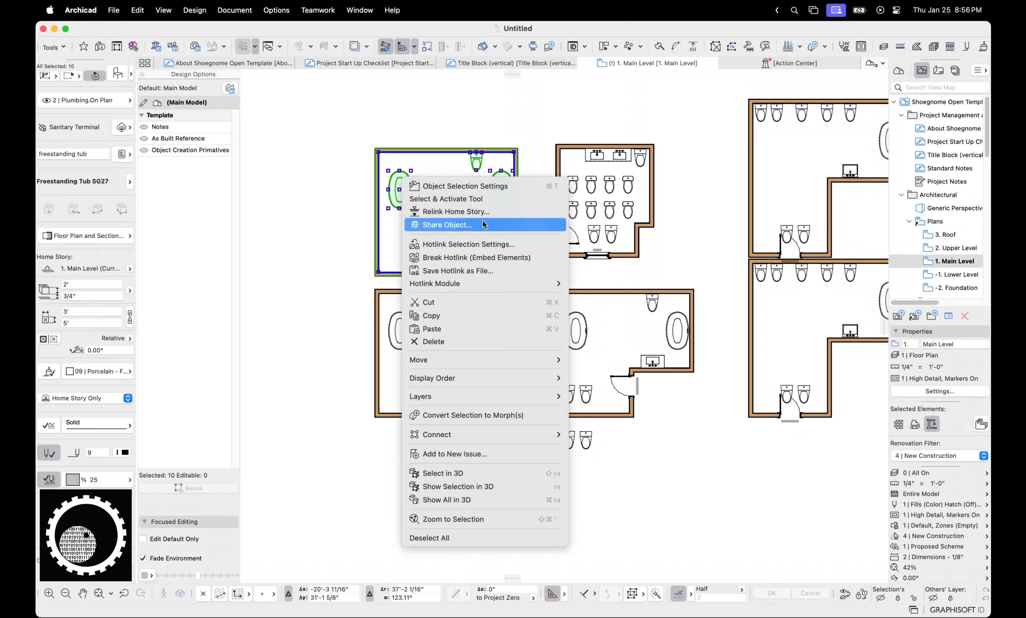
# Step: Set another hotlink to Option 4 with More Toilets, and the top-left module with Even More Toilets too
pyautogui.click(465, 244)
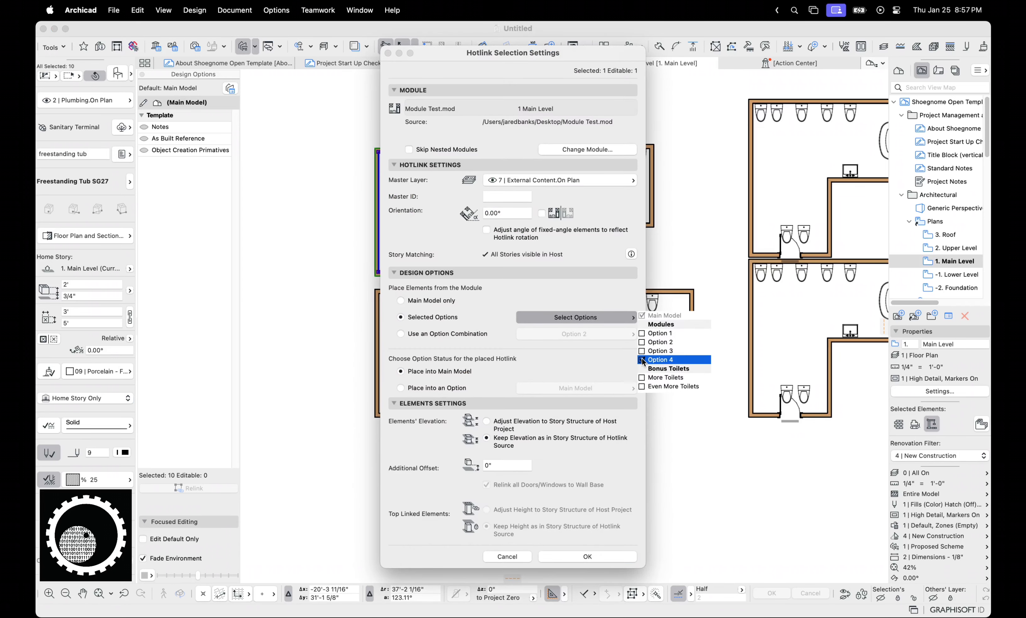
pyautogui.click(642, 360)
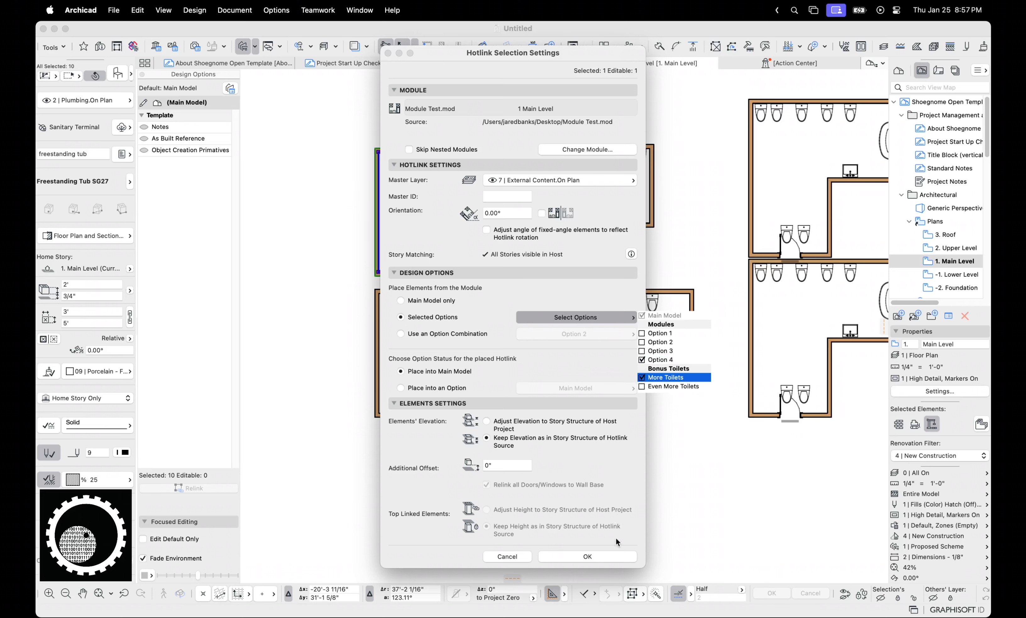
pyautogui.click(586, 556)
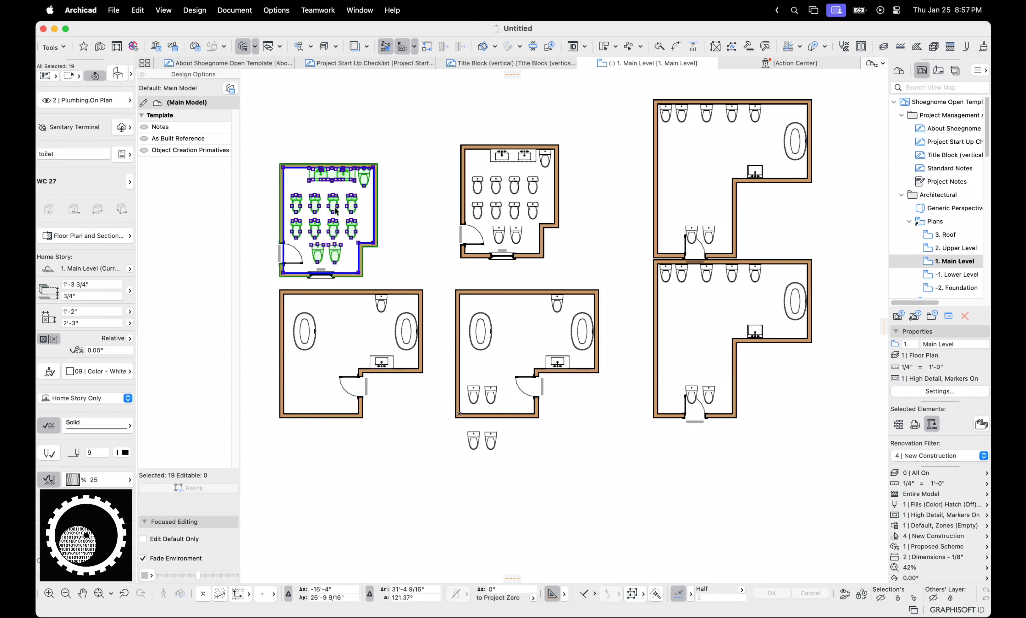
pyautogui.rightClick(335, 210)
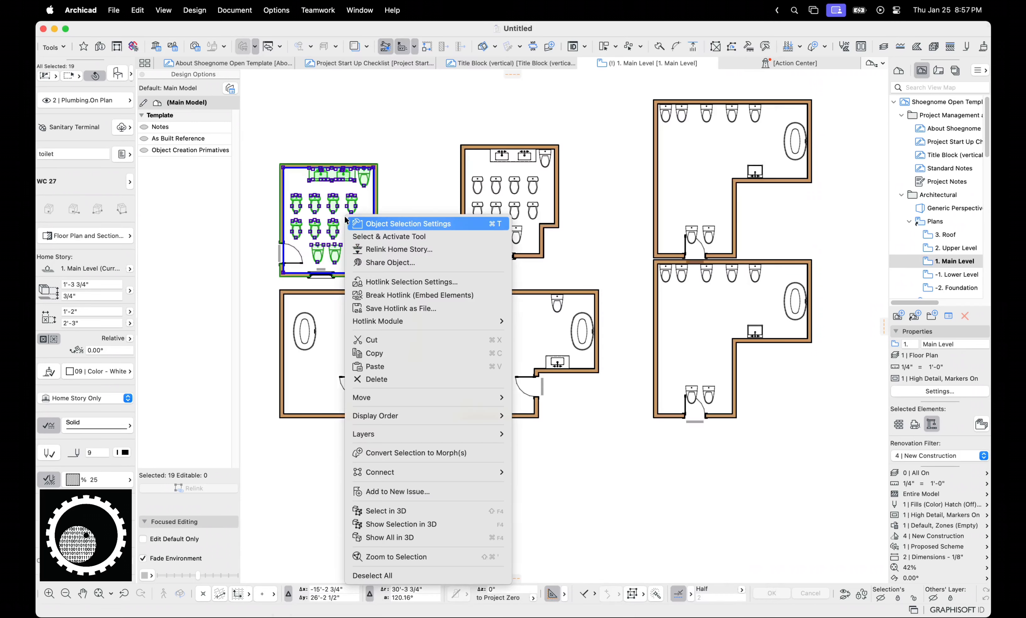
pyautogui.click(409, 282)
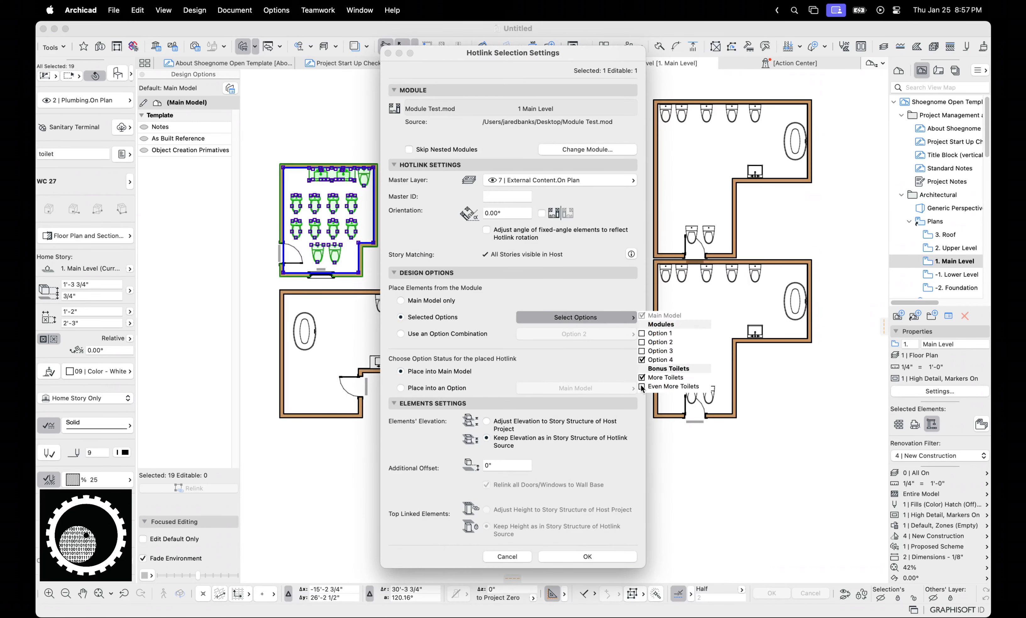
pyautogui.click(585, 556)
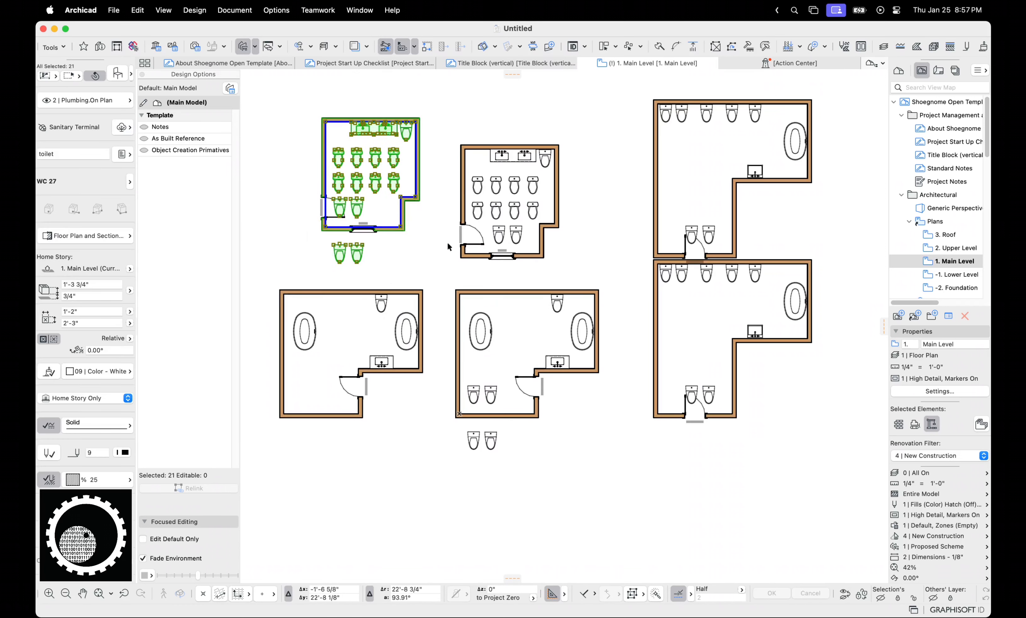
pyautogui.moveTo(528, 241)
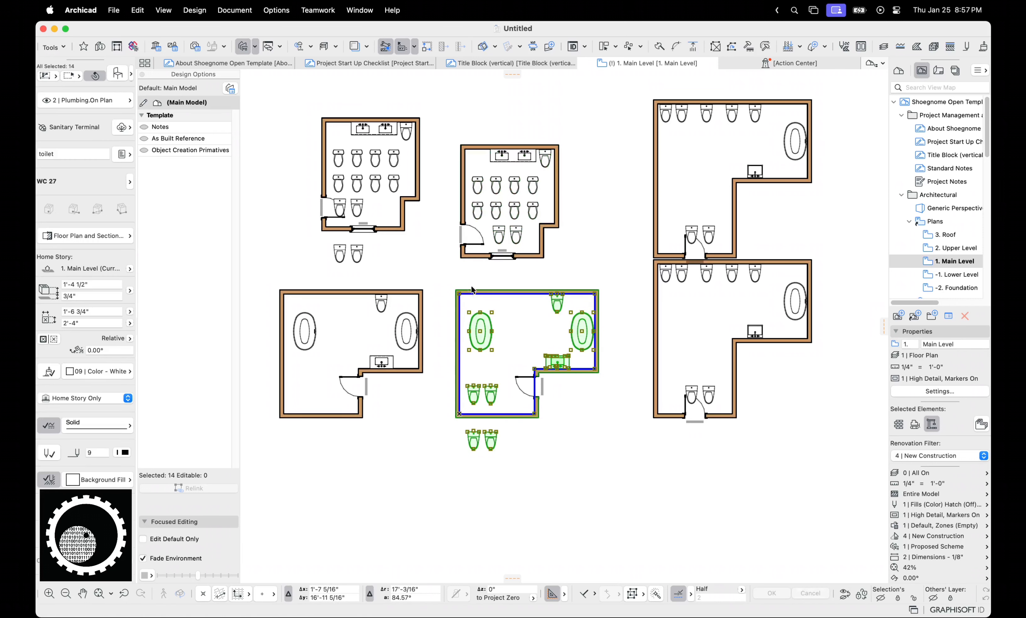
pyautogui.moveTo(346, 380)
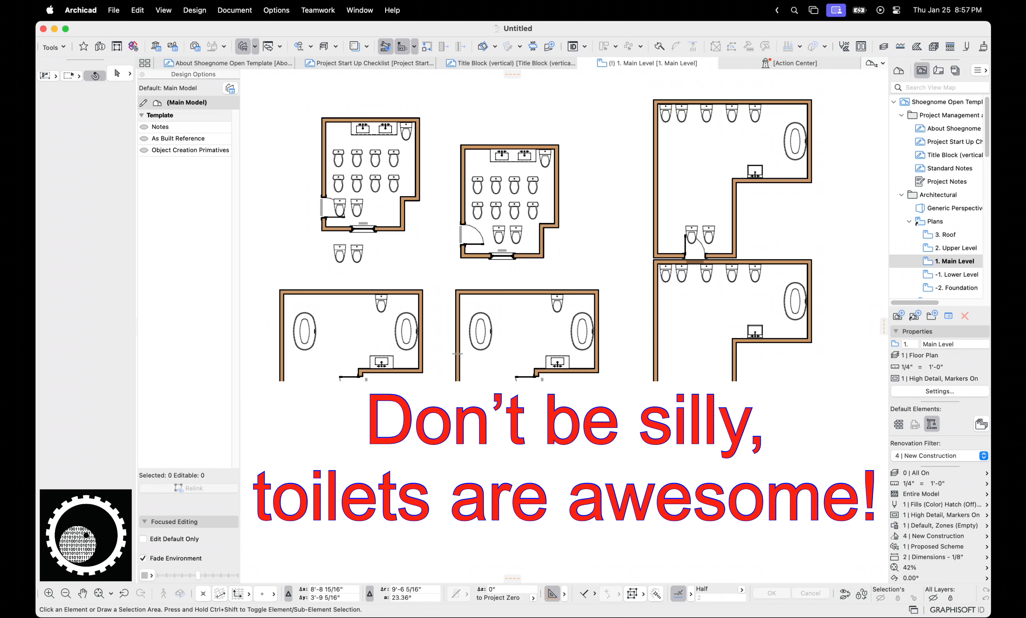
pyautogui.moveTo(683, 593)
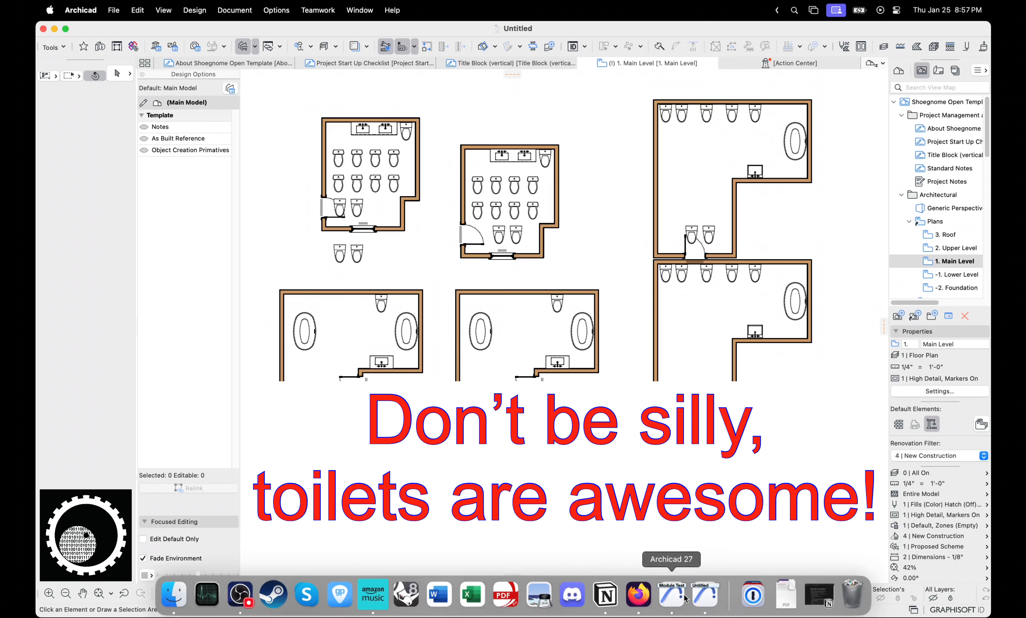
# Step: Switch back to the Module Test project window from the Dock
pyautogui.click(670, 595)
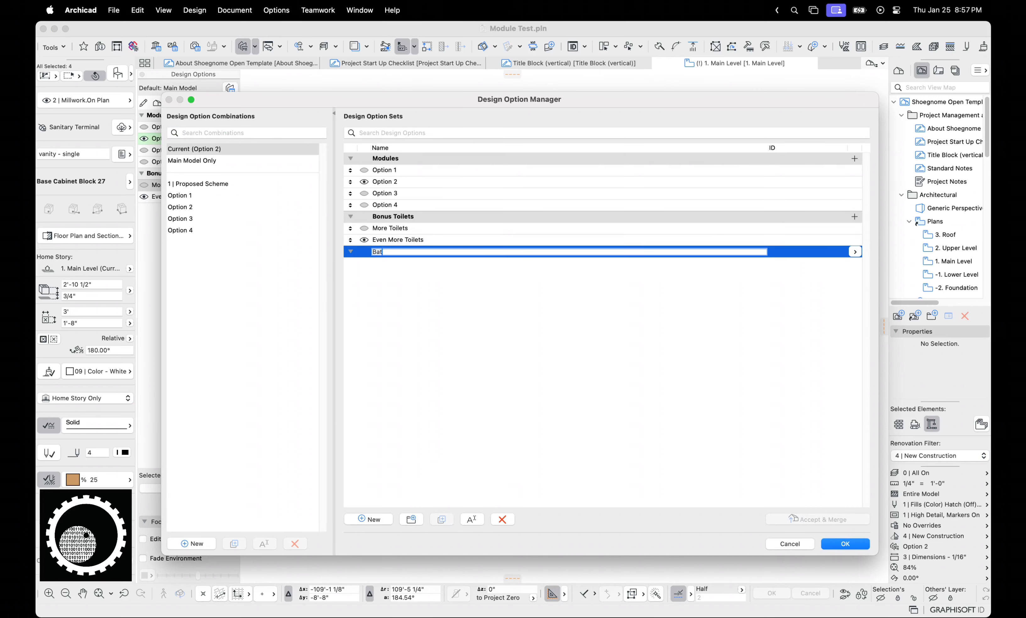
# Step: Name the new set Bathroom Layout with Bath 1 and Bath 2 options and confirm
pyautogui.write('Bathroom Layout')
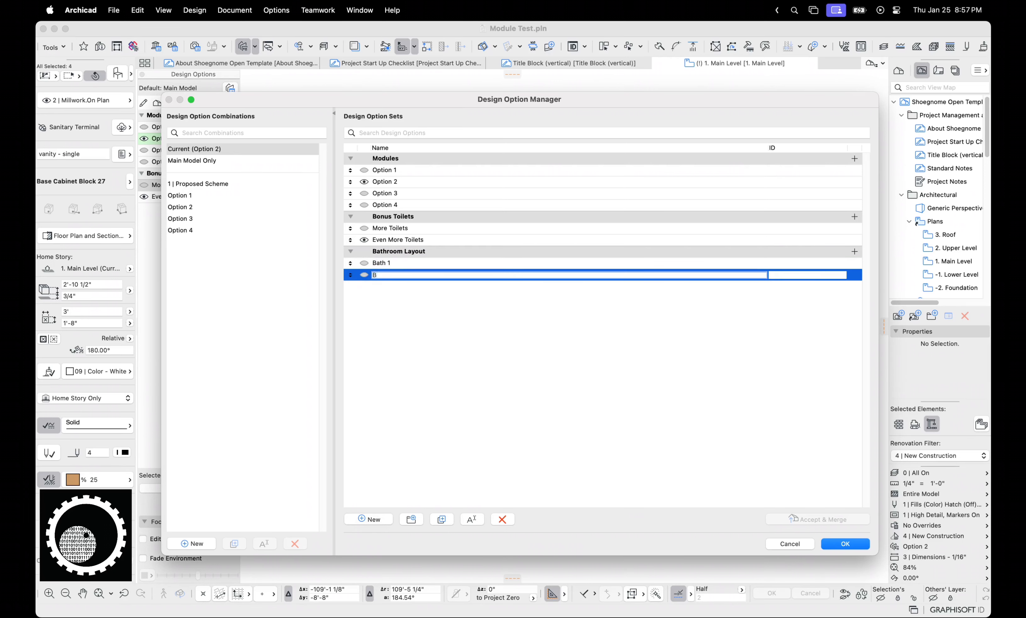
pyautogui.click(843, 543)
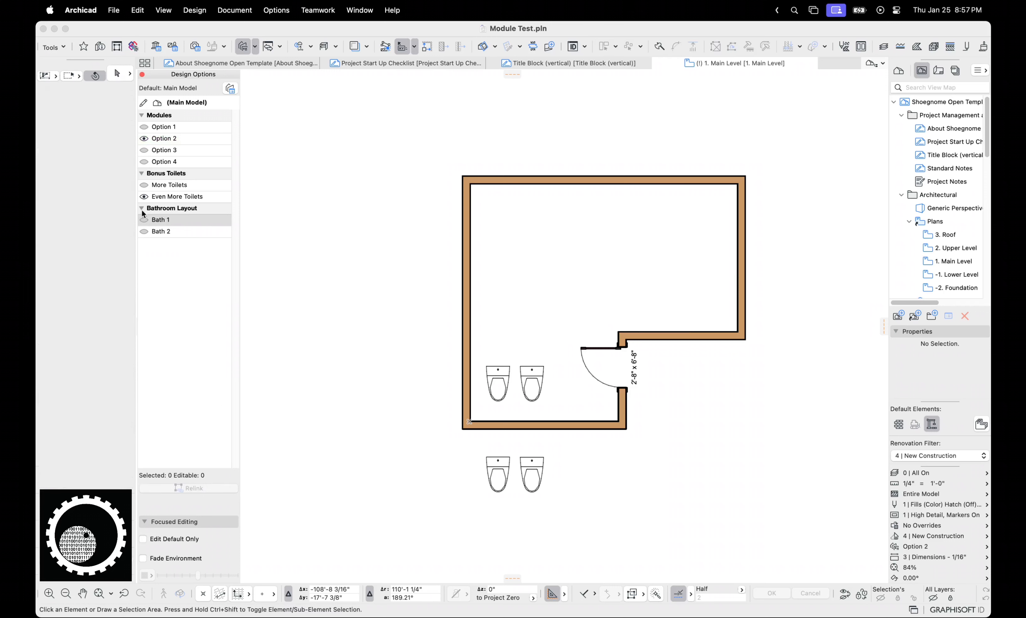
# Step: Preview the Option 3 module and its Bath 2 layout in the Design Options palette
pyautogui.click(164, 150)
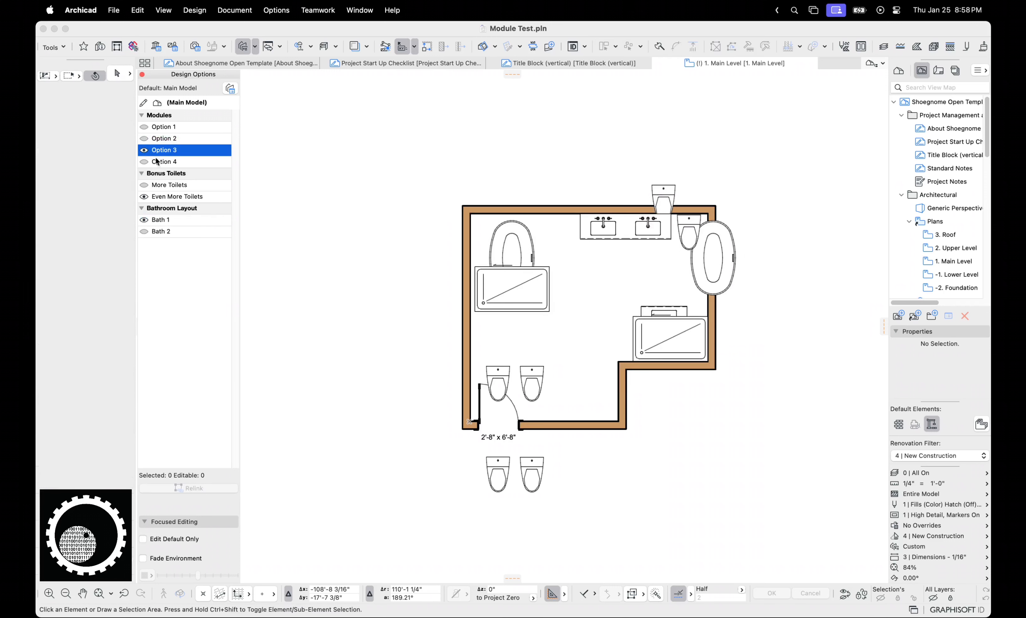
pyautogui.click(160, 219)
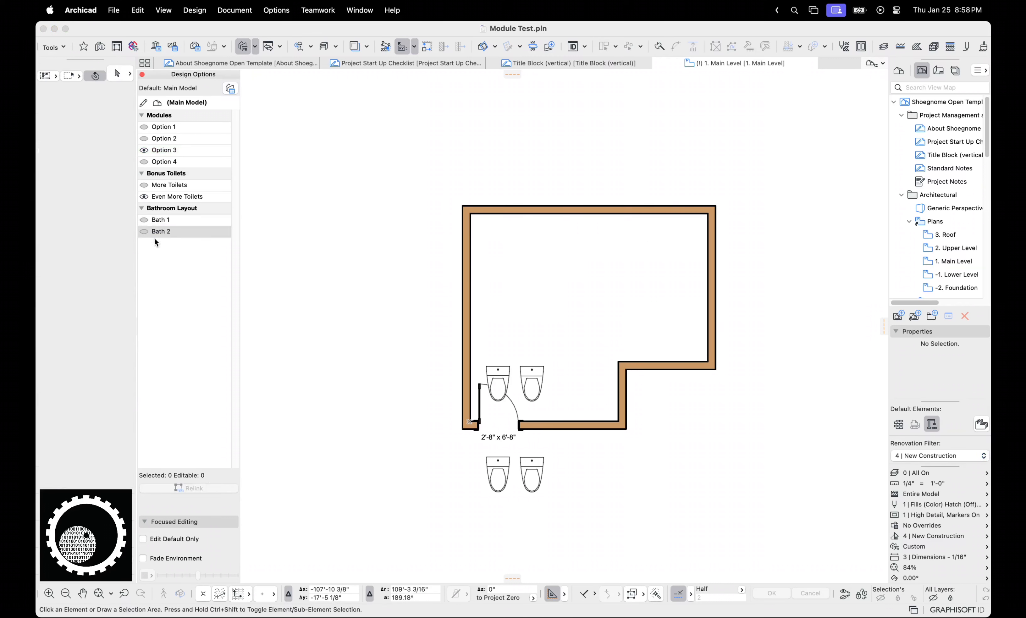
pyautogui.click(143, 232)
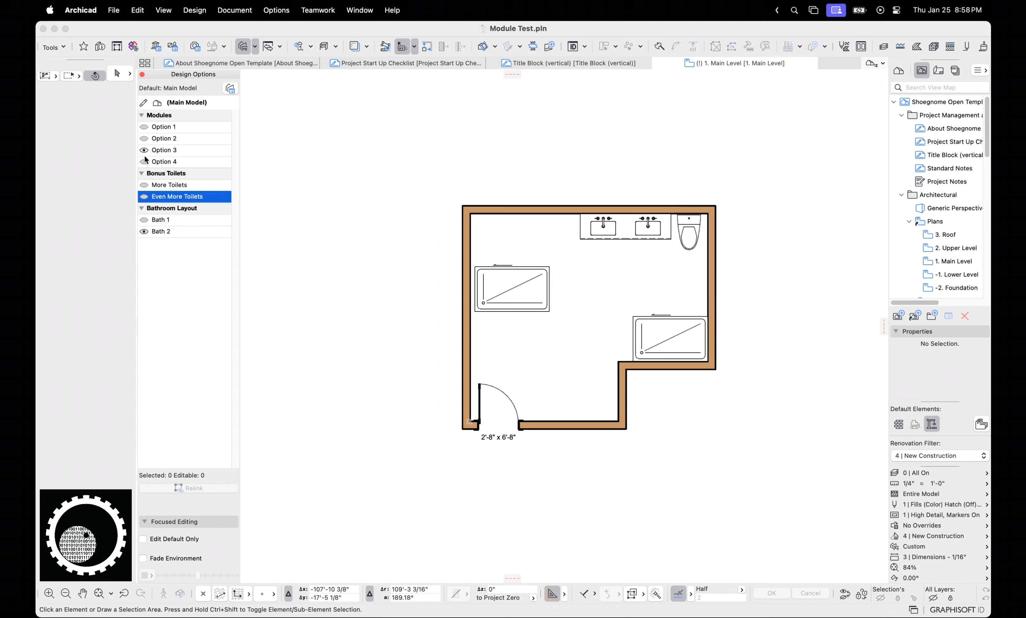
# Step: Return to Option 2 and make Bath 1 the visible bathroom layout
pyautogui.click(164, 138)
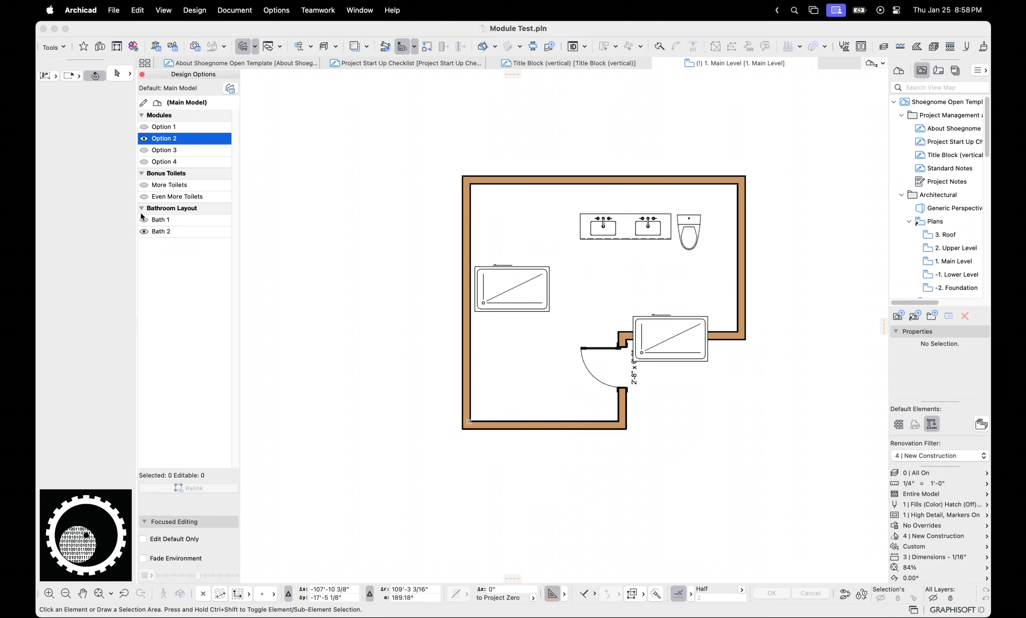
pyautogui.click(161, 219)
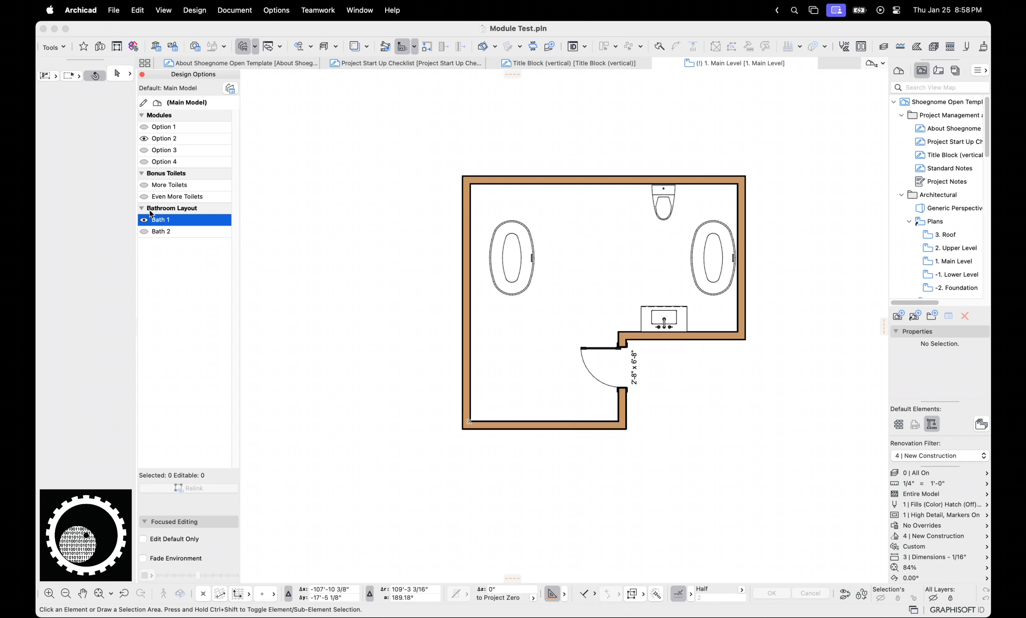
pyautogui.moveTo(177, 225)
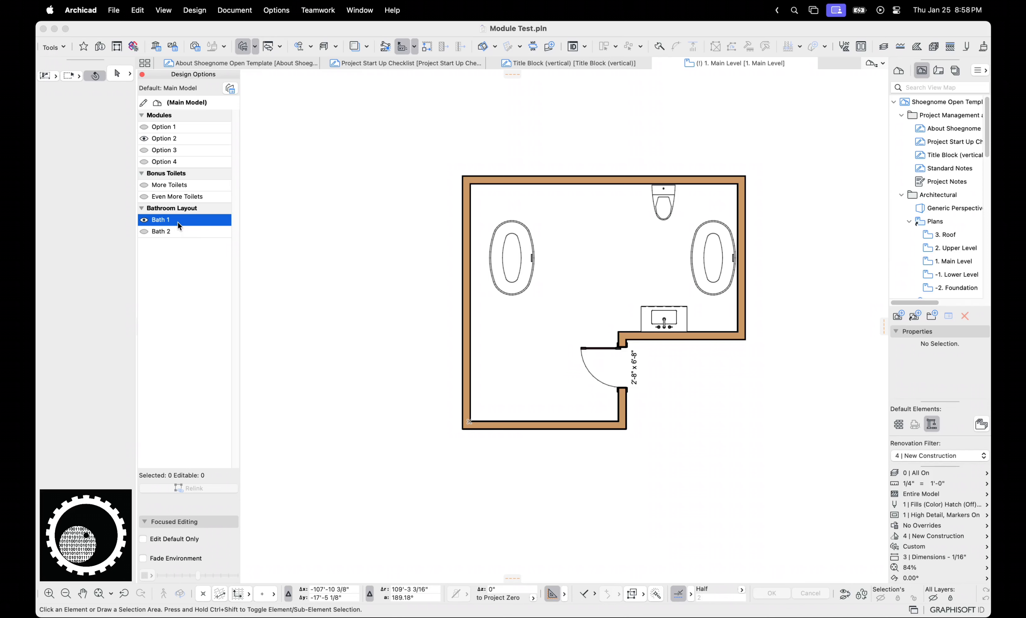
pyautogui.moveTo(229, 92)
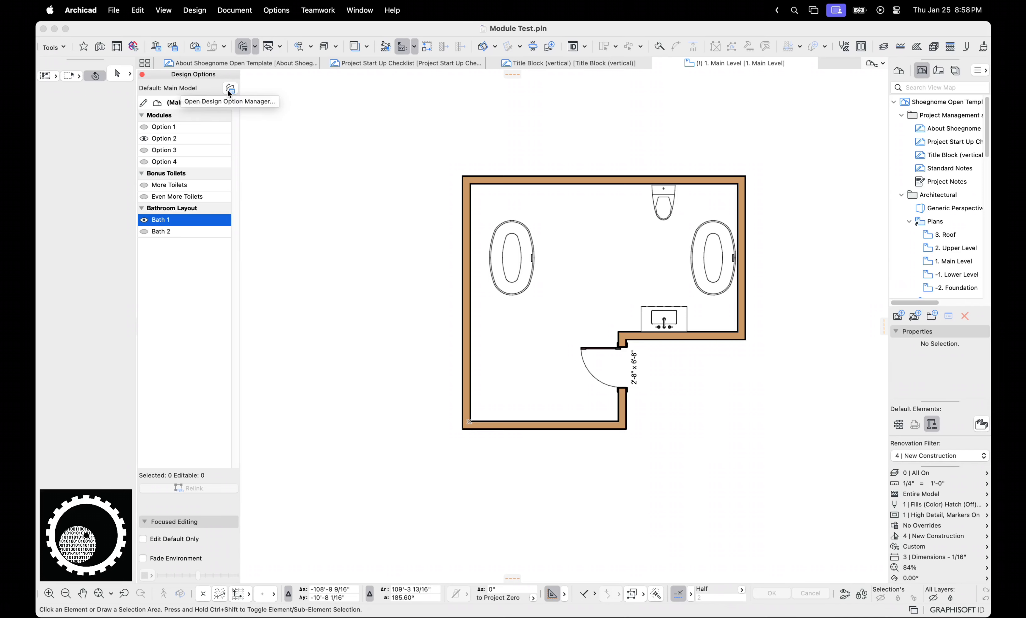
pyautogui.click(230, 88)
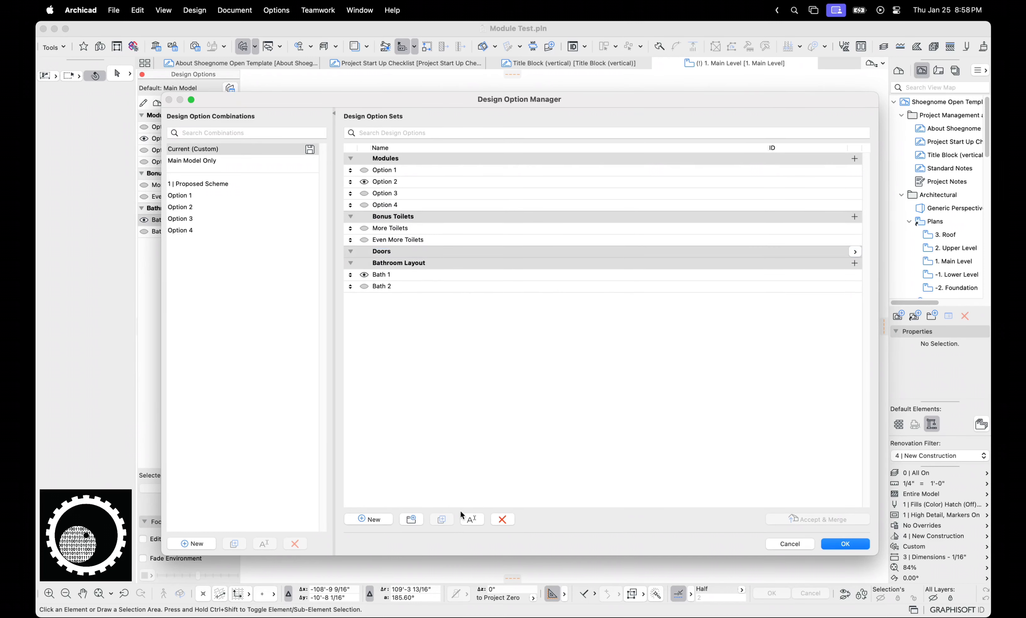
pyautogui.moveTo(715, 530)
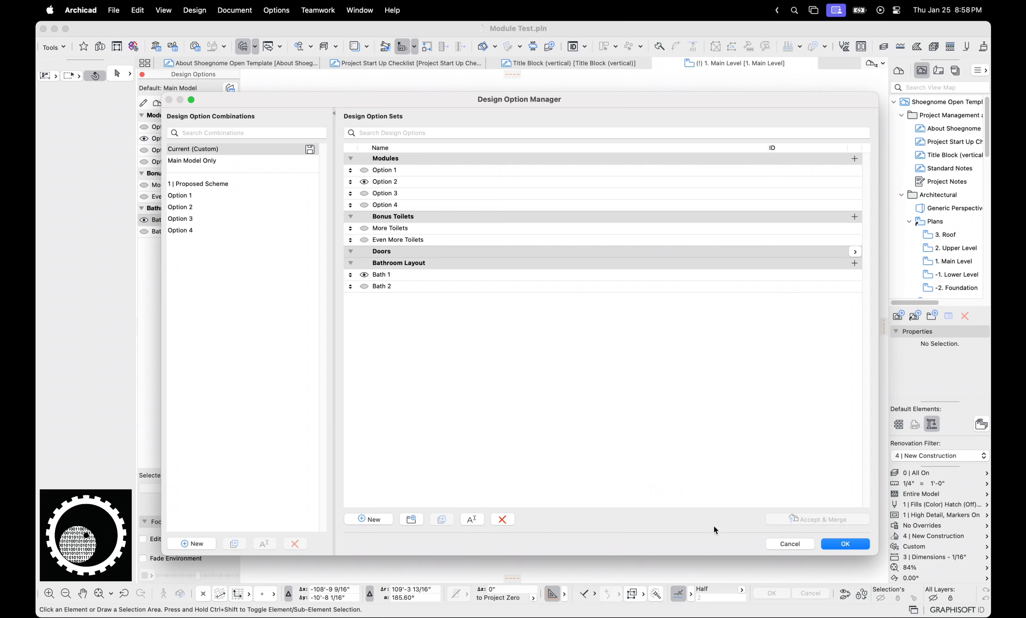
pyautogui.click(845, 543)
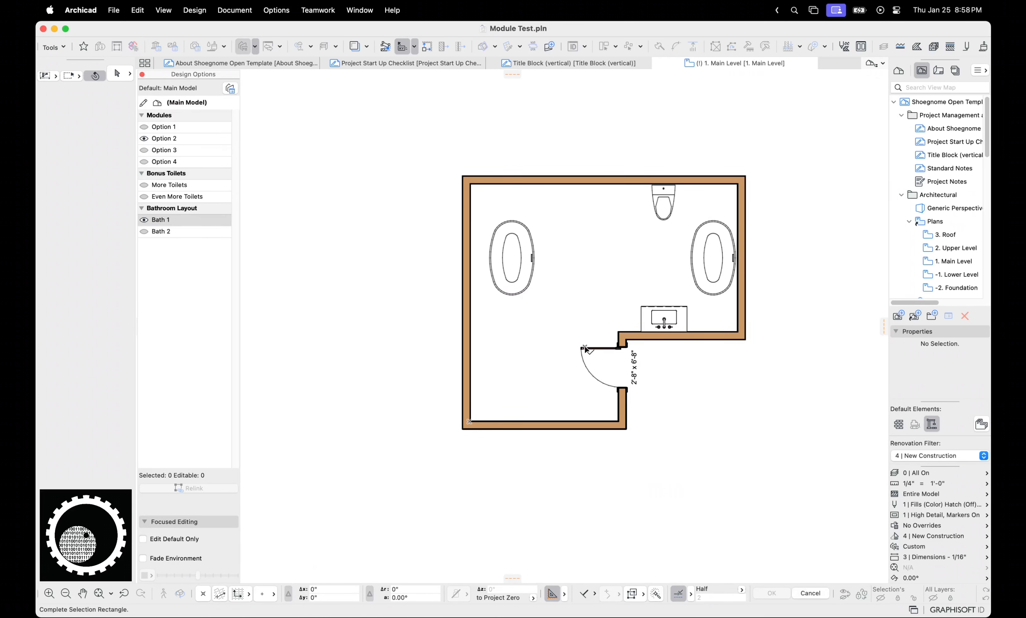
# Step: Select the bathroom door and show the More Toilets variant
pyautogui.click(600, 350)
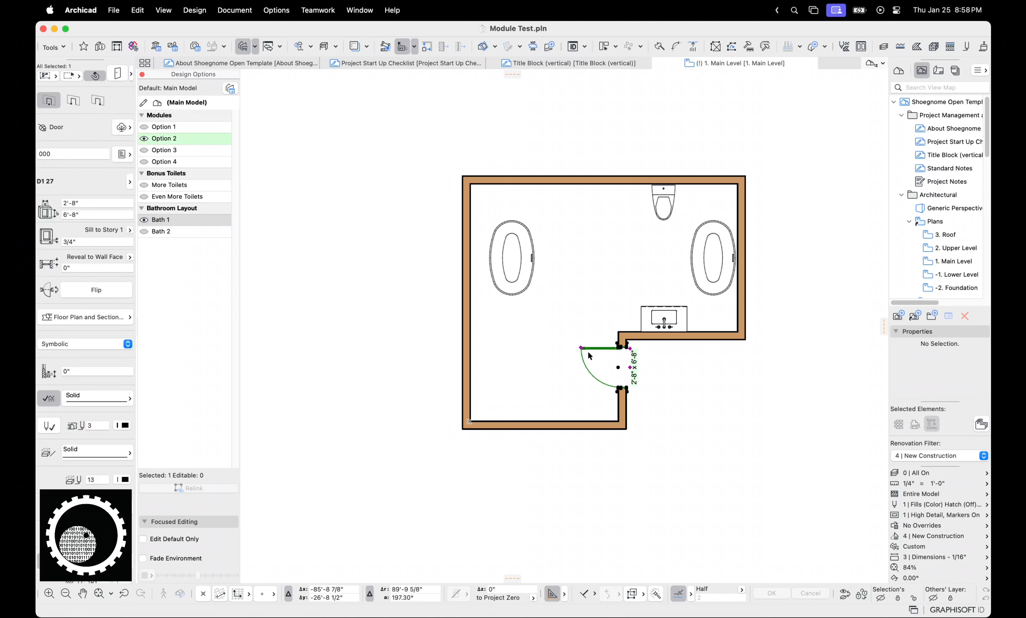
pyautogui.click(170, 185)
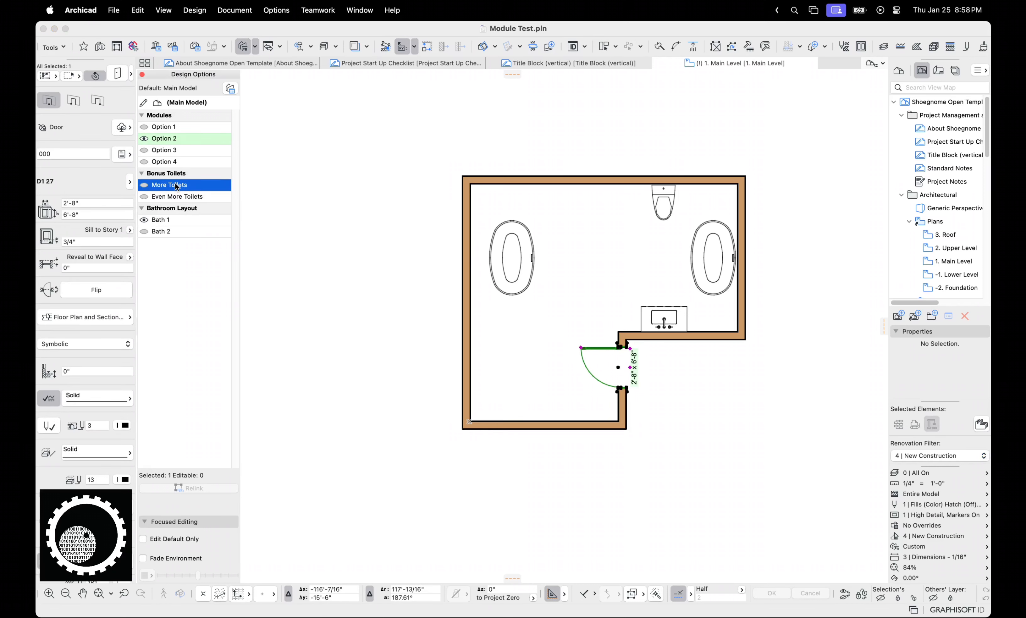
pyautogui.moveTo(540, 305)
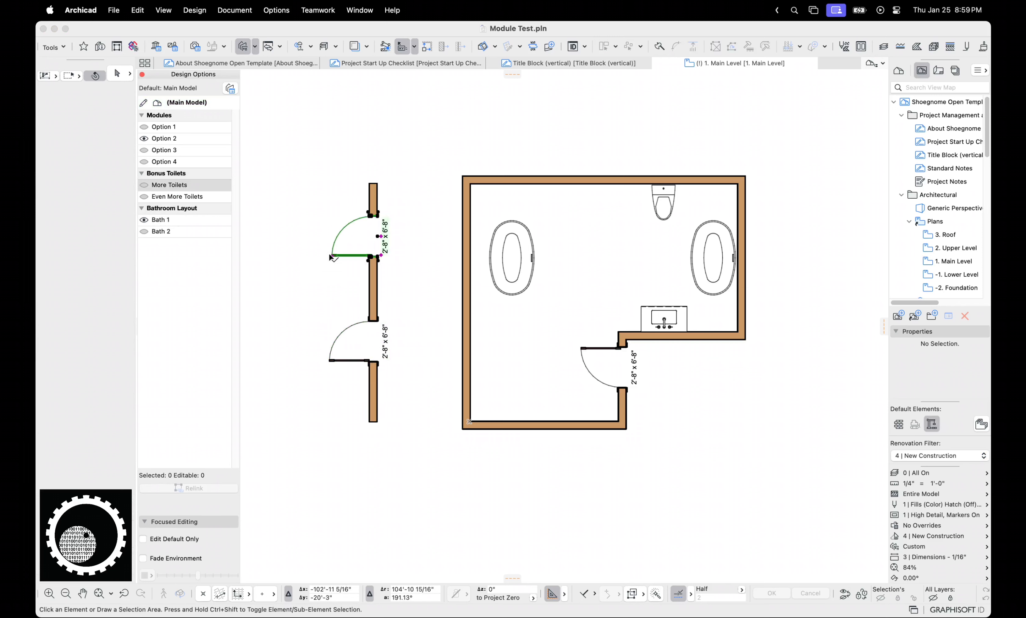
pyautogui.click(354, 256)
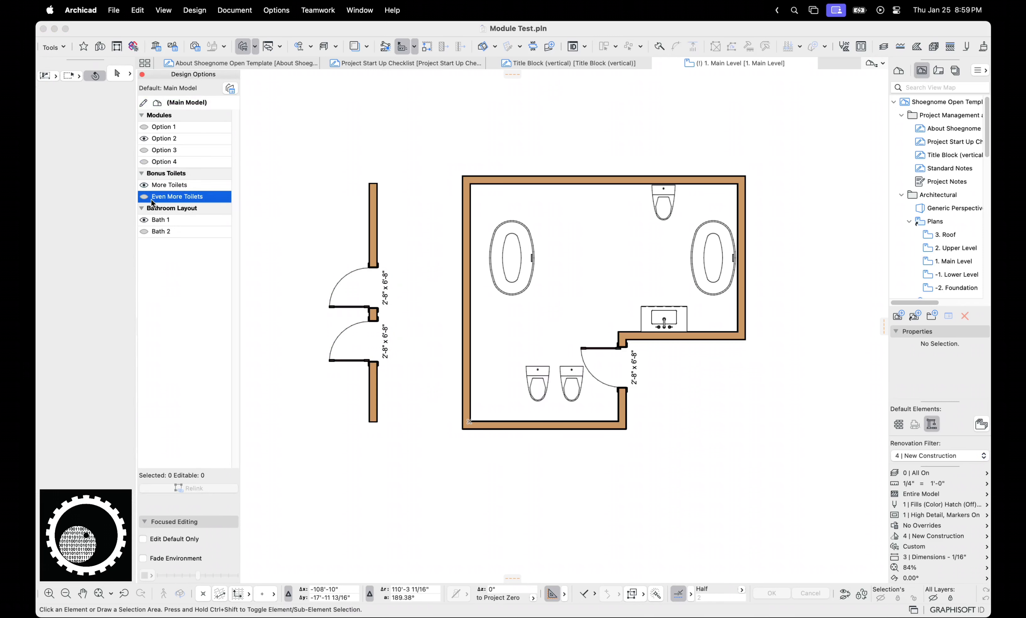
# Step: Show the Even More Toilets variant and select the bottom bathroom wall
pyautogui.click(144, 233)
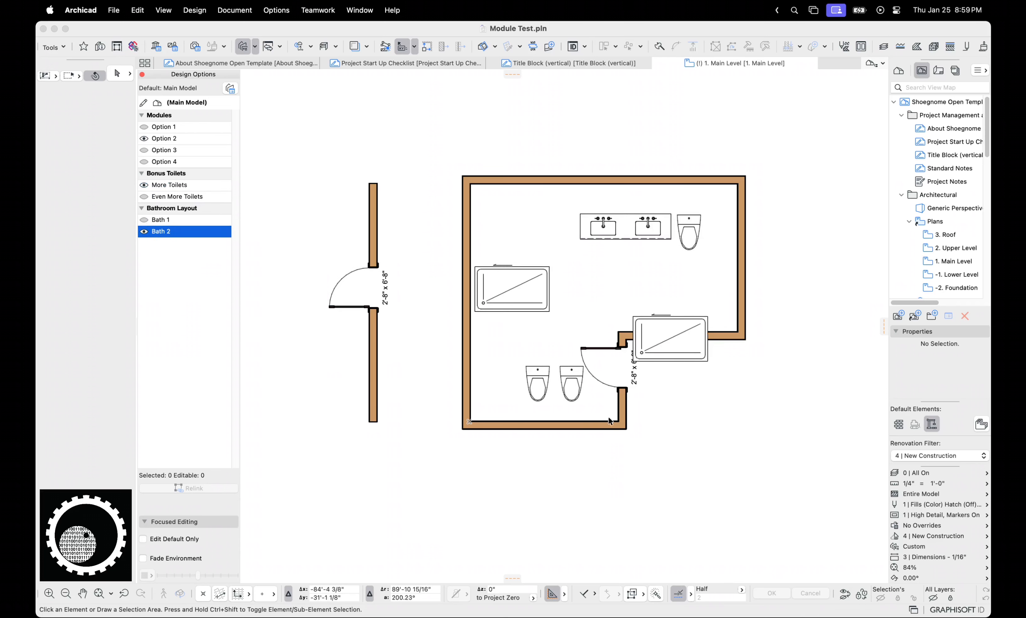
pyautogui.click(523, 425)
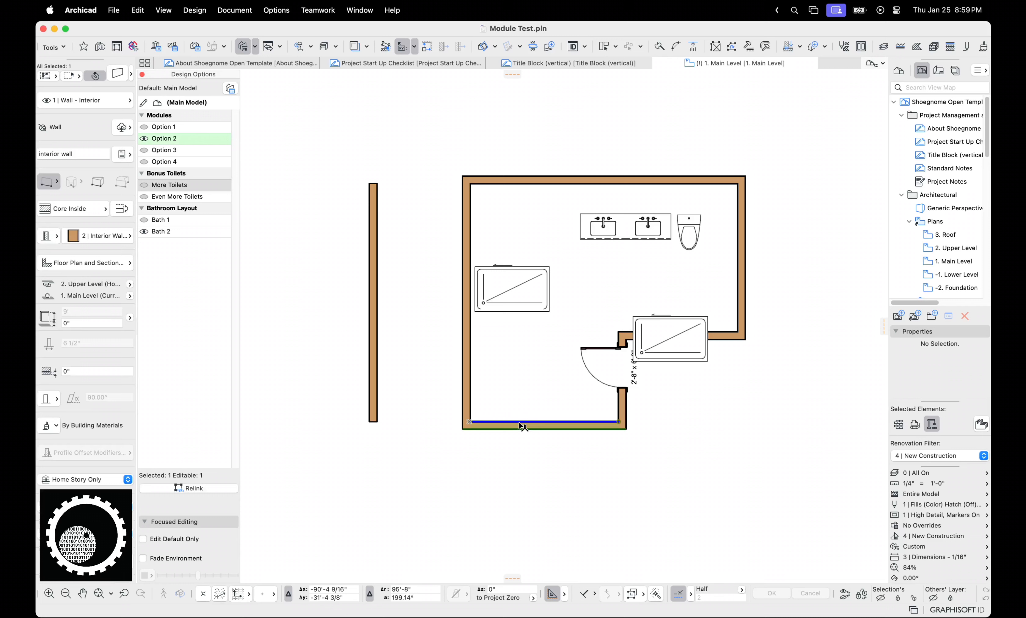
pyautogui.moveTo(516, 430)
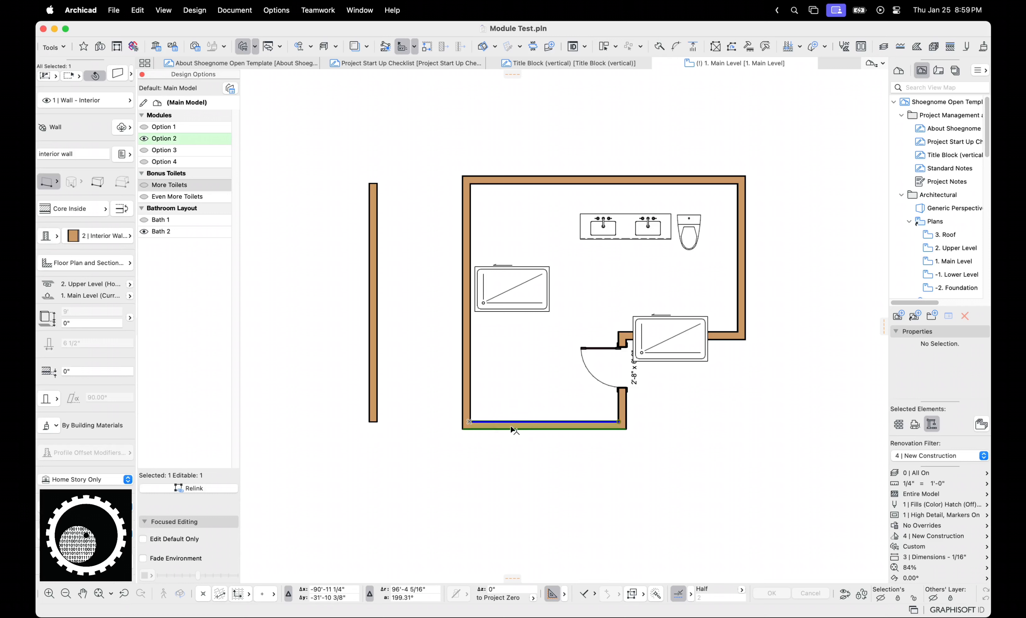
pyautogui.moveTo(434, 344)
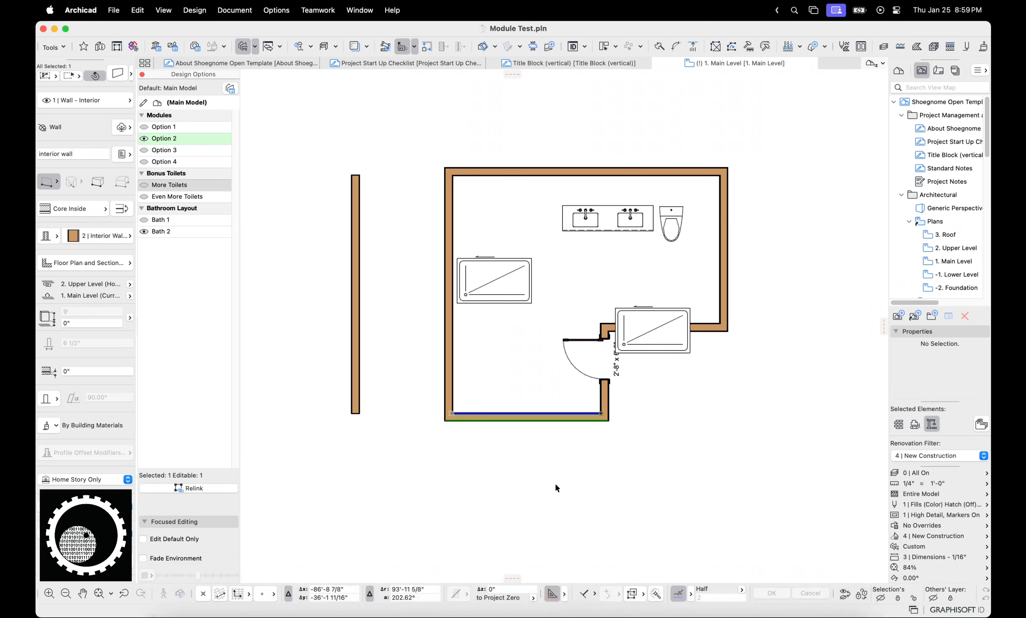
pyautogui.moveTo(219, 179)
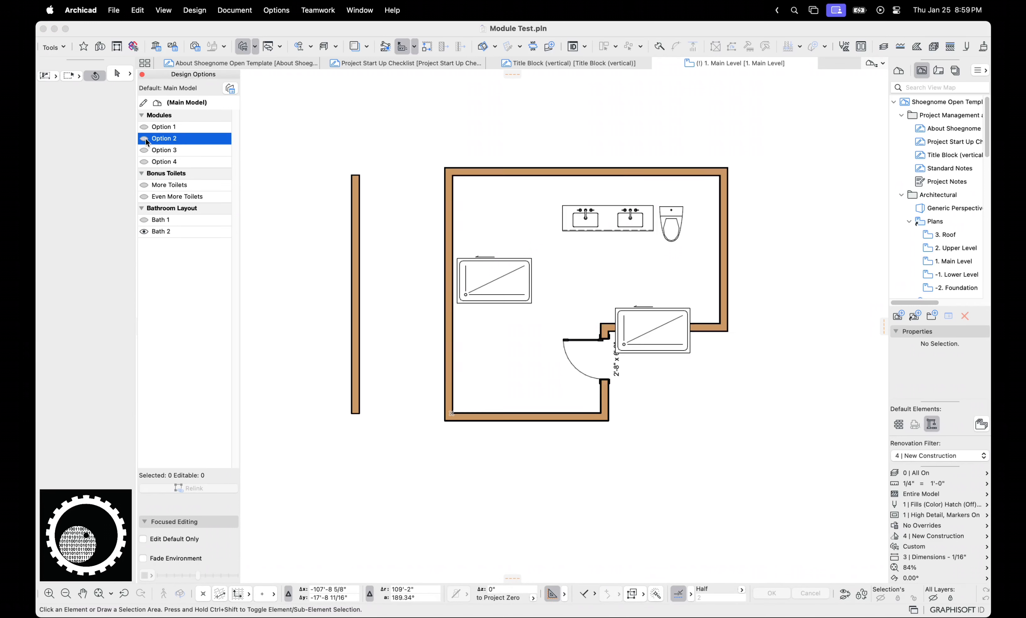
# Step: Show the Option 3 module, select the table's four corner legs and view them in 3D
pyautogui.click(170, 185)
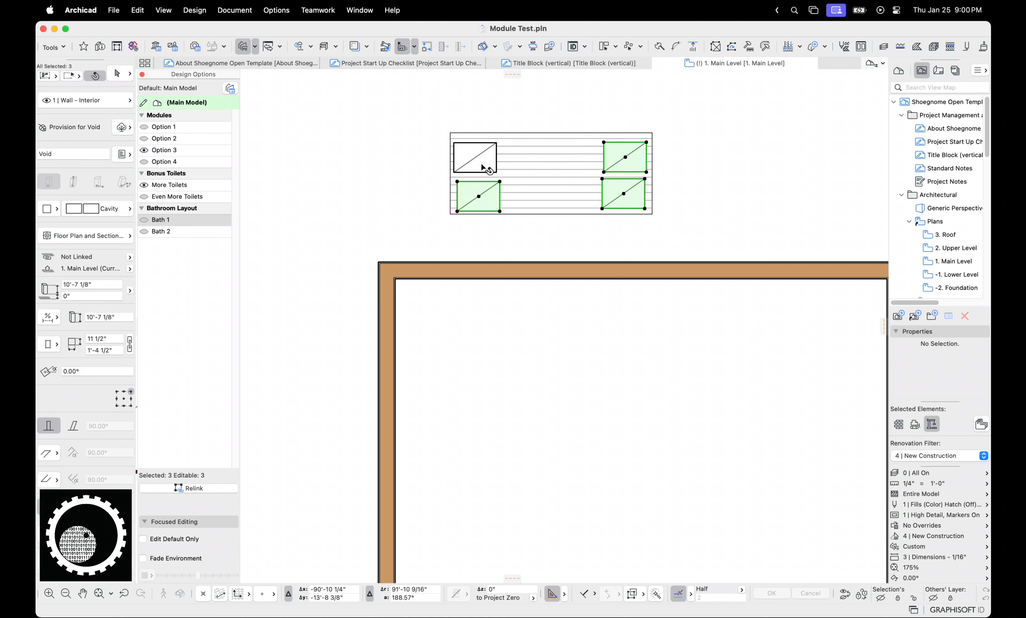
pyautogui.click(161, 219)
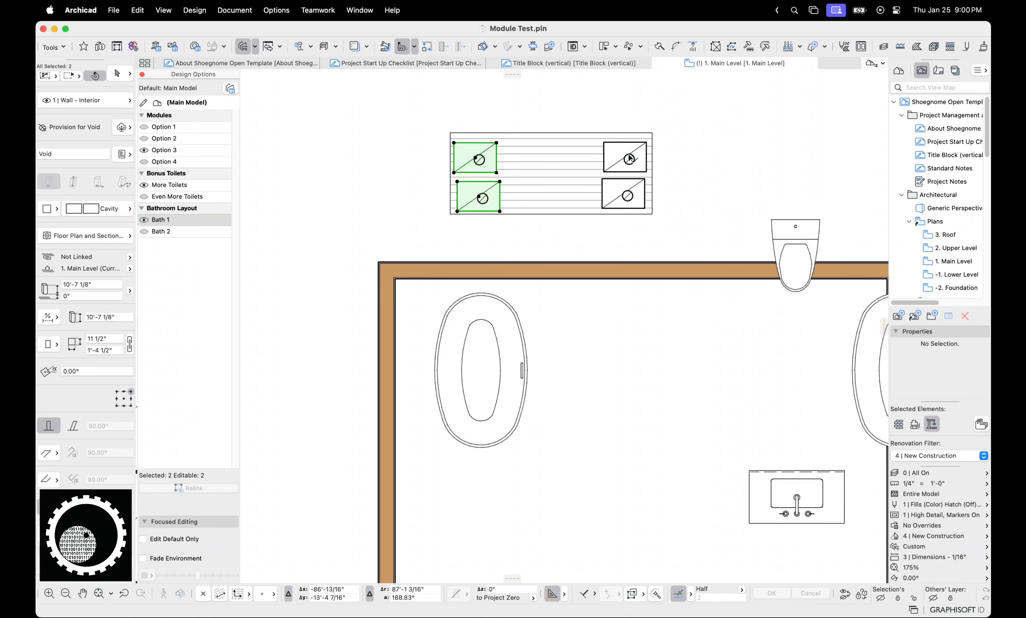
pyautogui.click(662, 217)
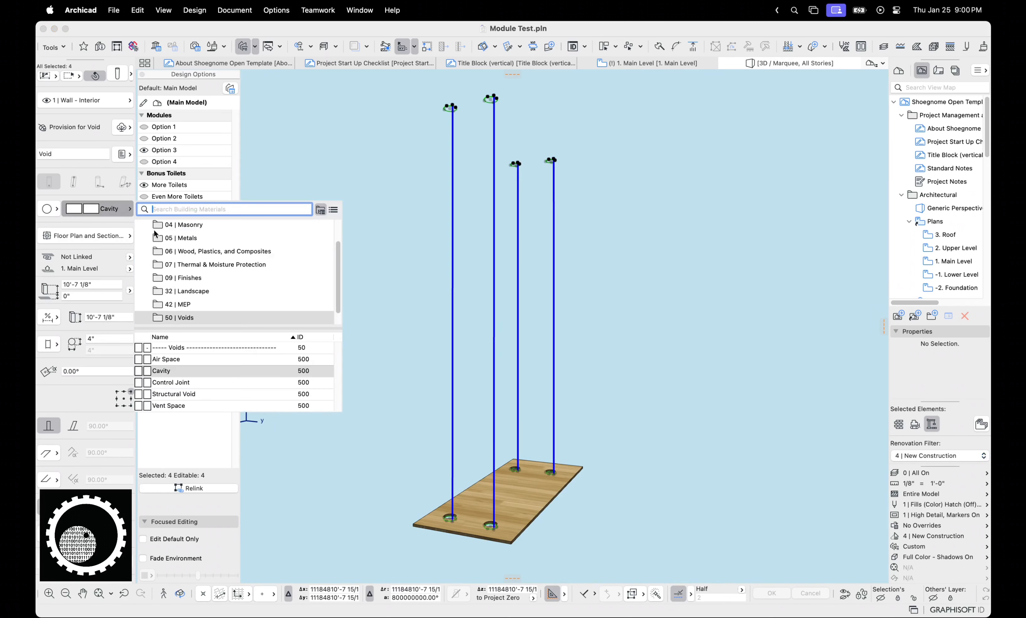
# Step: In the 3D window, show the Bath 2 option with the table legs selected
pyautogui.write('d')
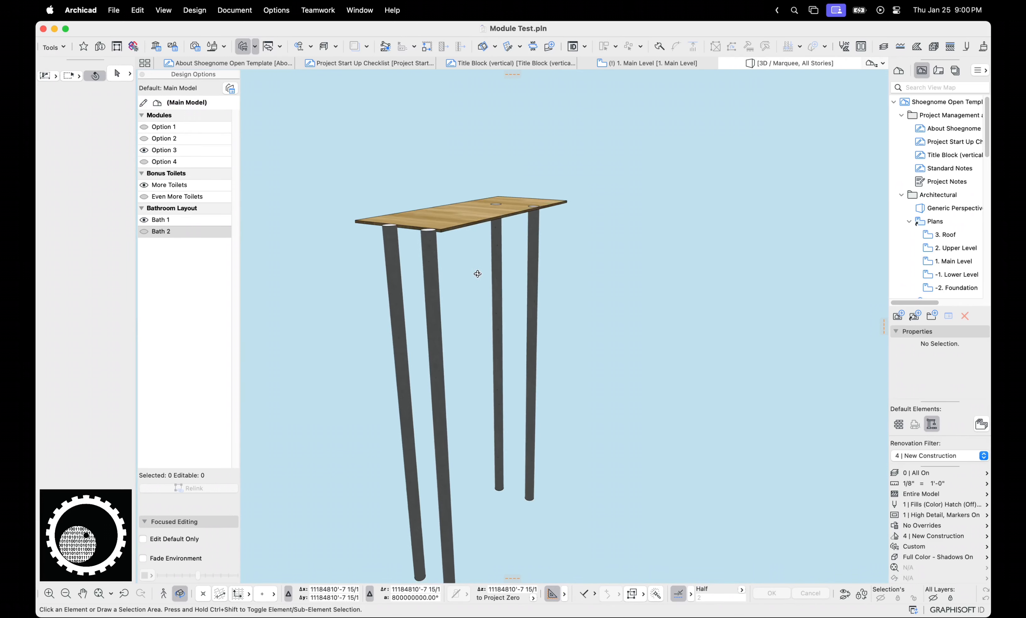
pyautogui.click(461, 203)
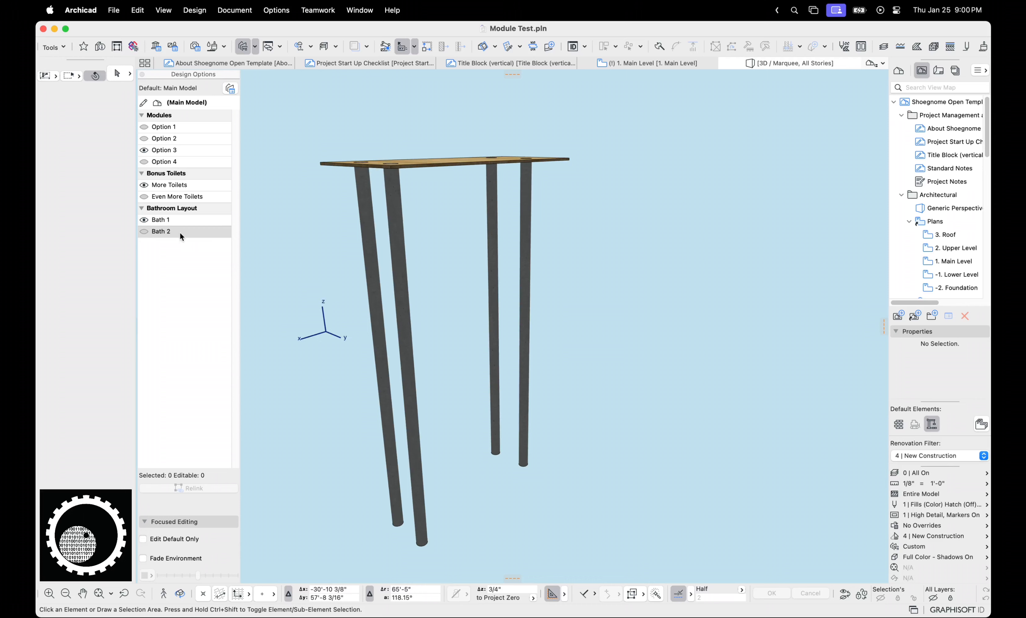
pyautogui.click(161, 231)
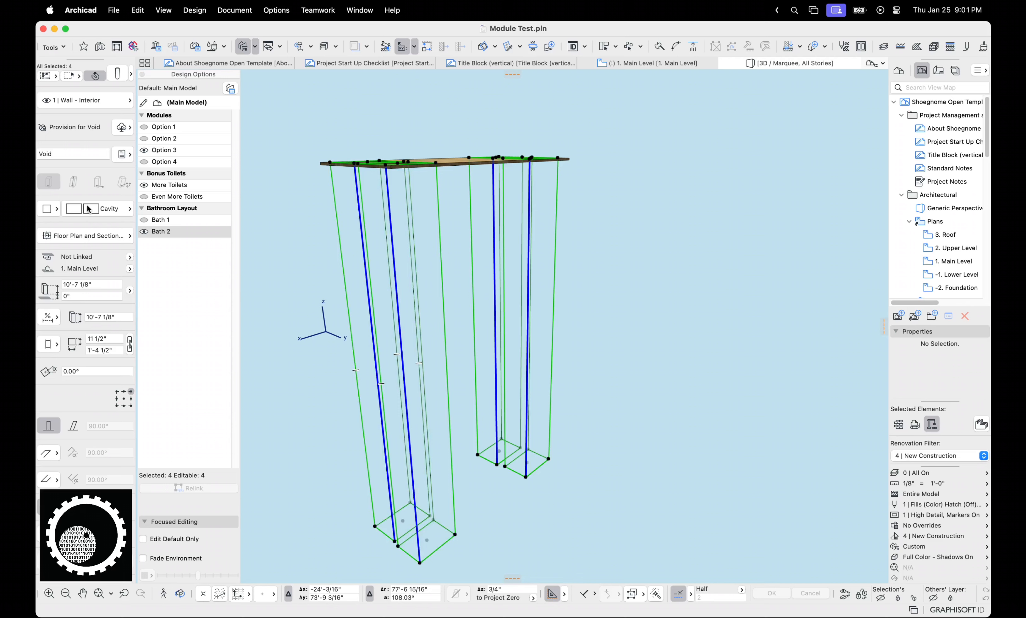
# Step: Set the legs' building material to Gold and confirm their new flat-panel dimensions
pyautogui.click(75, 208)
pyautogui.write('3')
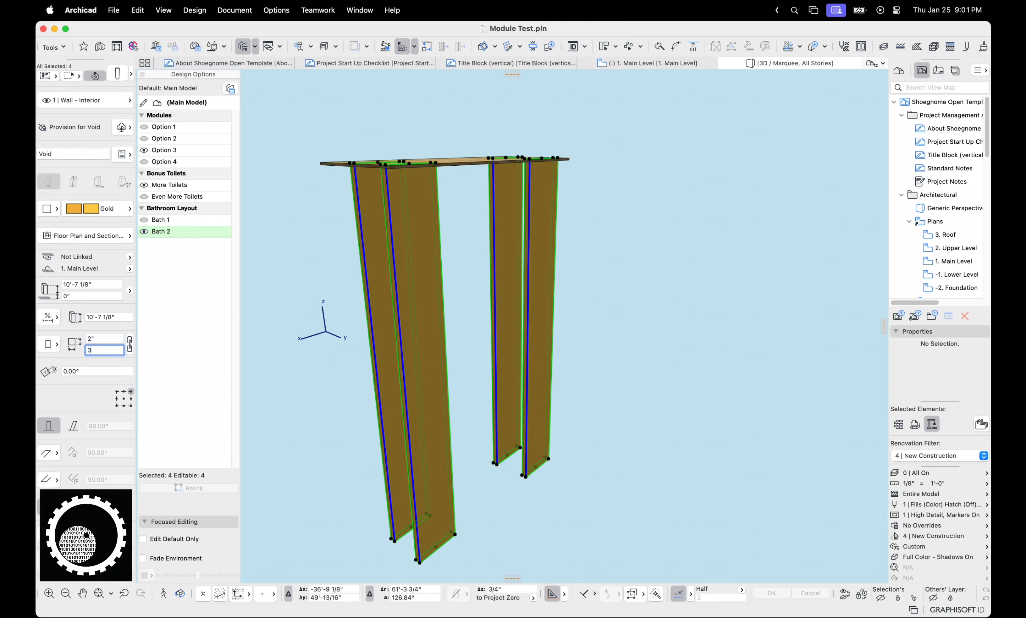
pyautogui.click(162, 220)
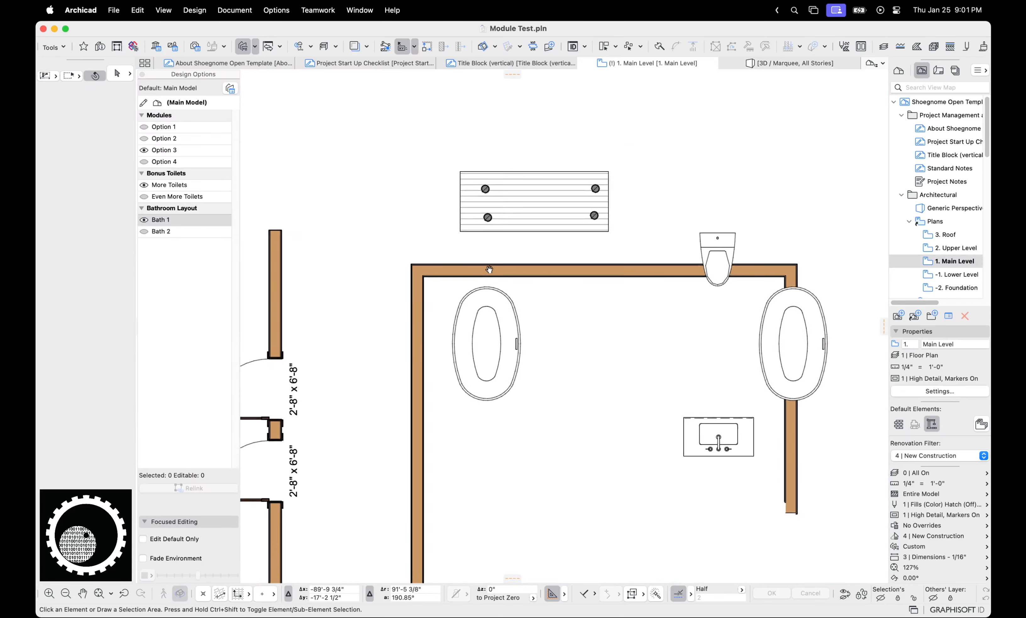
# Step: Zoom out on the Bath 1 plan, then switch to the untitled host project in the Dock
pyautogui.scroll(-3)
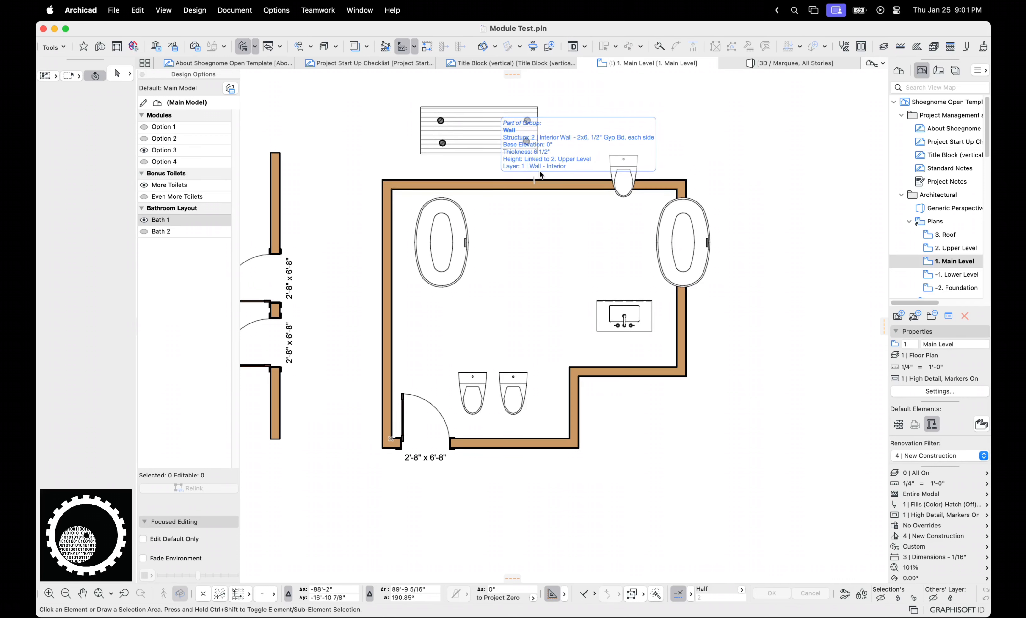
pyautogui.moveTo(540, 175)
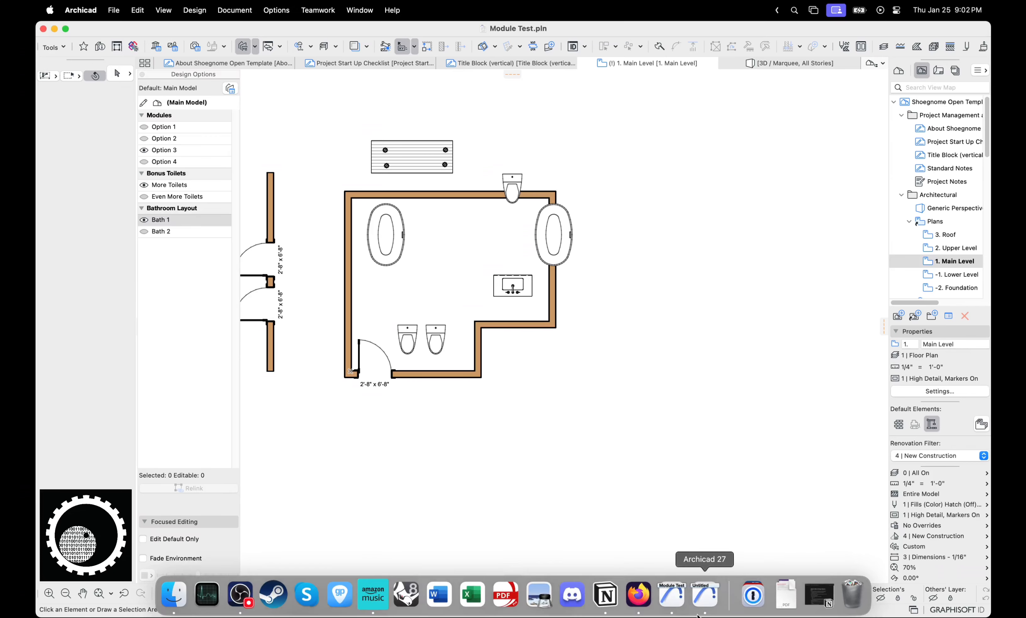
pyautogui.click(705, 595)
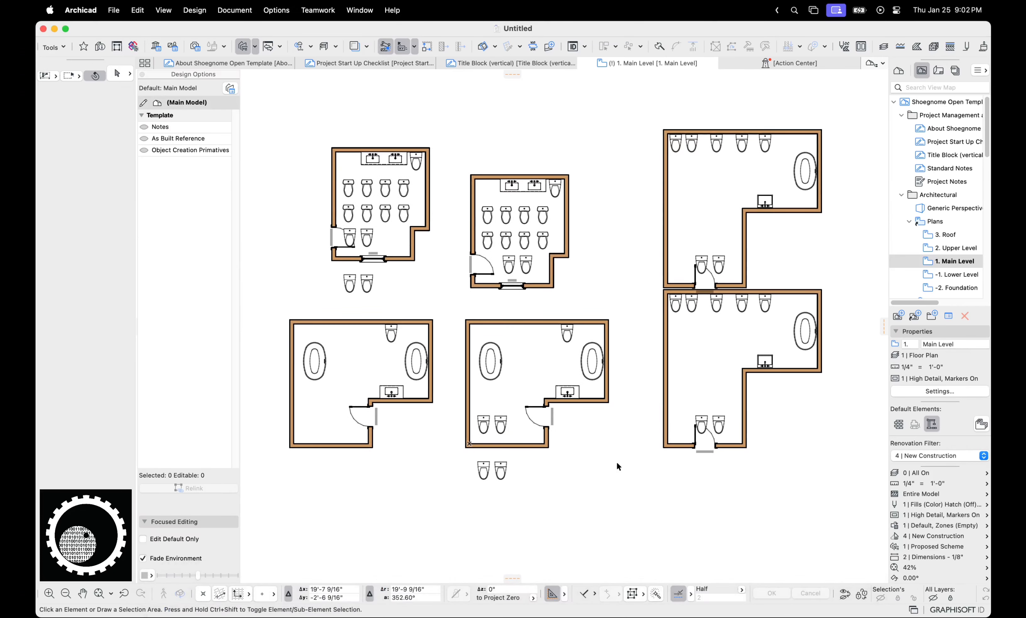